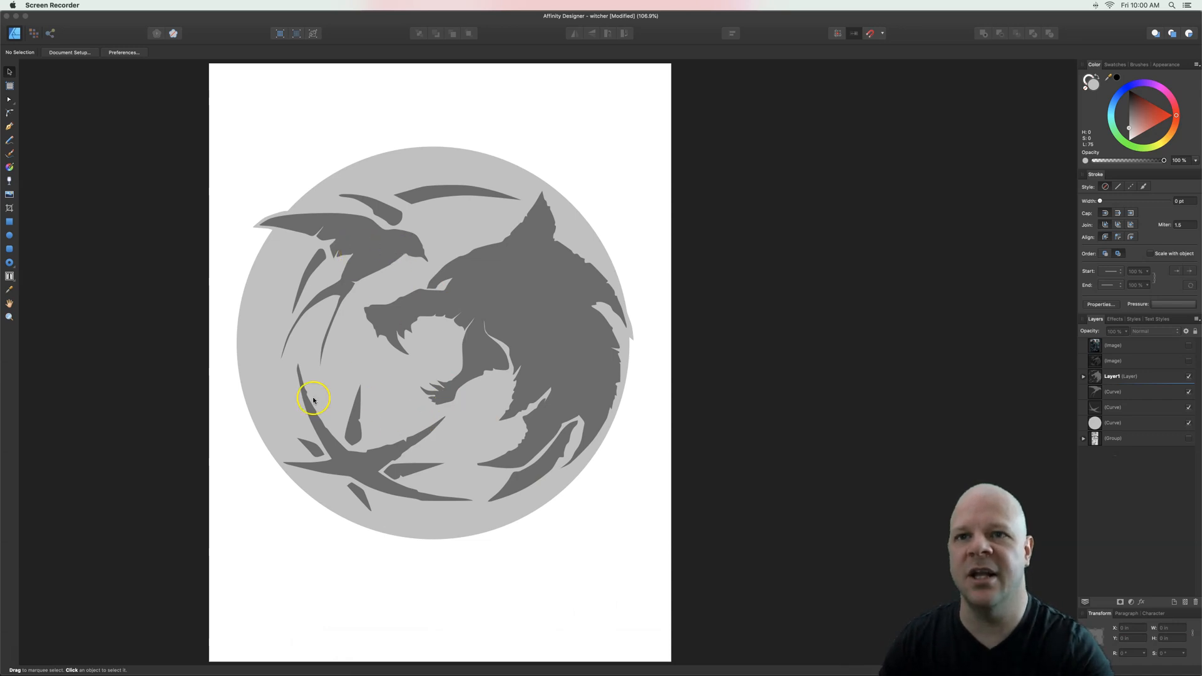
{"action": "mouse_move", "coordinate": [508, 473]}
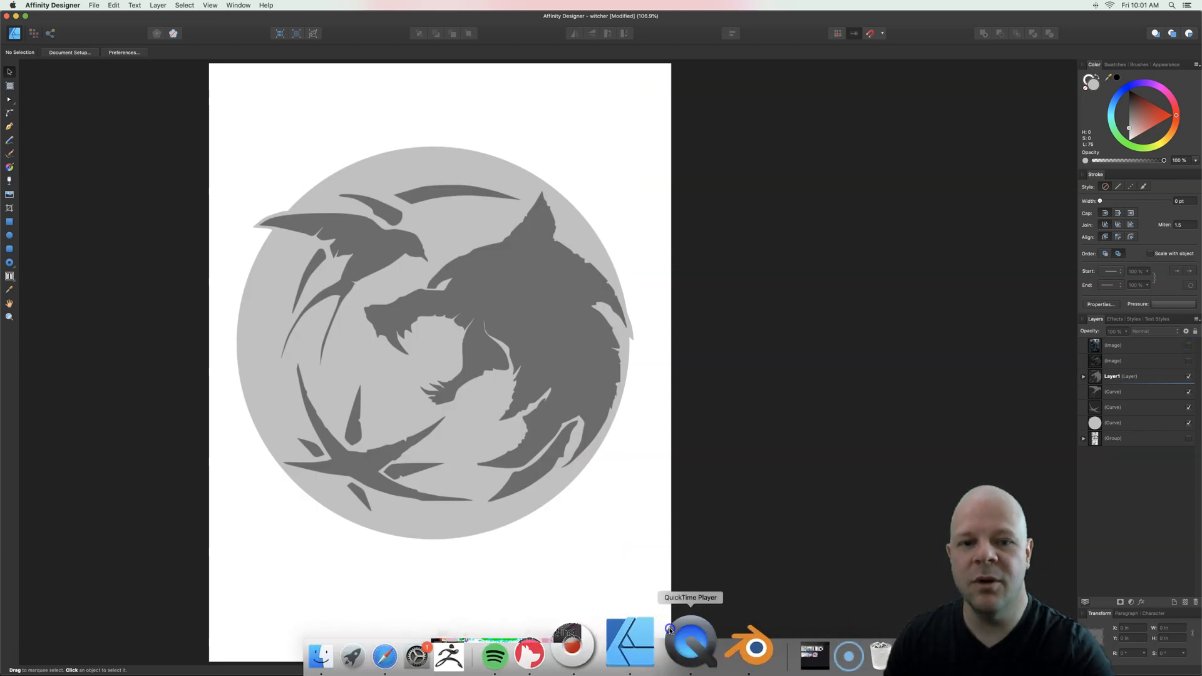
- Bring up the recording and the Affinity Designer document with the wolf artwork
{"action": "left_click", "coordinate": [689, 643]}
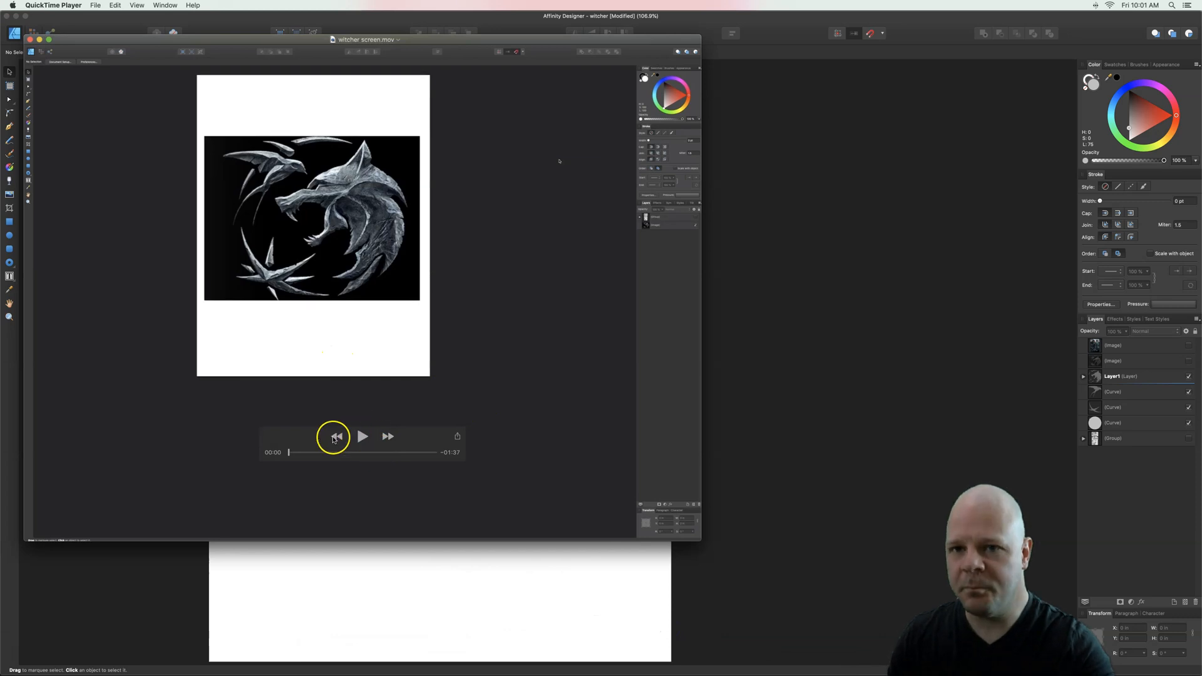
{"action": "mouse_move", "coordinate": [394, 388]}
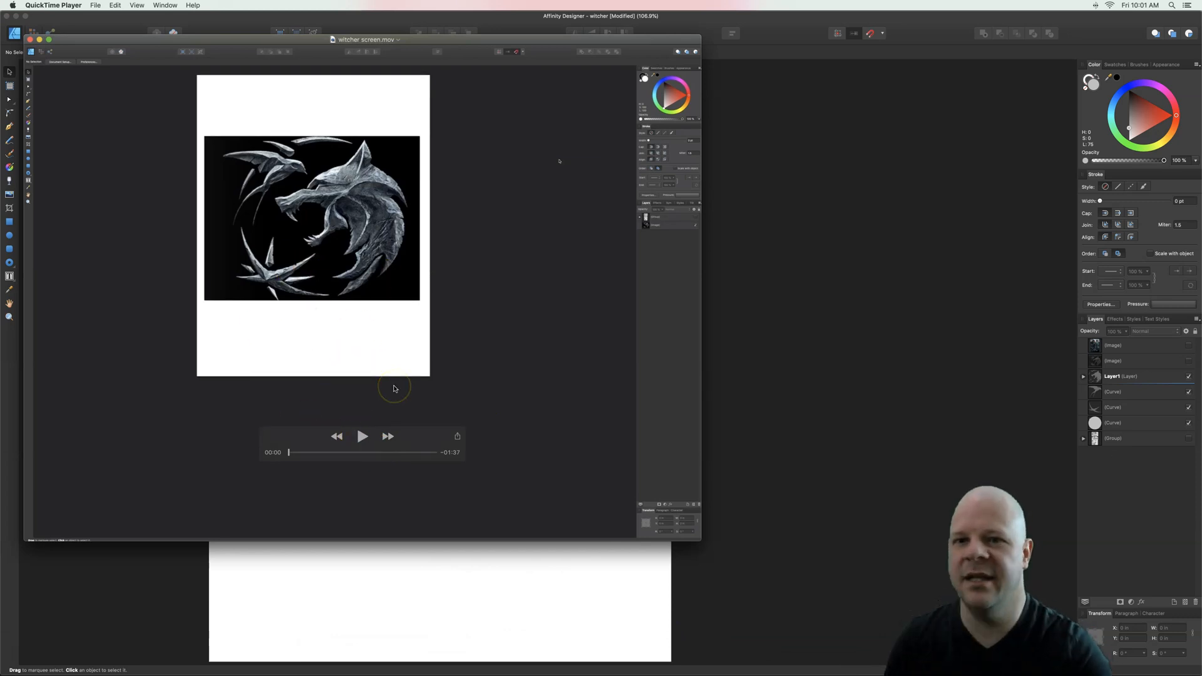
{"action": "left_click", "coordinate": [361, 436]}
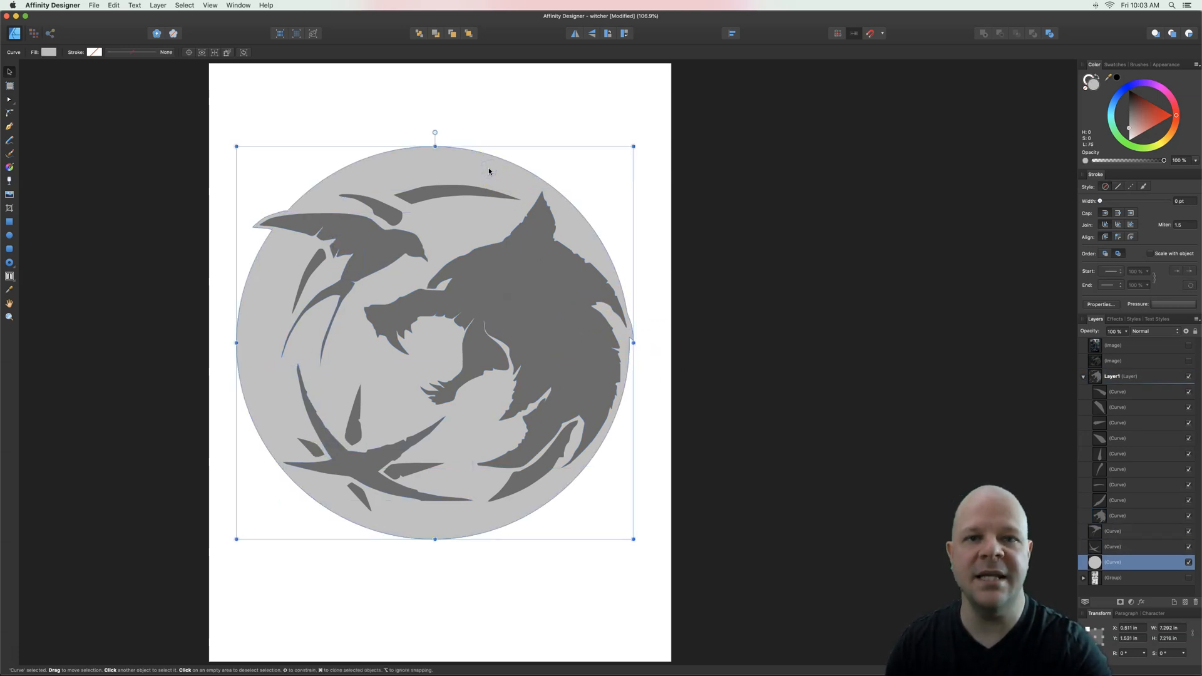
{"action": "left_click", "coordinate": [1116, 515]}
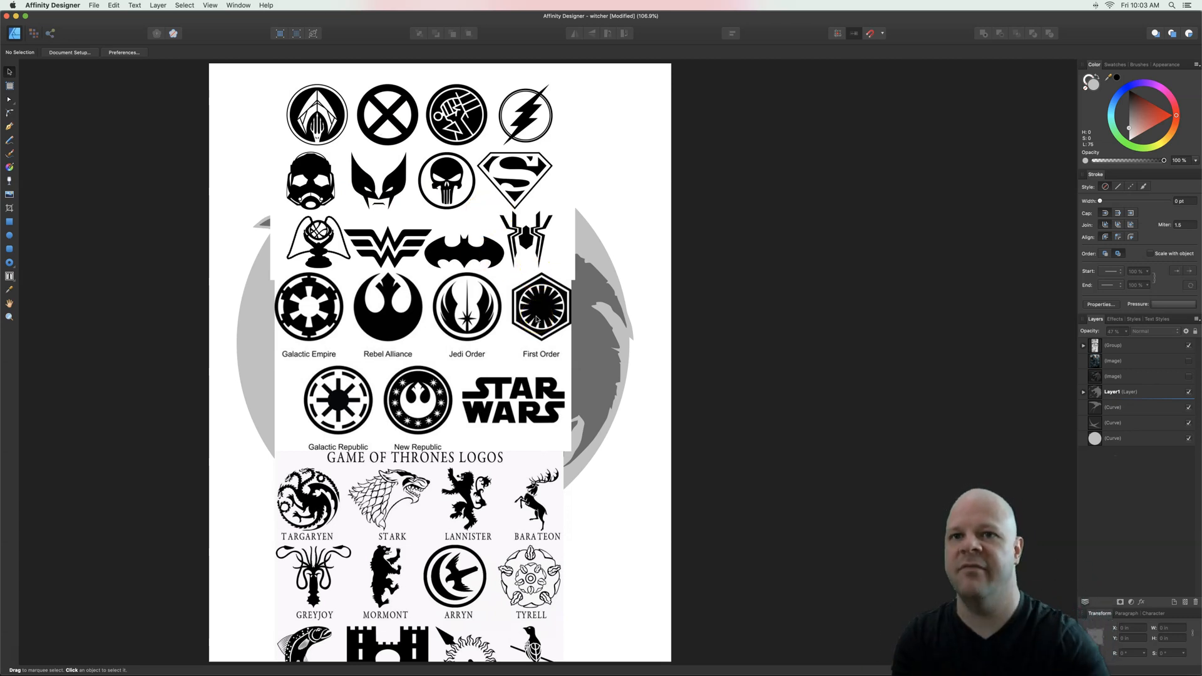
{"action": "mouse_move", "coordinate": [407, 353]}
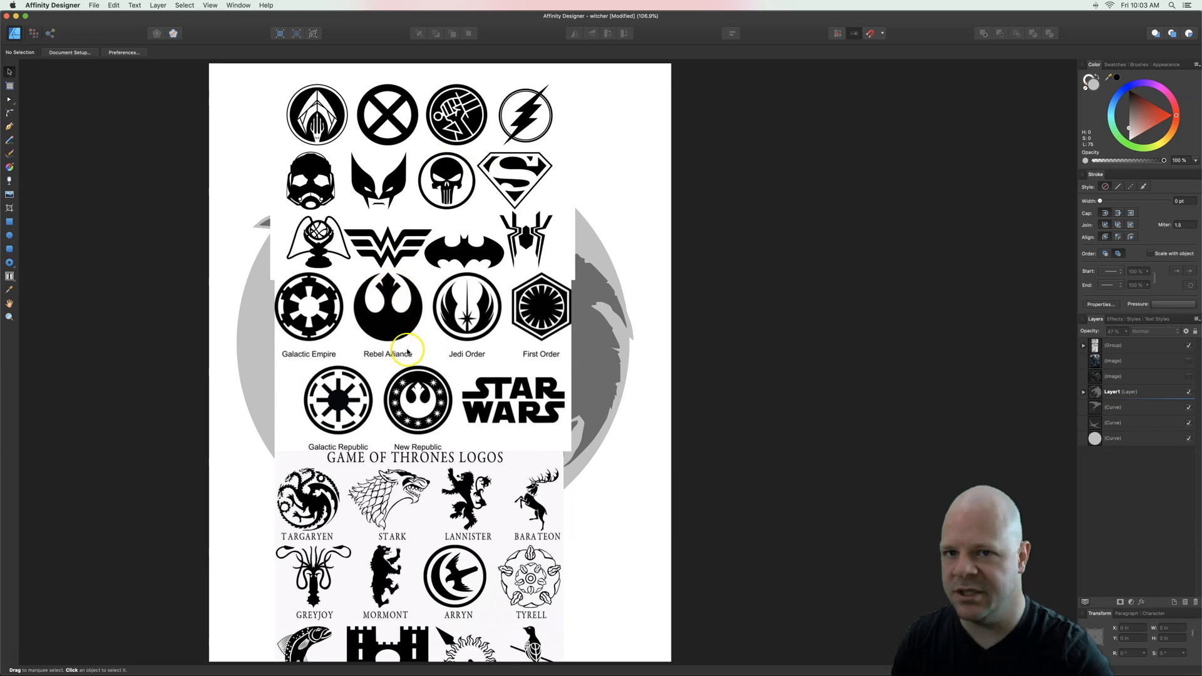
{"action": "mouse_move", "coordinate": [388, 432]}
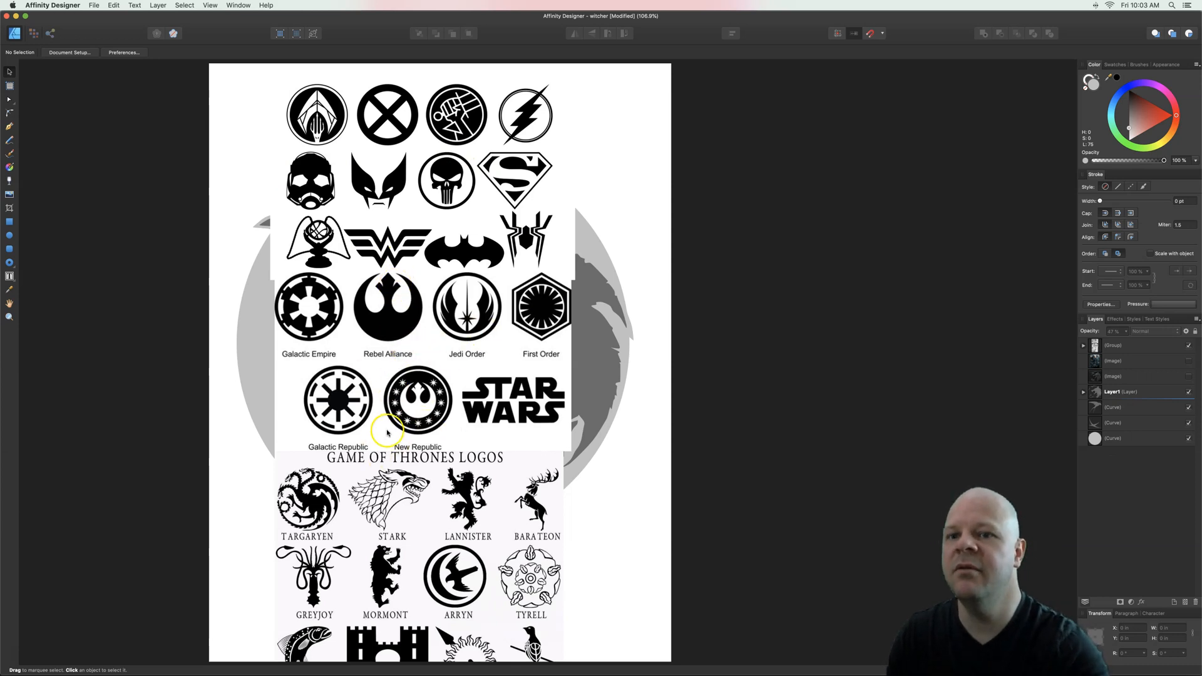
{"action": "mouse_move", "coordinate": [368, 468]}
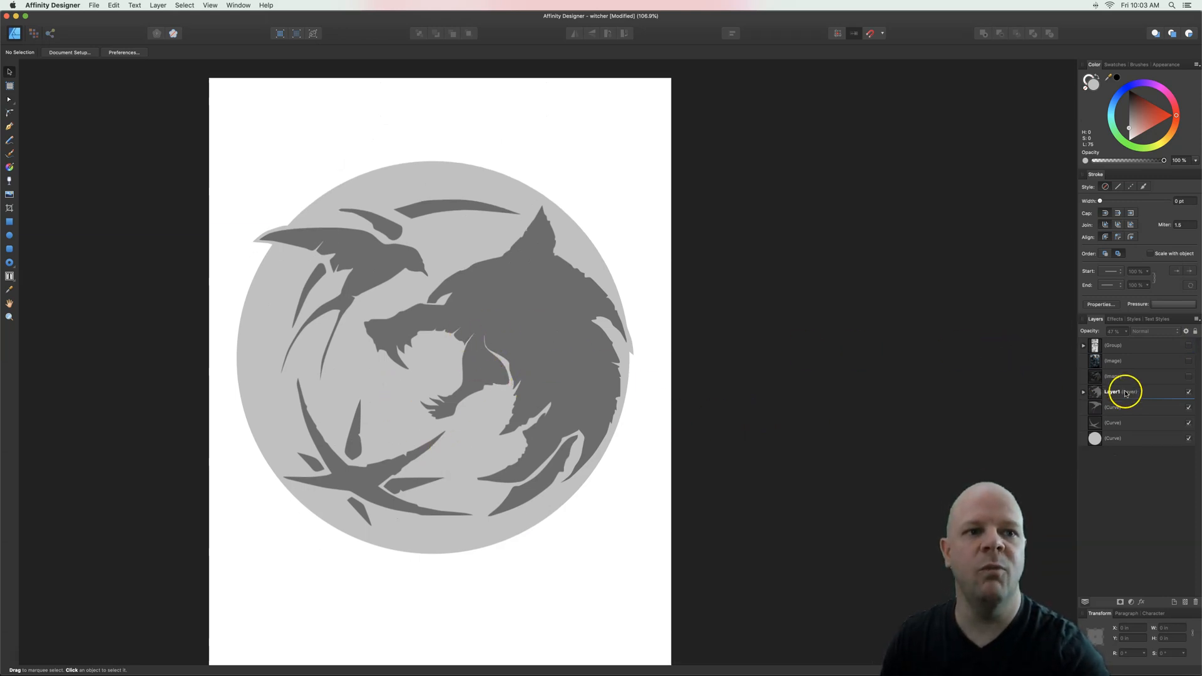
- Group Layer1 and the loose curves as 'design' and start renaming the circle 'bottom'
{"action": "left_click", "coordinate": [1121, 391]}
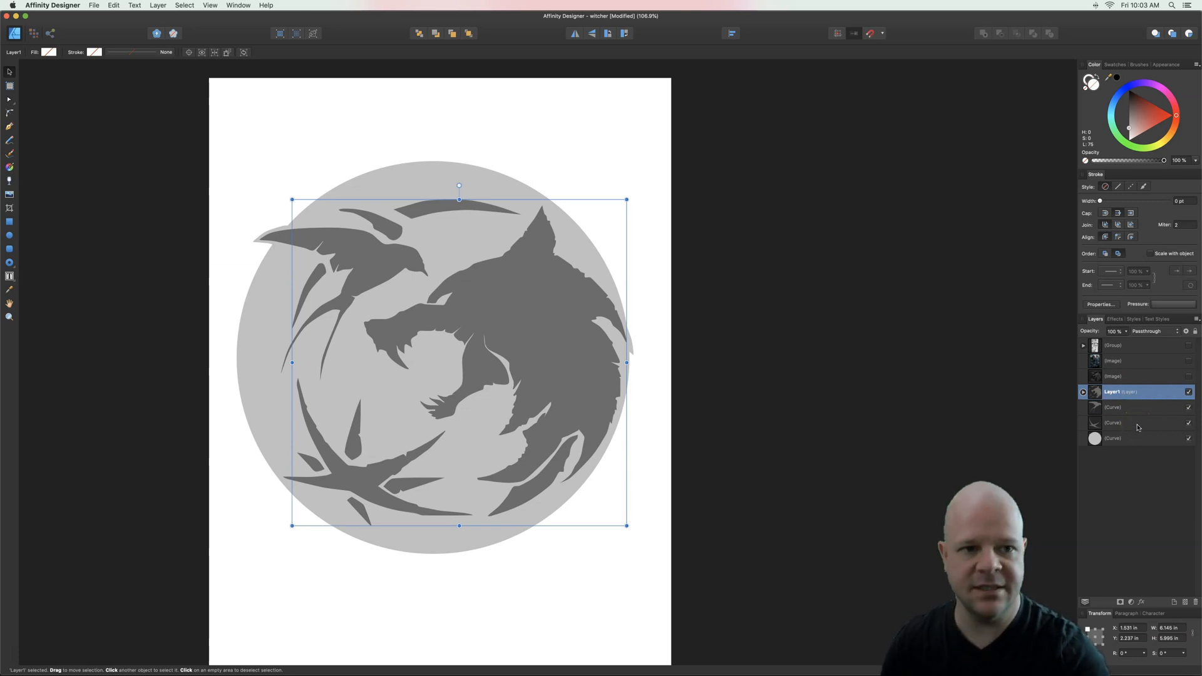
{"action": "left_click", "coordinate": [1187, 391]}
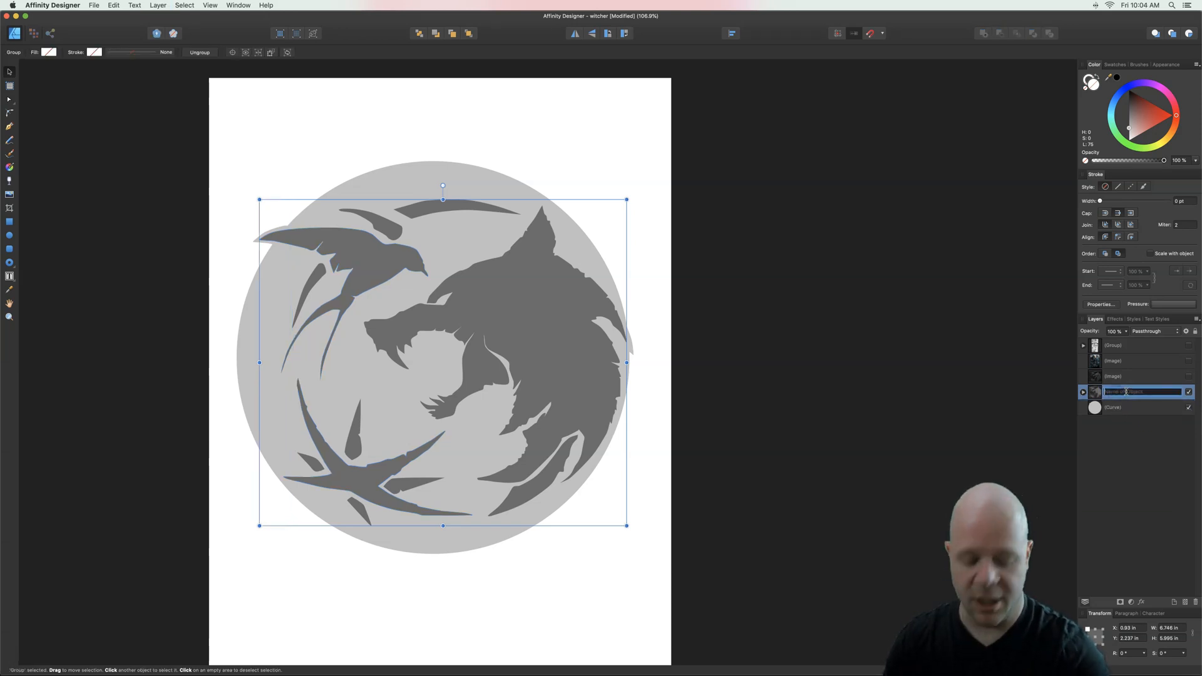
{"action": "type", "text": "design"}
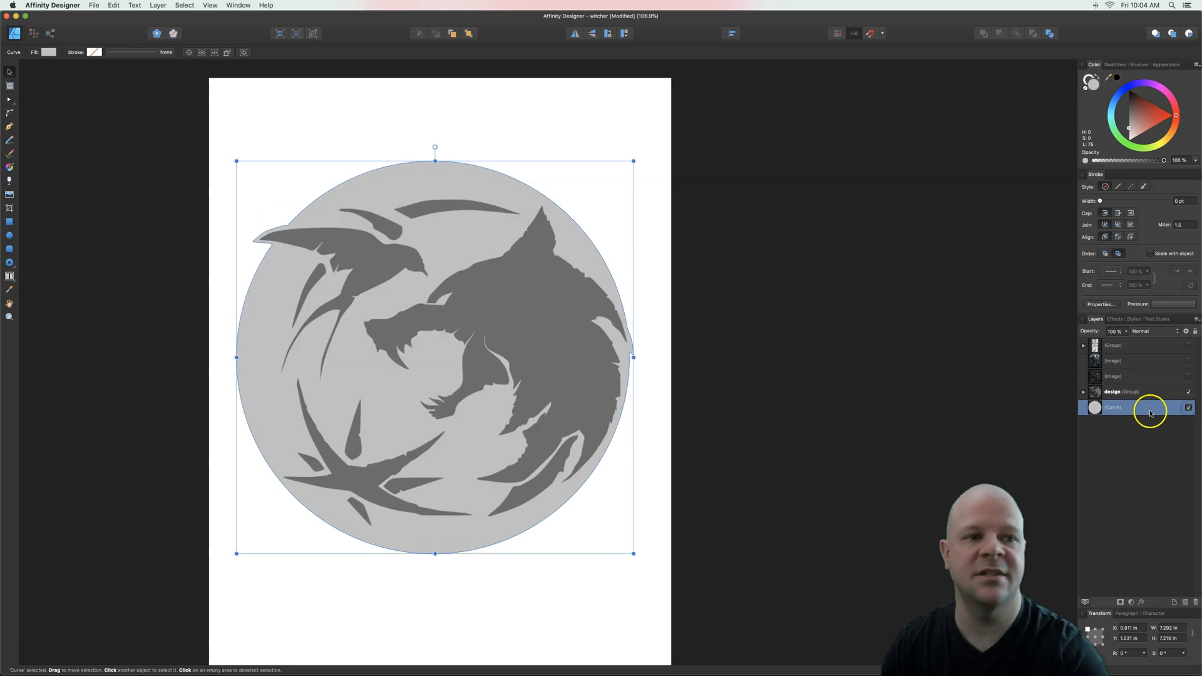
{"action": "double_click", "coordinate": [1115, 408]}
{"action": "type", "text": "bottom"}
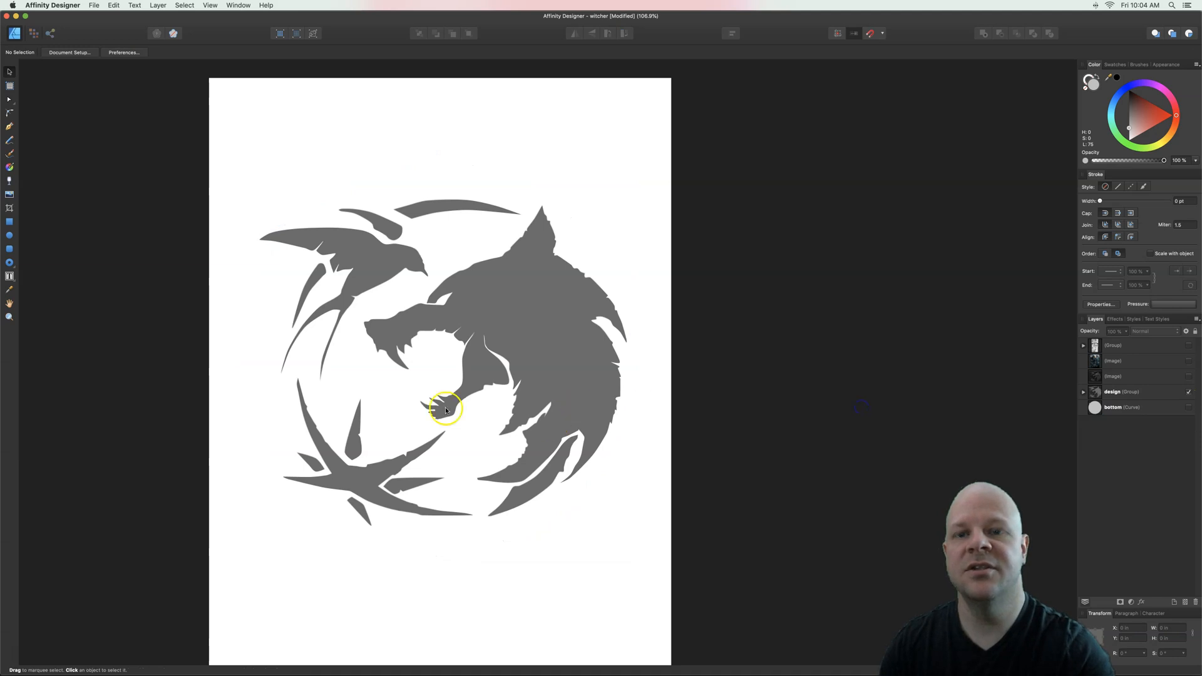
{"action": "mouse_move", "coordinate": [369, 390]}
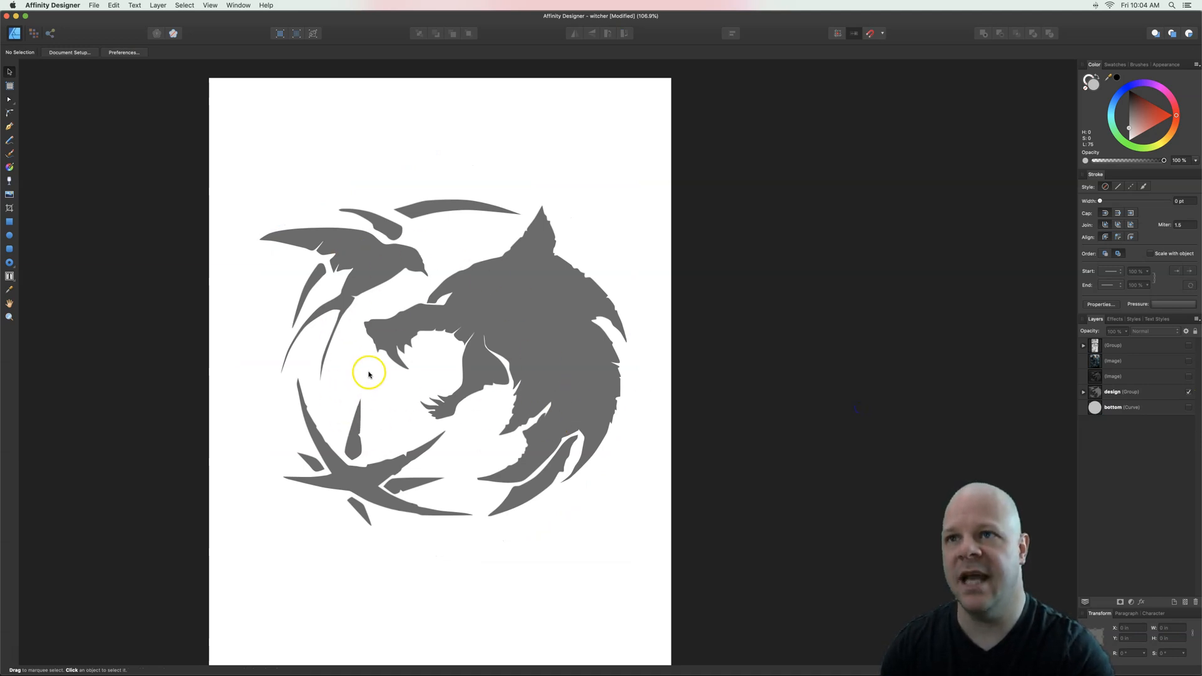
- Bring up File > Export with the SVG preset for the wolf design, then close the dialog
{"action": "left_click", "coordinate": [95, 5]}
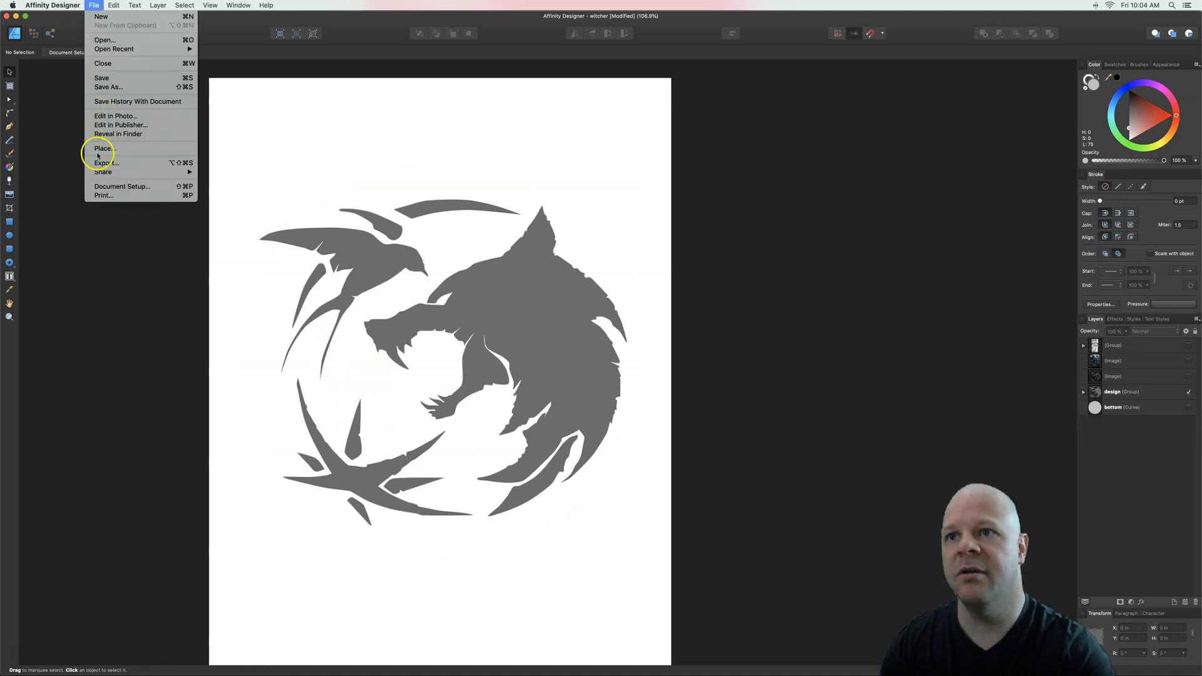
{"action": "left_click", "coordinate": [104, 162]}
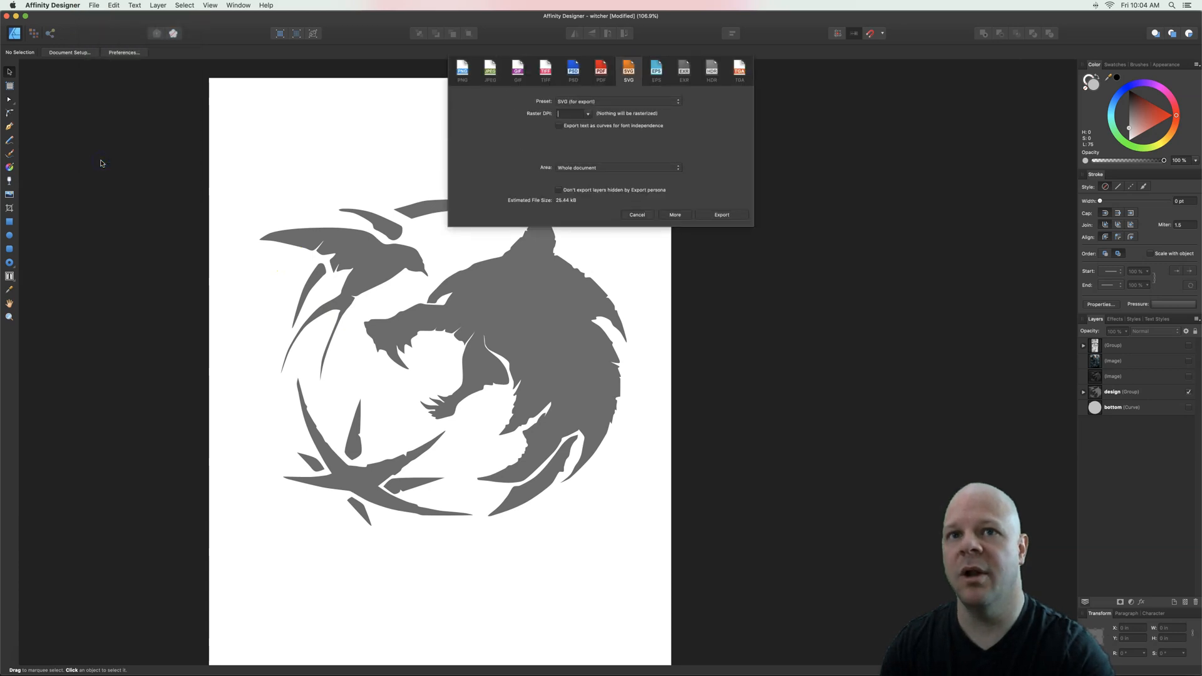
{"action": "left_click", "coordinate": [627, 70]}
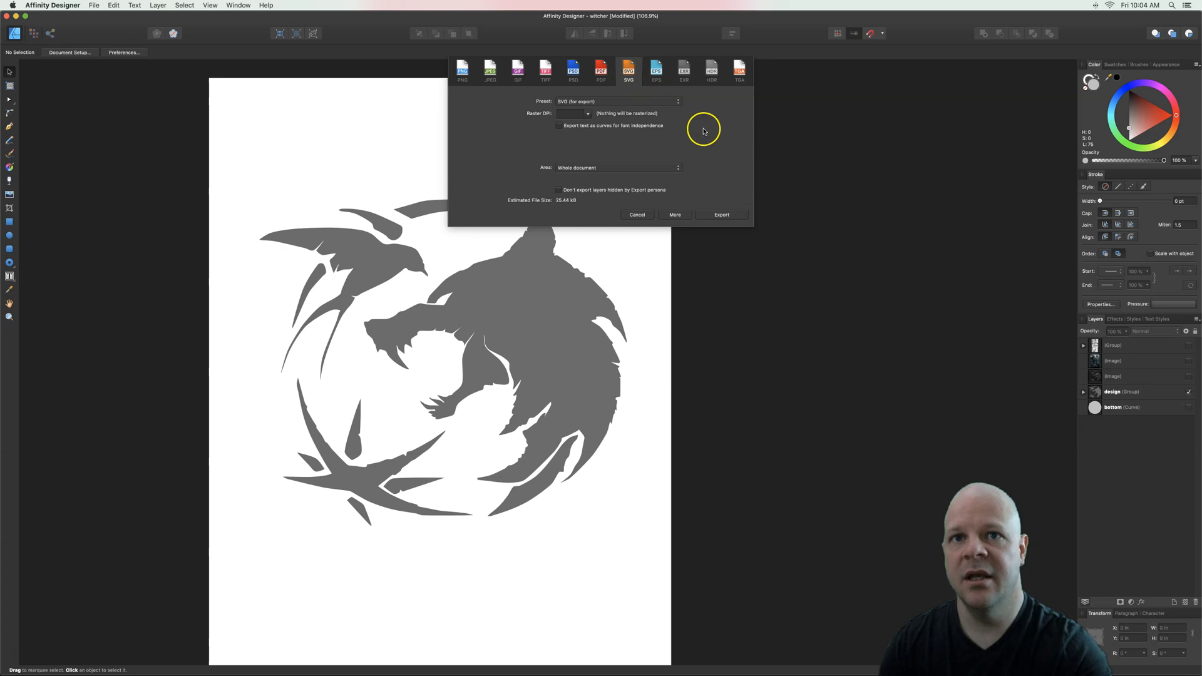
{"action": "mouse_move", "coordinate": [618, 104]}
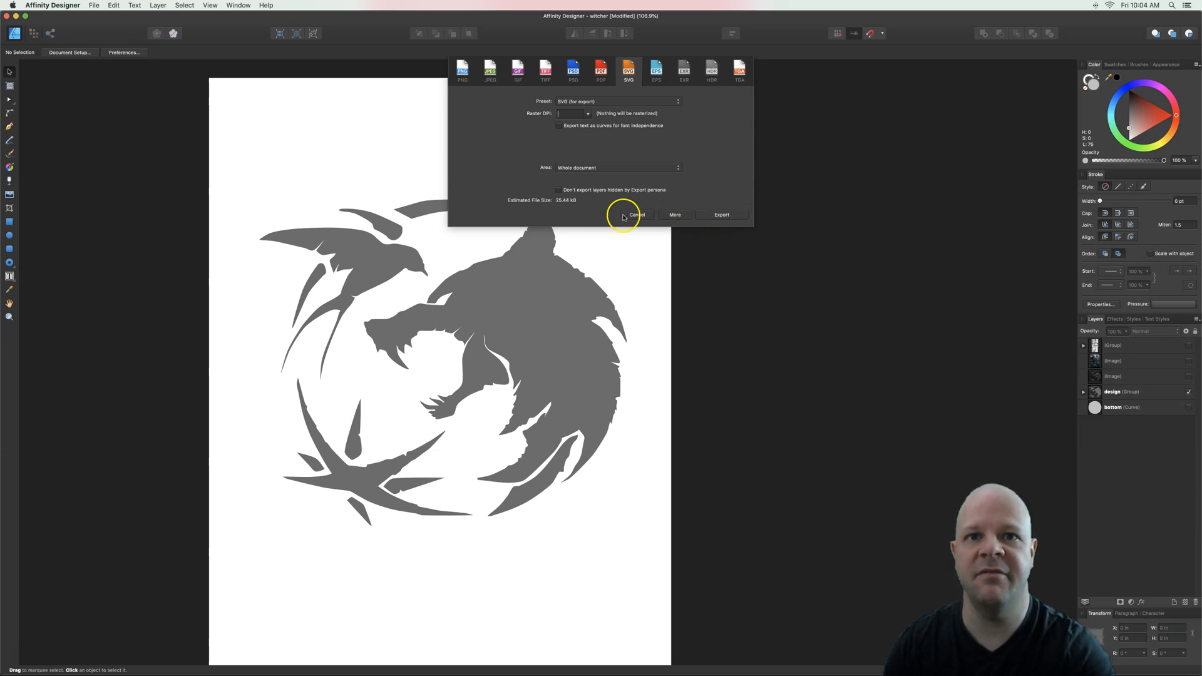
{"action": "left_click", "coordinate": [636, 215]}
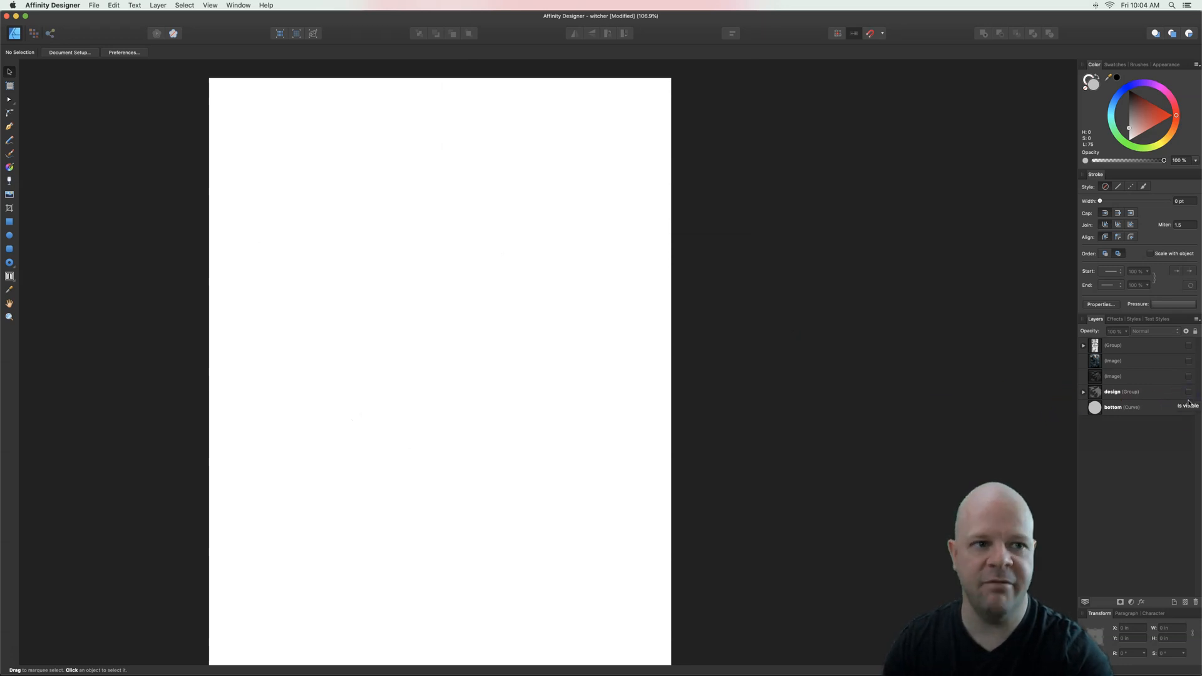
- Show the bottom circle, bring up its SVG export, then close the export dialog
{"action": "left_click", "coordinate": [1188, 408]}
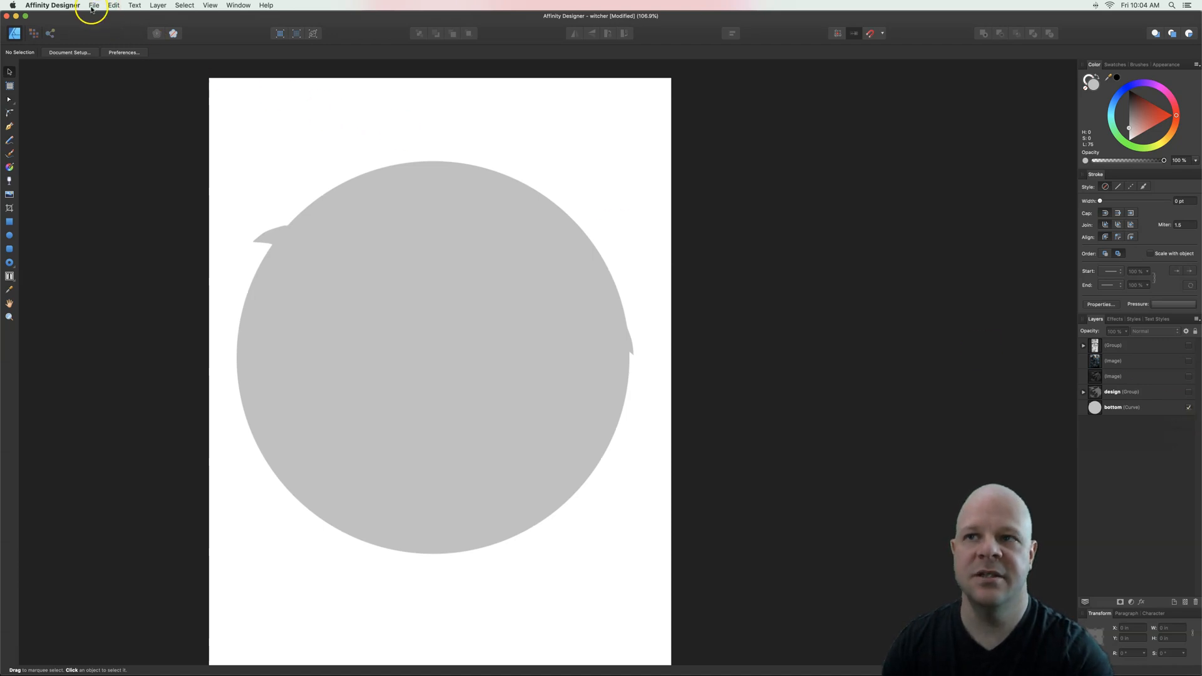
{"action": "left_click", "coordinate": [97, 5]}
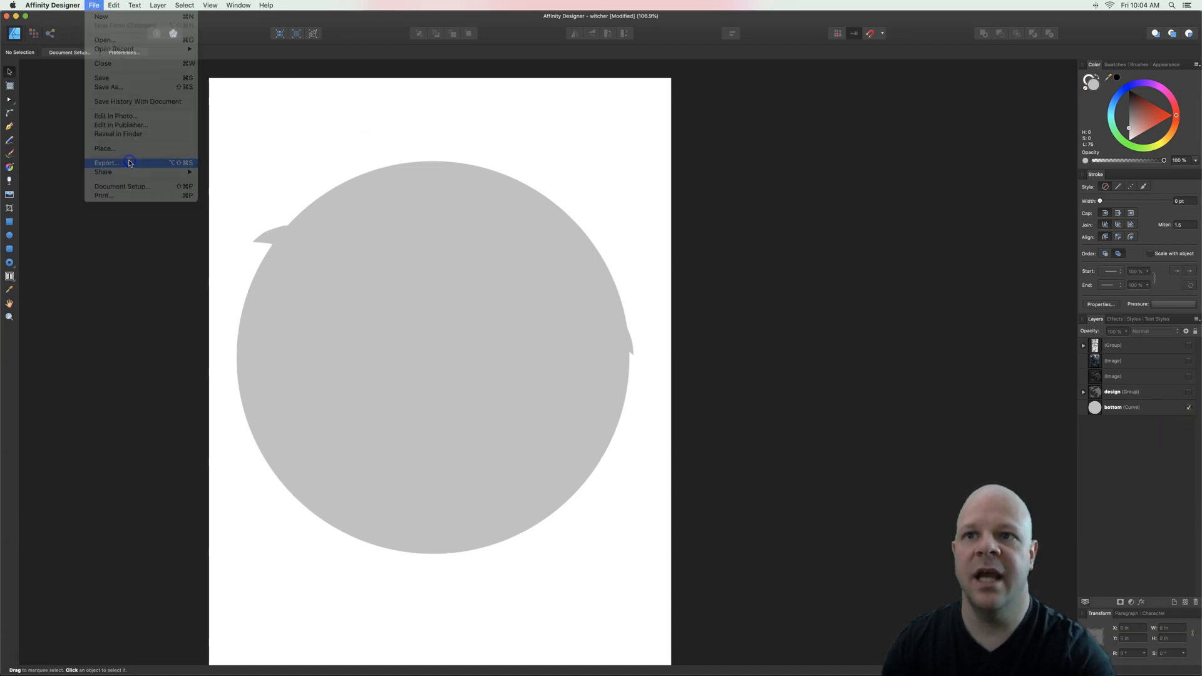
{"action": "left_click", "coordinate": [106, 162]}
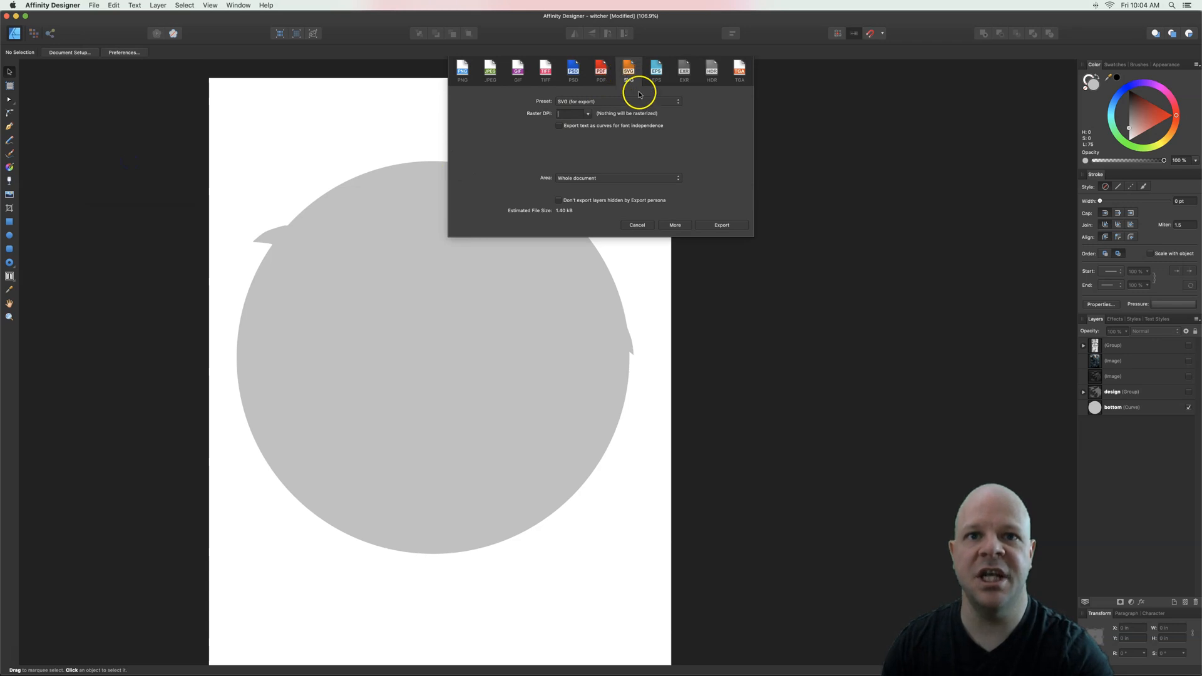
{"action": "mouse_move", "coordinate": [855, 274]}
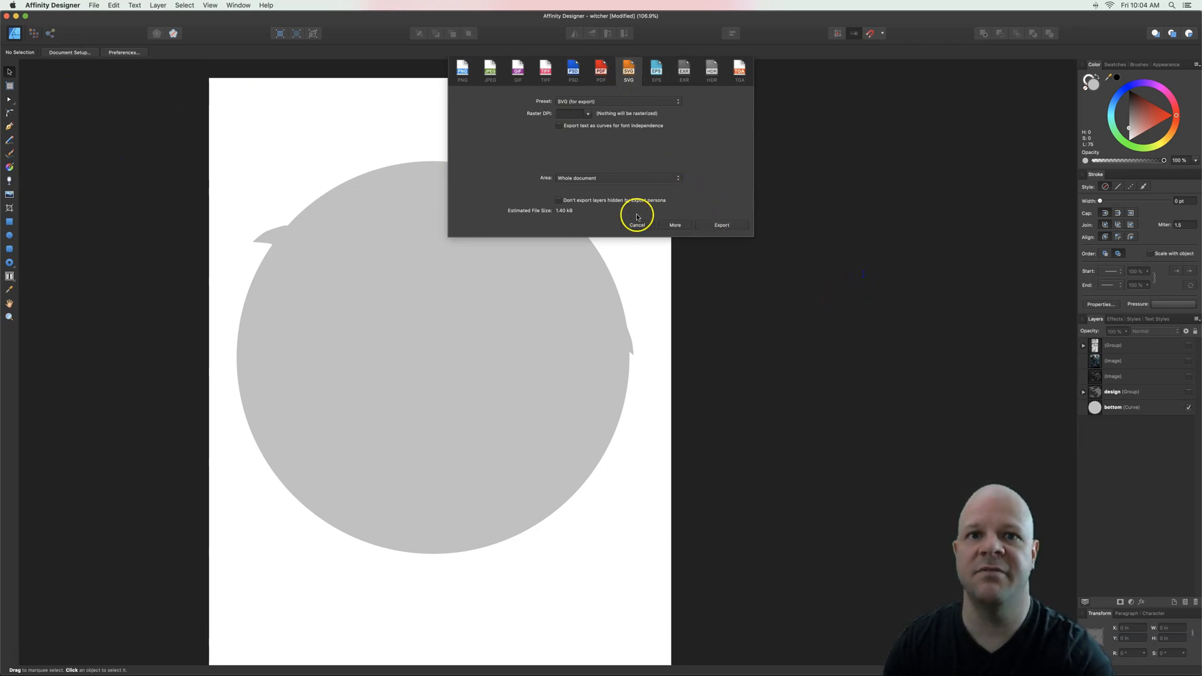
{"action": "left_click", "coordinate": [637, 225]}
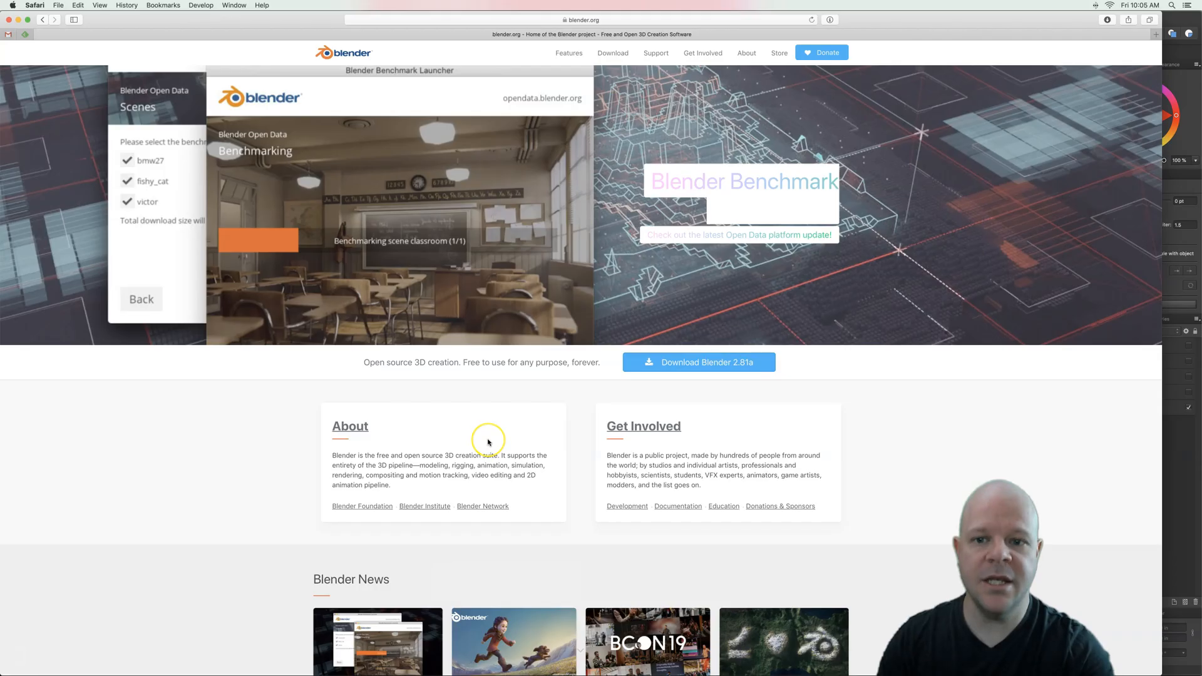
- Scroll through the blender.org features overview toward the download section
{"action": "scroll", "scroll_direction": "down", "scroll_amount": 3}
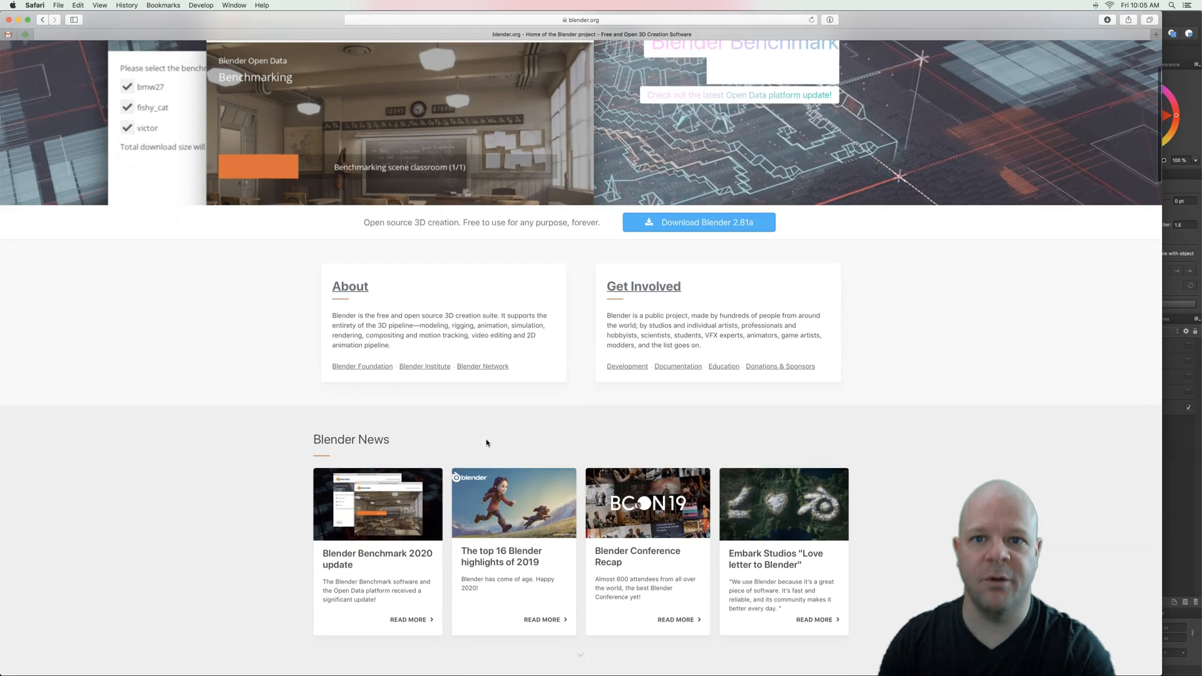
{"action": "scroll", "scroll_direction": "down", "scroll_amount": 3}
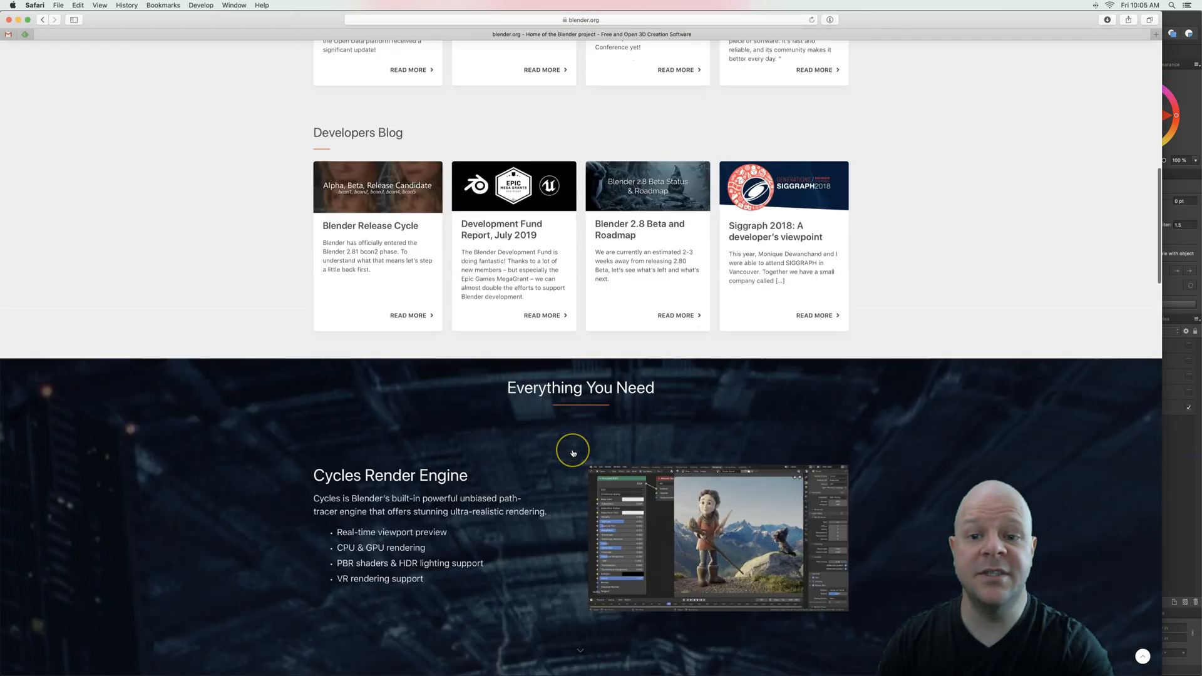
{"action": "scroll", "scroll_direction": "down", "scroll_amount": 3}
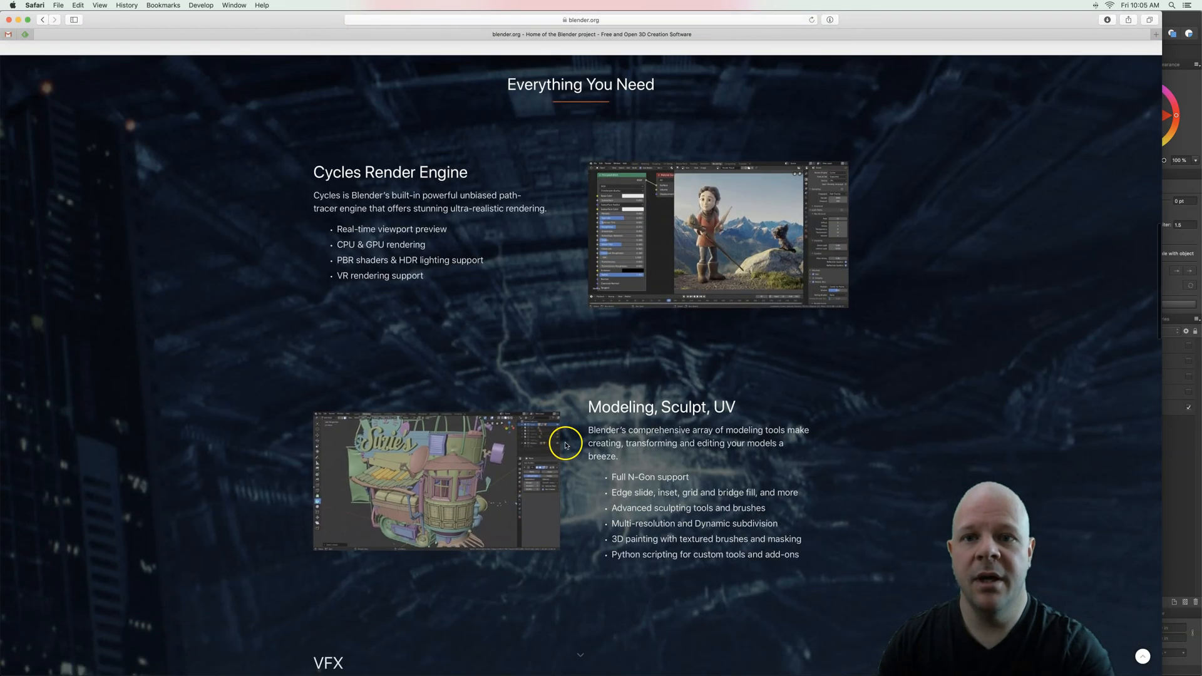
{"action": "scroll", "scroll_direction": "down", "scroll_amount": 3}
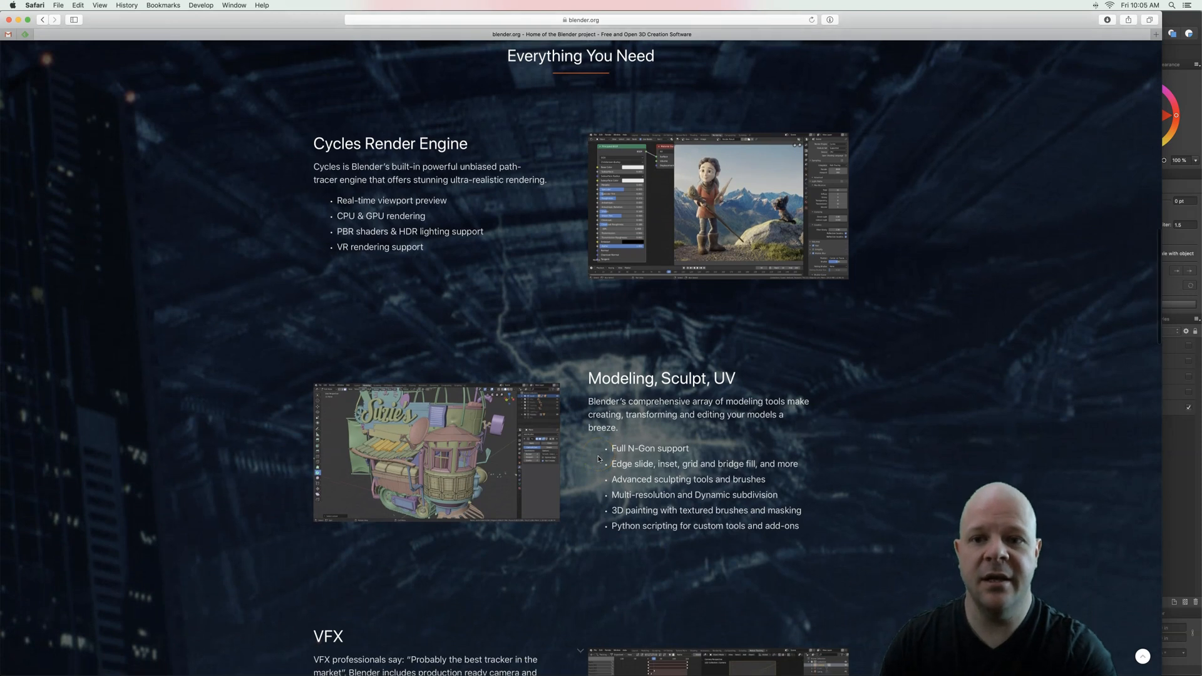
{"action": "scroll", "scroll_direction": "down", "scroll_amount": 3}
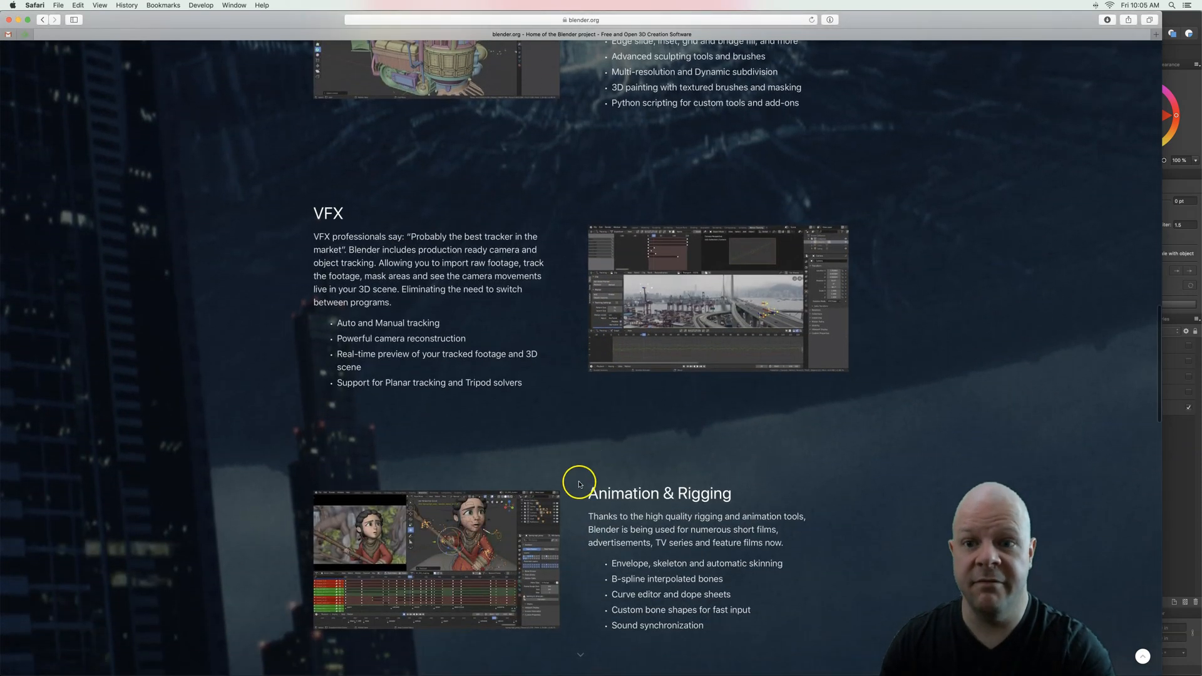
{"action": "scroll", "scroll_direction": "down", "scroll_amount": 3}
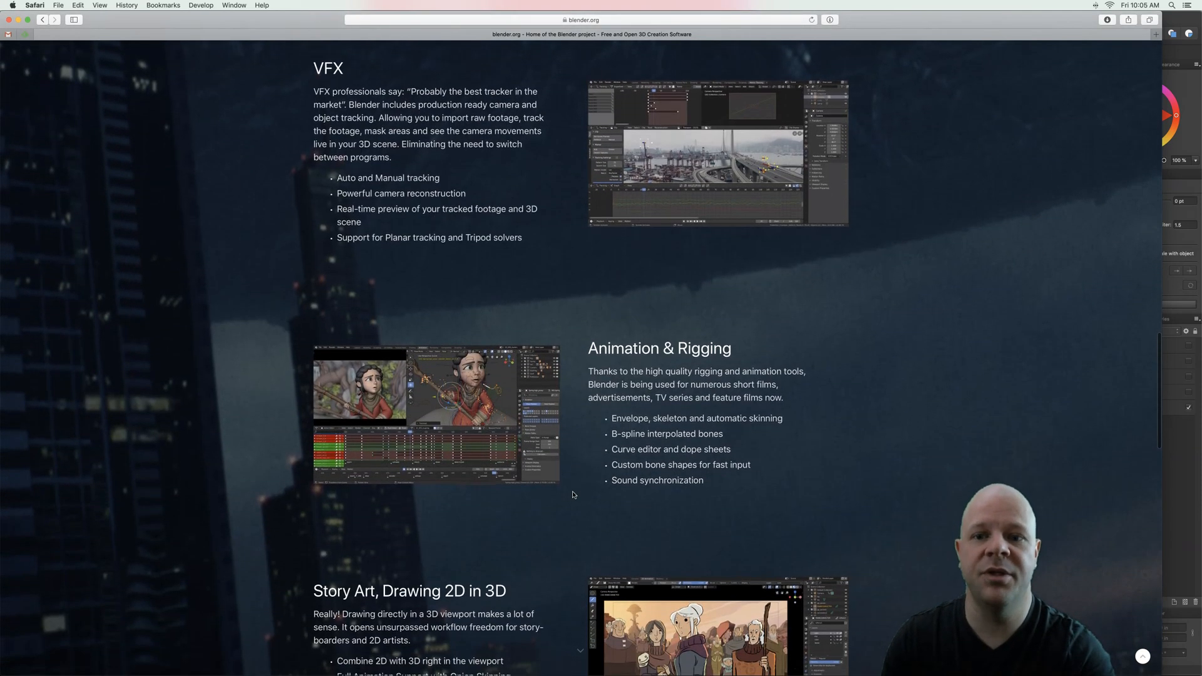
{"action": "scroll", "scroll_direction": "down", "scroll_amount": 3}
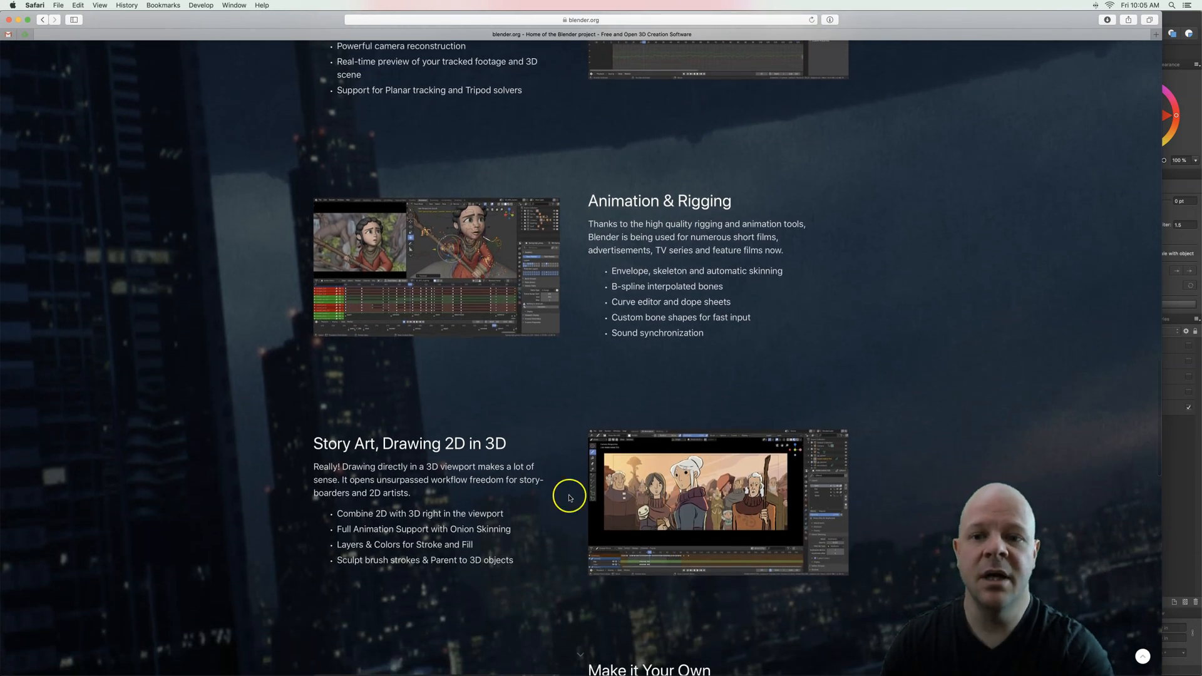
{"action": "scroll", "scroll_direction": "up", "scroll_amount": 3}
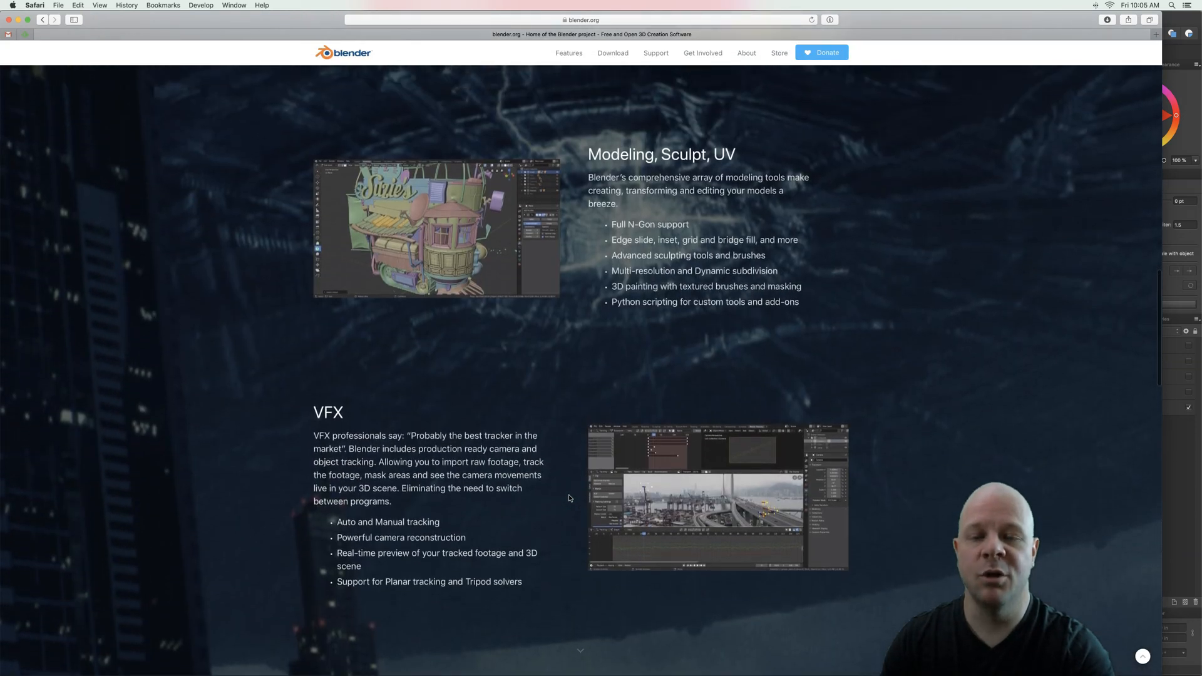
{"action": "scroll", "scroll_direction": "down", "scroll_amount": 3}
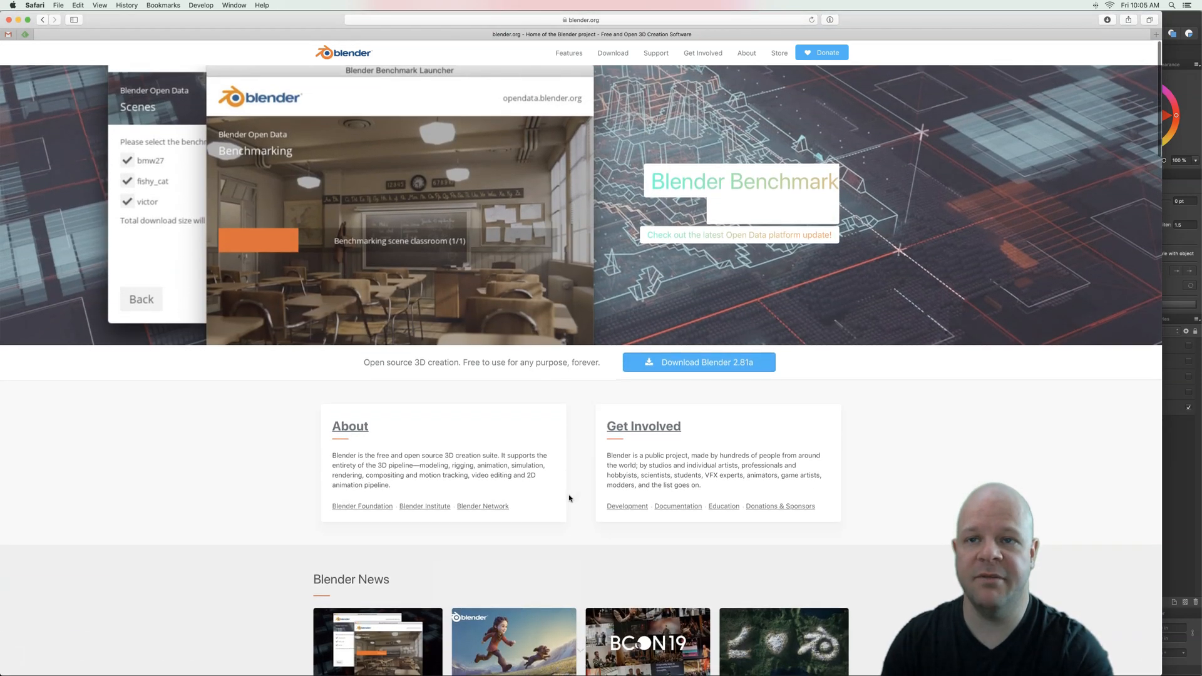
{"action": "scroll", "scroll_direction": "down", "scroll_amount": 3}
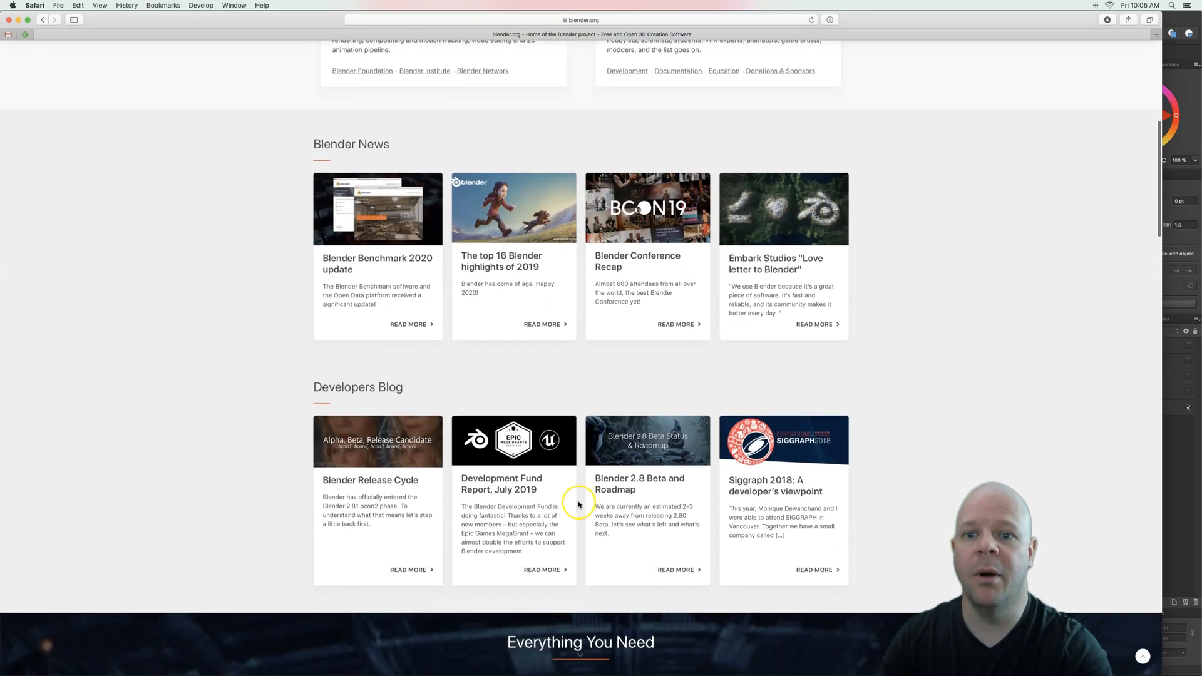
{"action": "scroll", "scroll_direction": "down", "scroll_amount": 3}
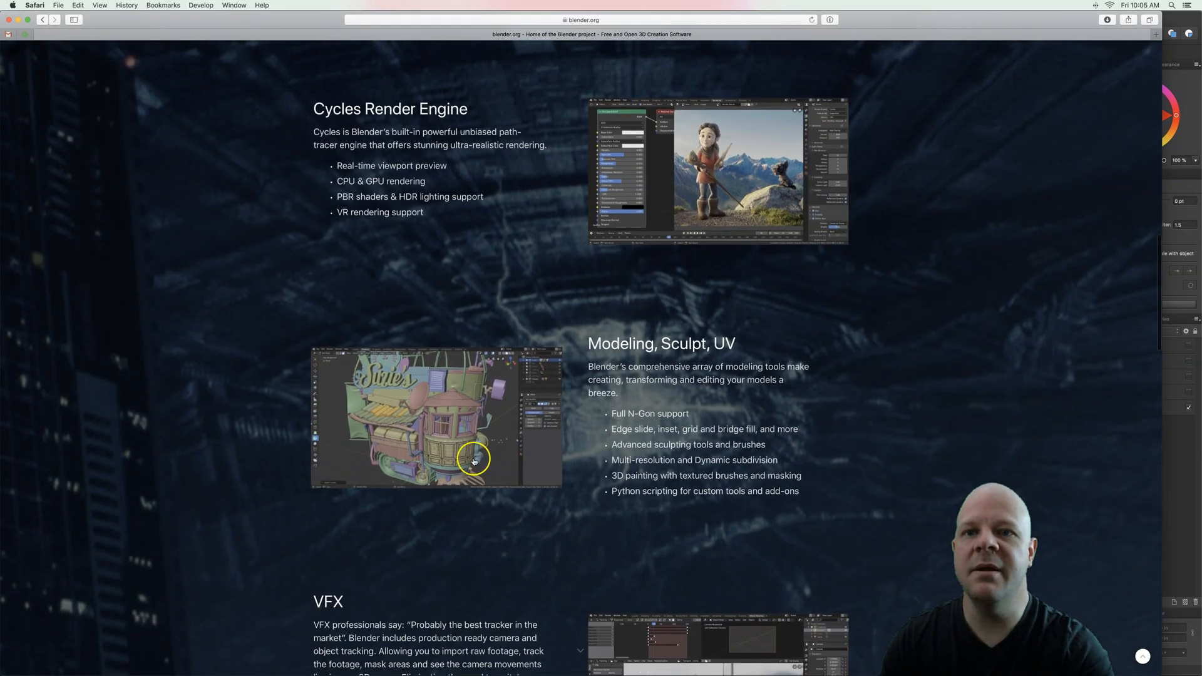
{"action": "mouse_move", "coordinate": [573, 464]}
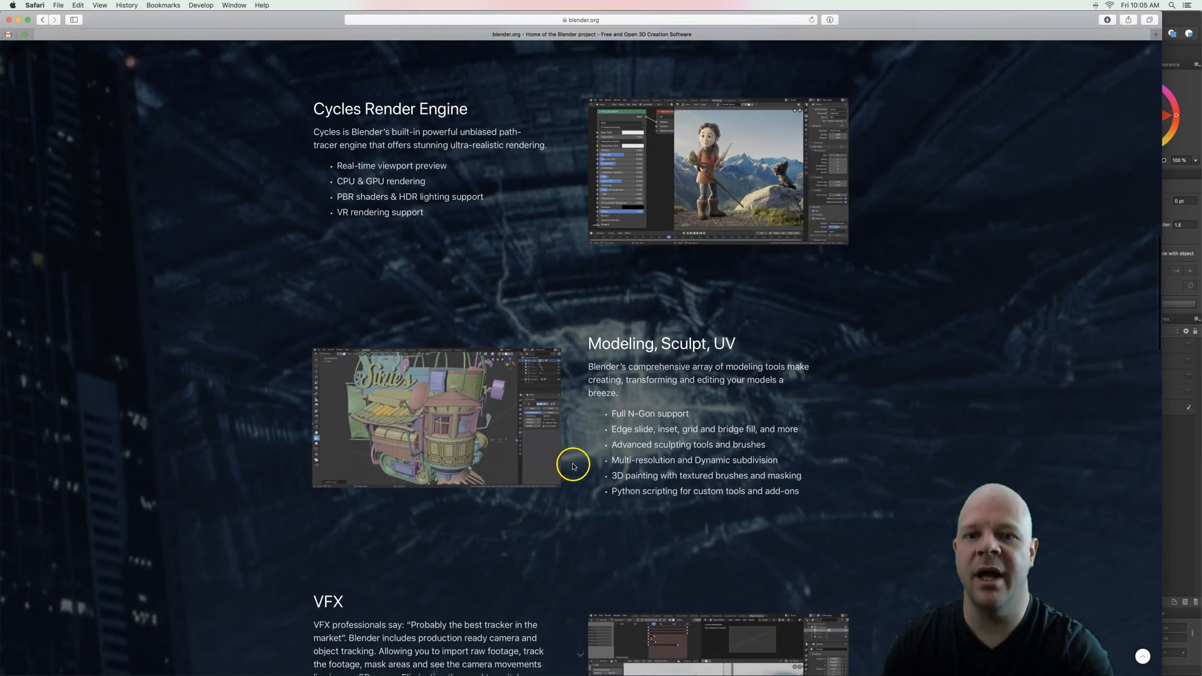
{"action": "scroll", "scroll_direction": "down", "scroll_amount": 3}
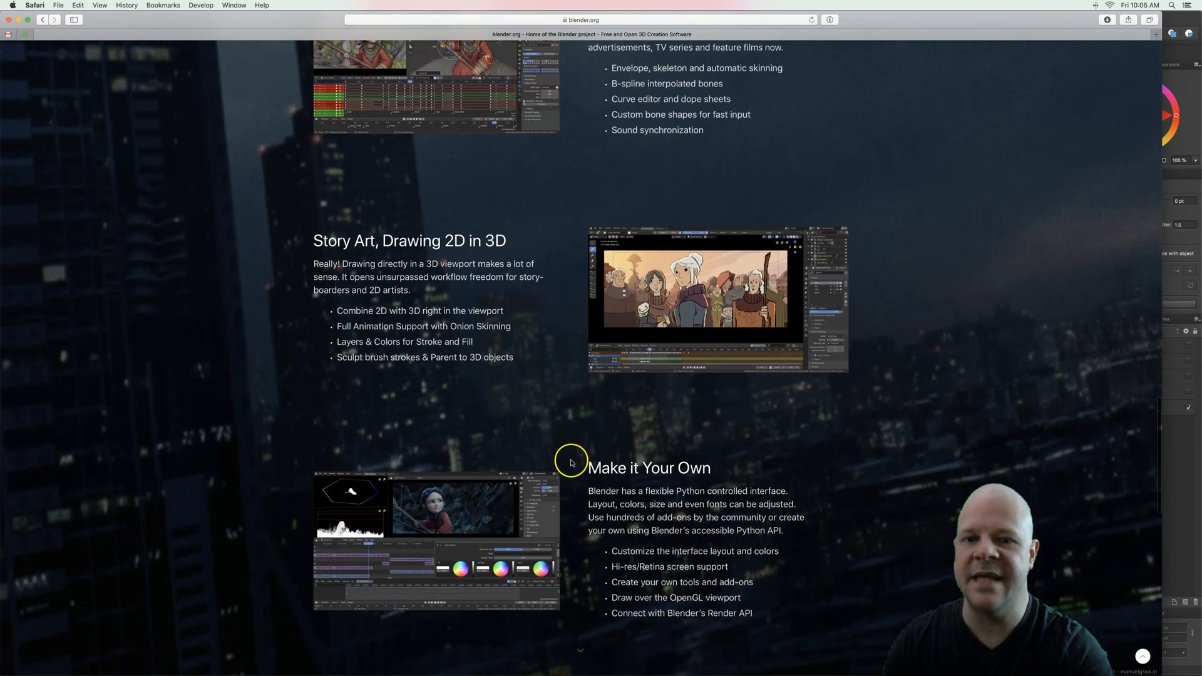
{"action": "scroll", "scroll_direction": "down", "scroll_amount": 3}
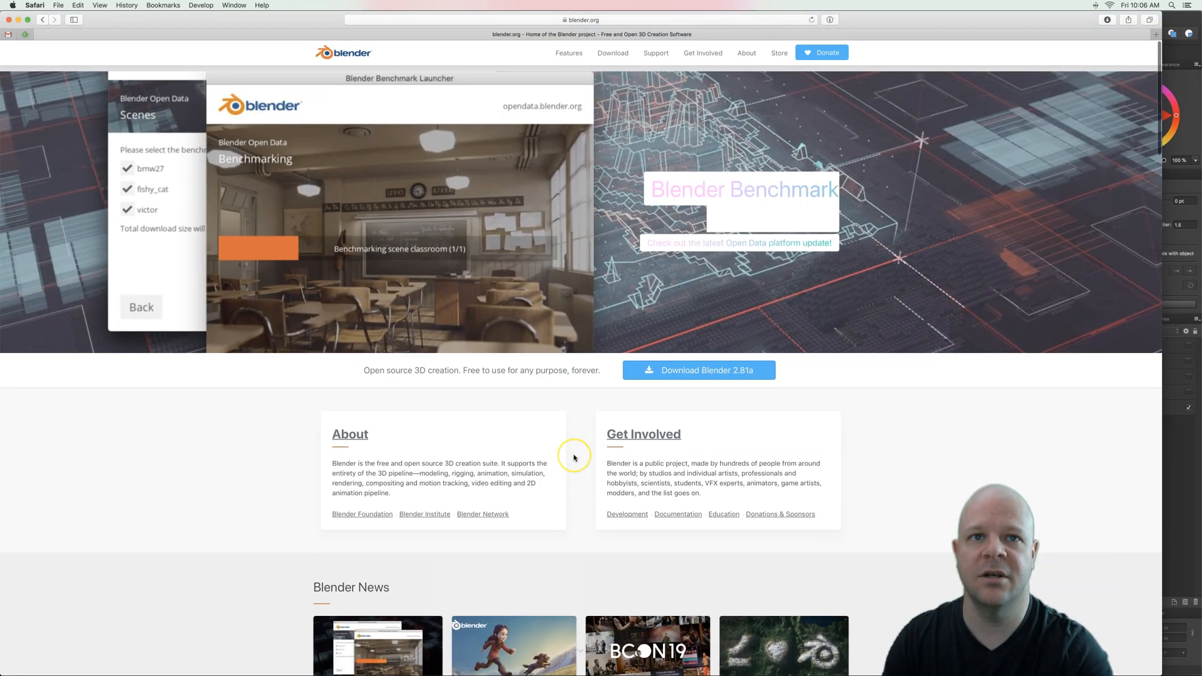
{"action": "scroll", "scroll_direction": "down", "scroll_amount": 3}
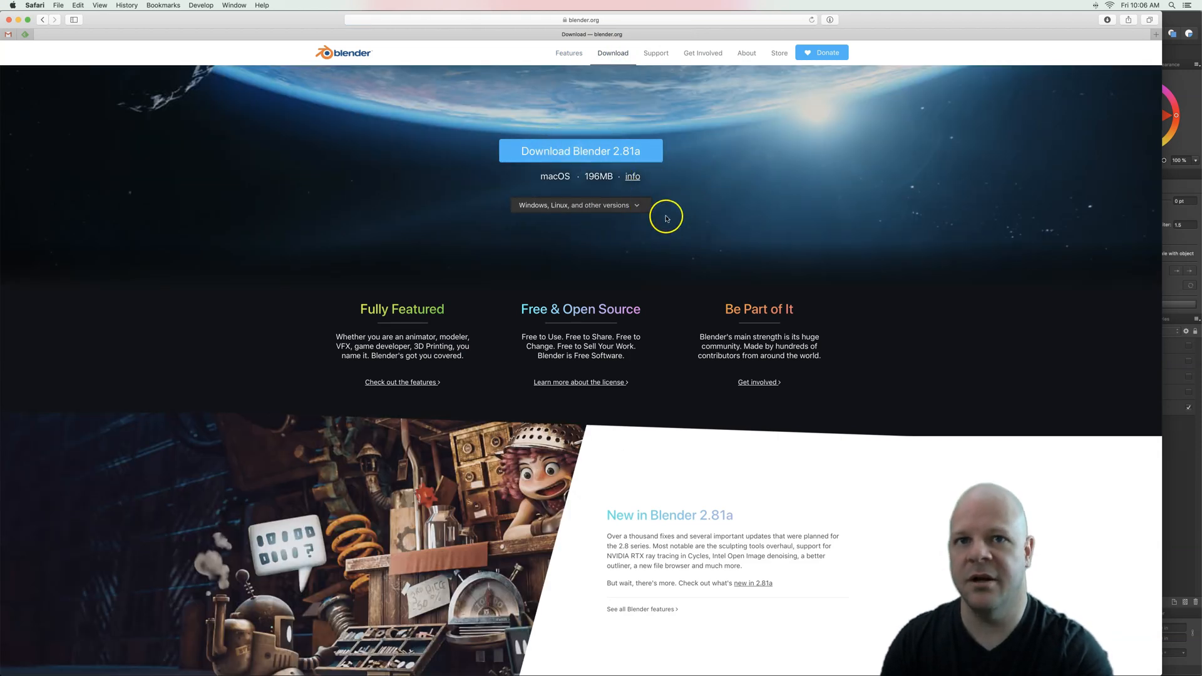
{"action": "mouse_move", "coordinate": [568, 348]}
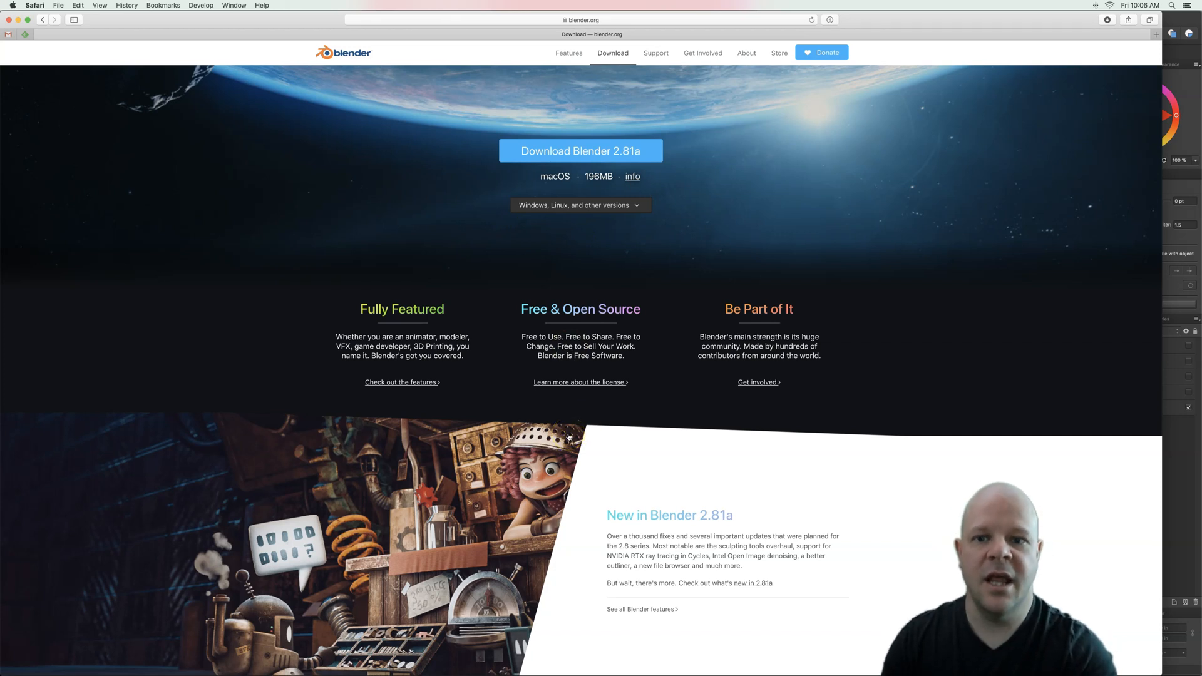
{"action": "mouse_move", "coordinate": [677, 654]}
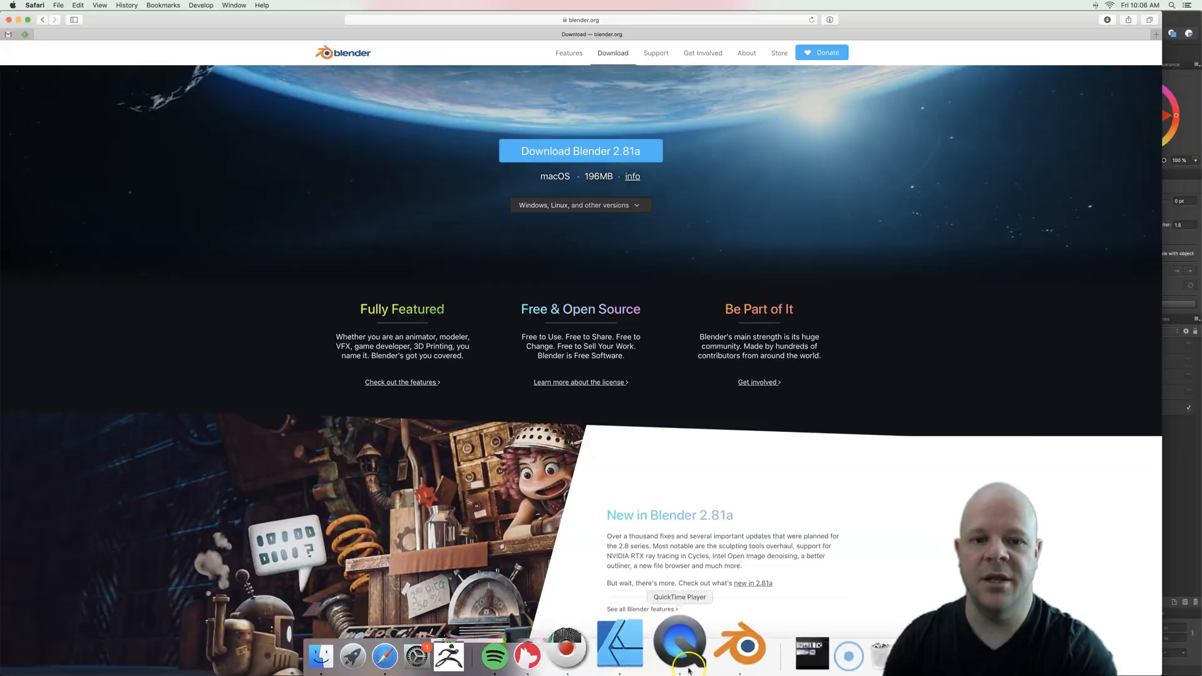
- Switch to Blender, start a new General scene and delete the default cube
{"action": "left_click", "coordinate": [742, 646]}
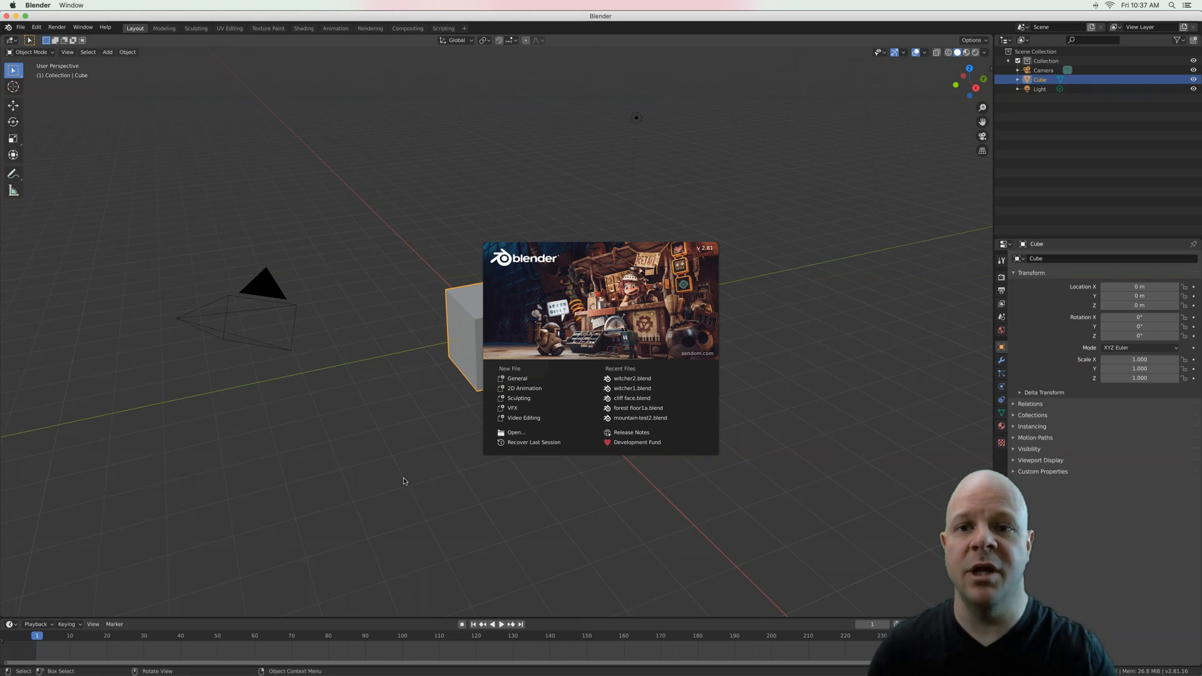
{"action": "mouse_move", "coordinate": [517, 378]}
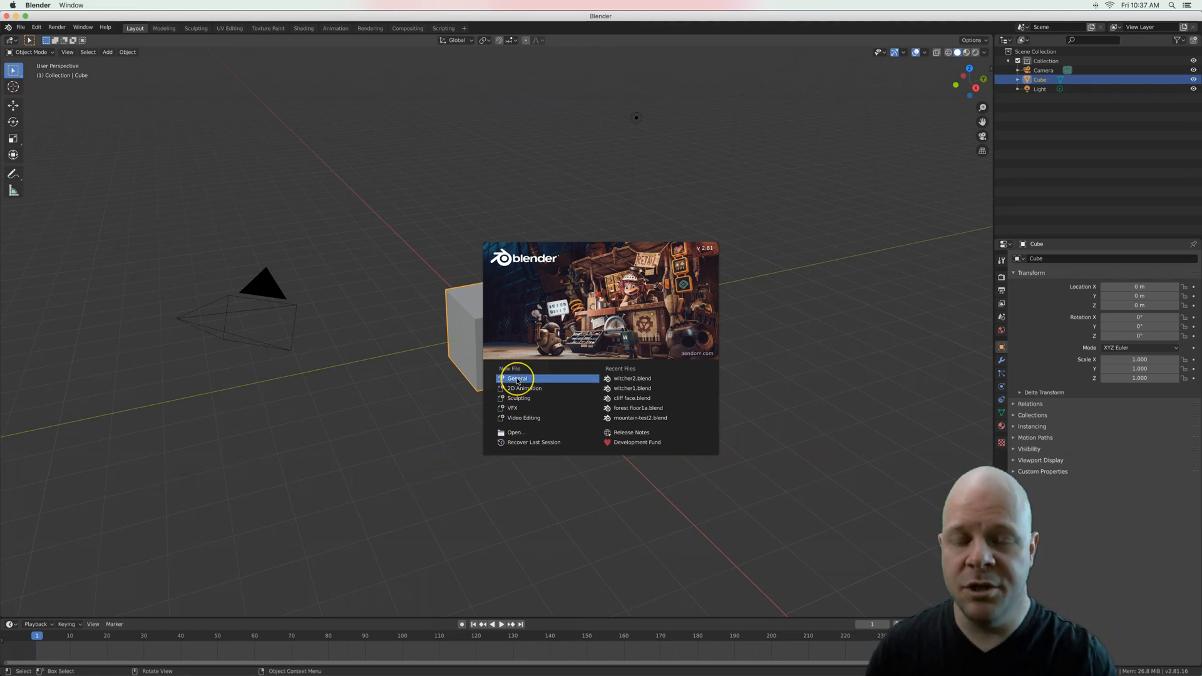
{"action": "left_click", "coordinate": [516, 378]}
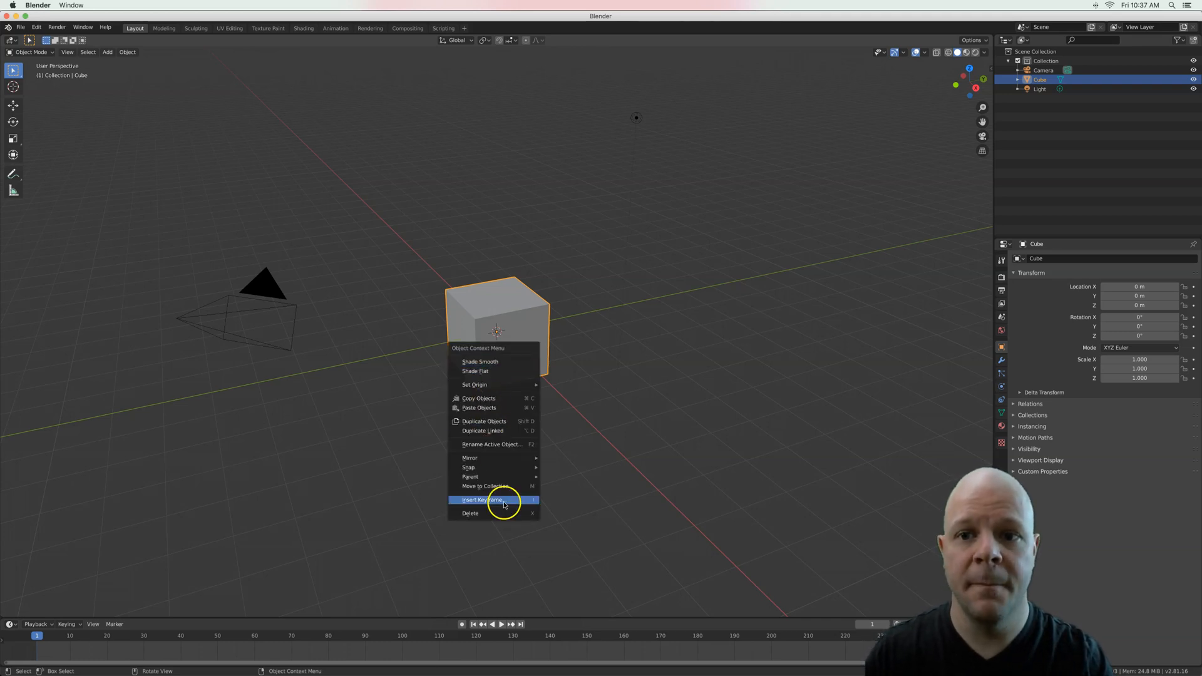
{"action": "mouse_move", "coordinate": [476, 516]}
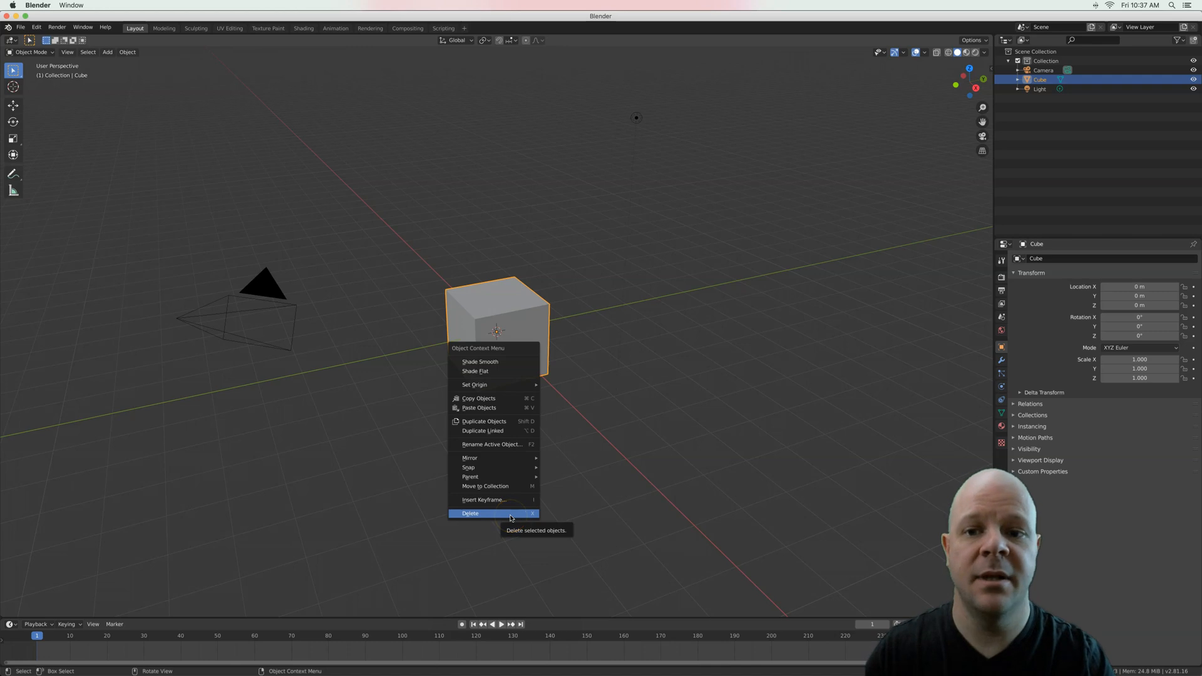
{"action": "left_click", "coordinate": [469, 513]}
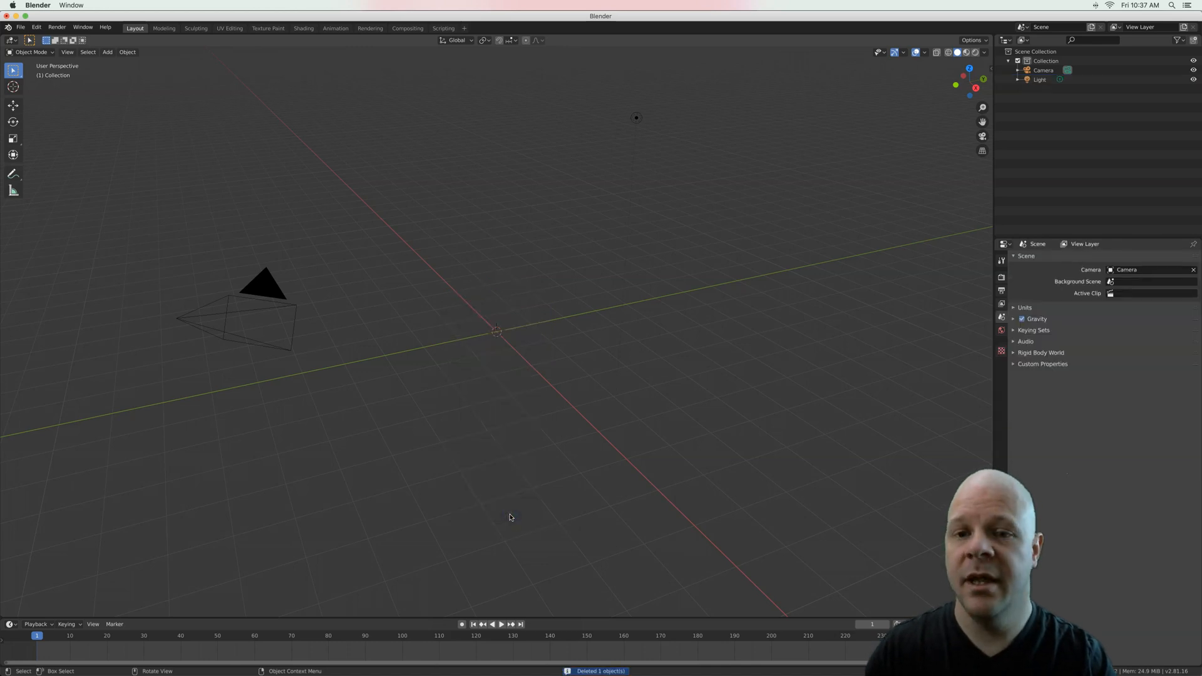
{"action": "mouse_move", "coordinate": [511, 513]}
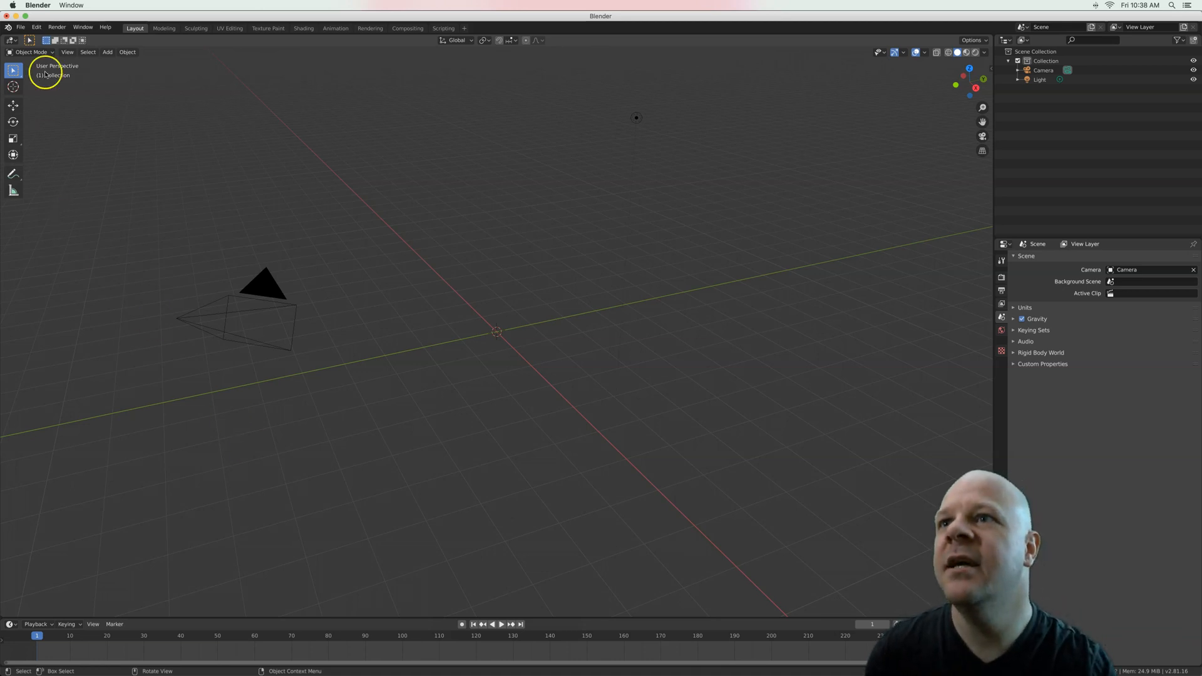
- Import witcher top.svg as Scalable Vector Graphics curves into the scene
{"action": "left_click", "coordinate": [22, 30]}
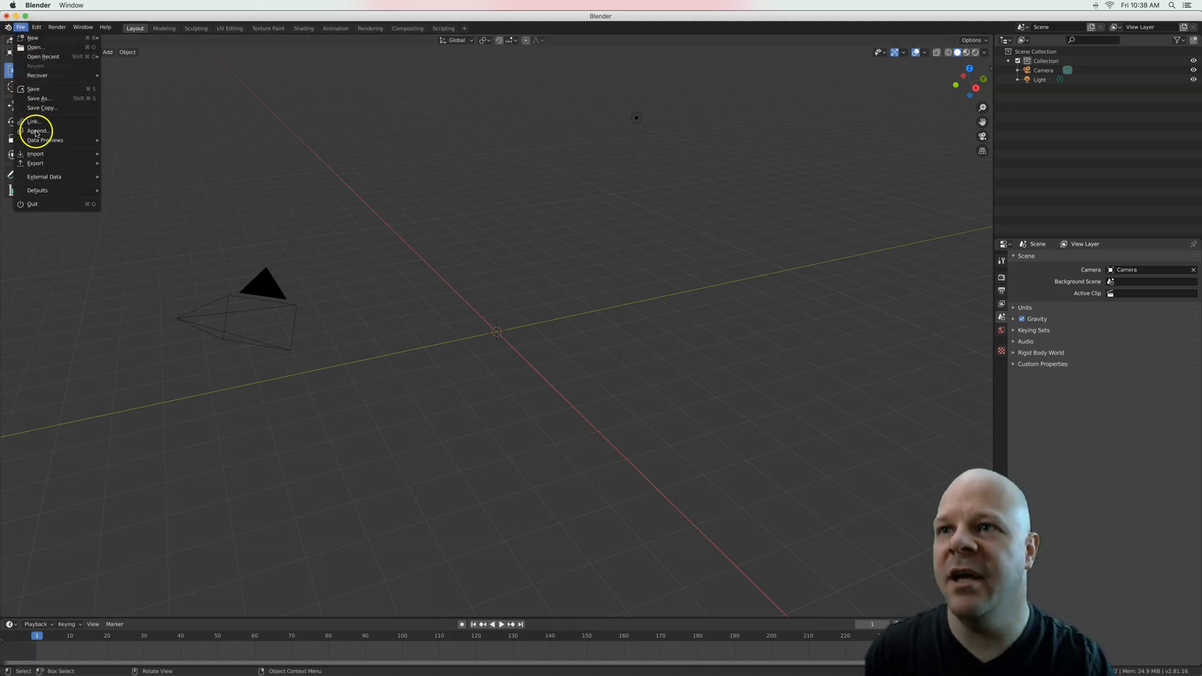
{"action": "left_click", "coordinate": [35, 153]}
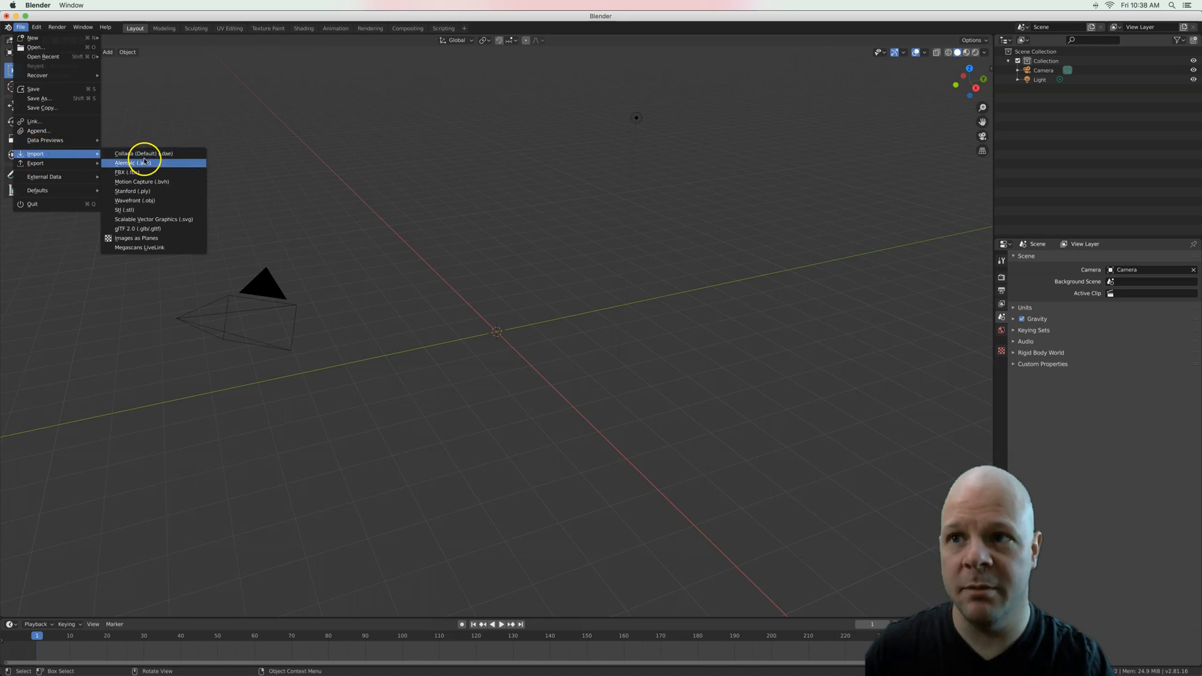
{"action": "mouse_move", "coordinate": [193, 219]}
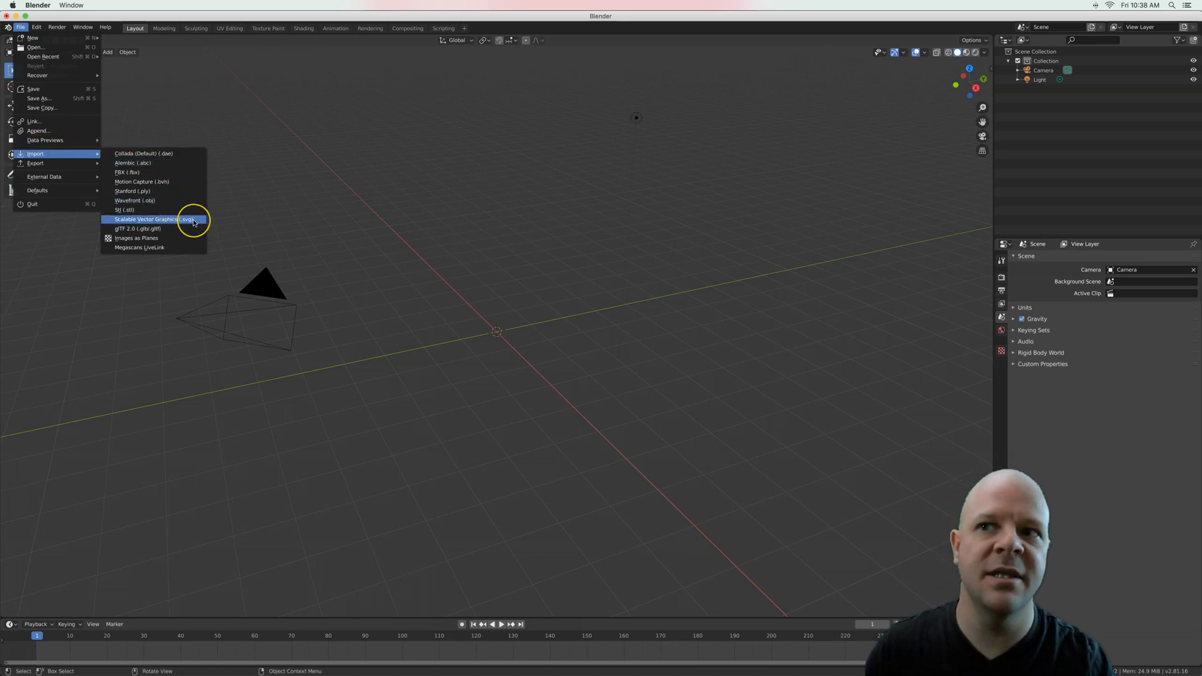
{"action": "mouse_move", "coordinate": [194, 220]}
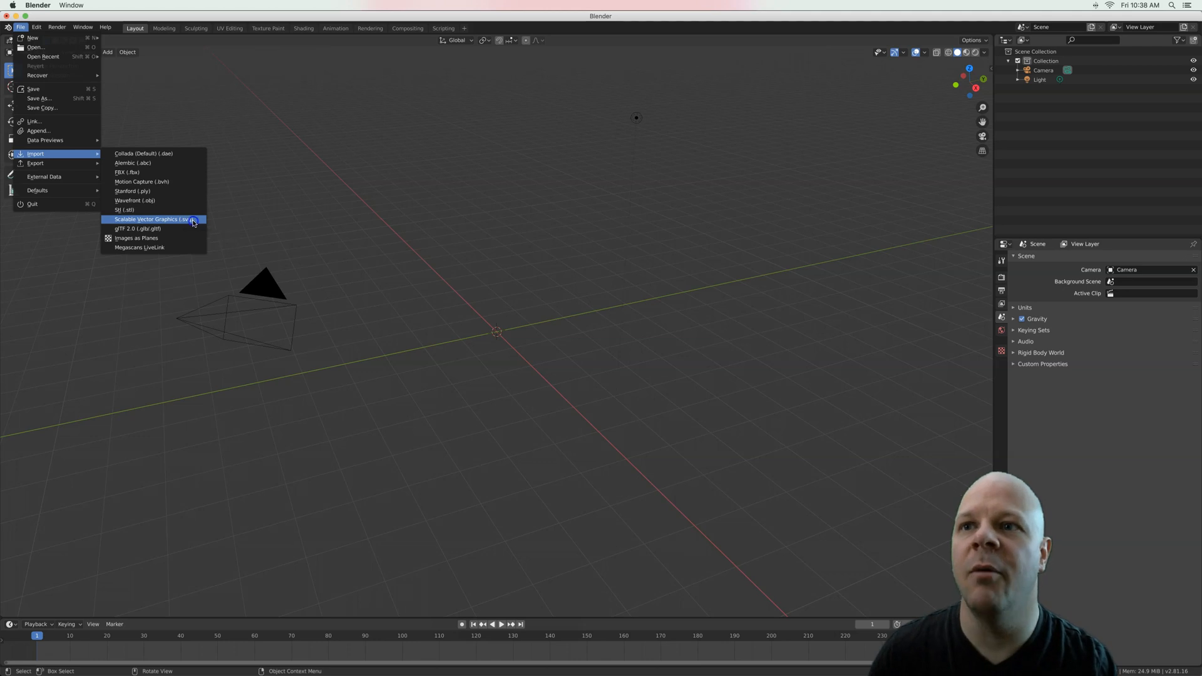
{"action": "left_click", "coordinate": [146, 220]}
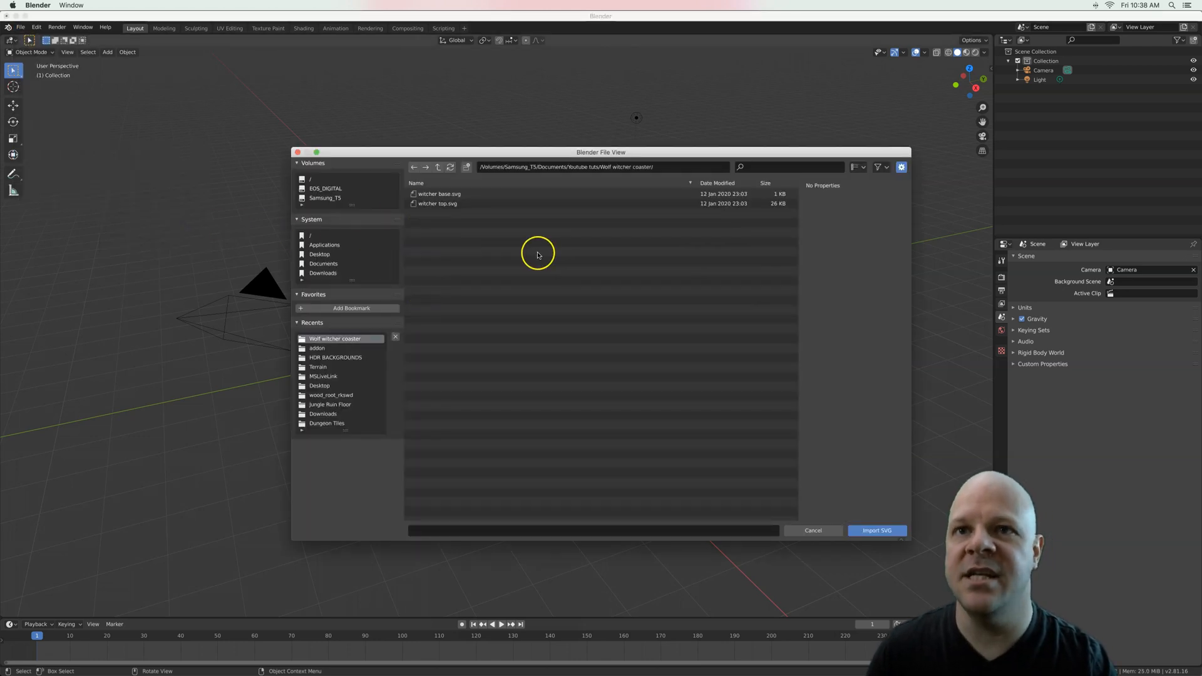
{"action": "mouse_move", "coordinate": [468, 238]}
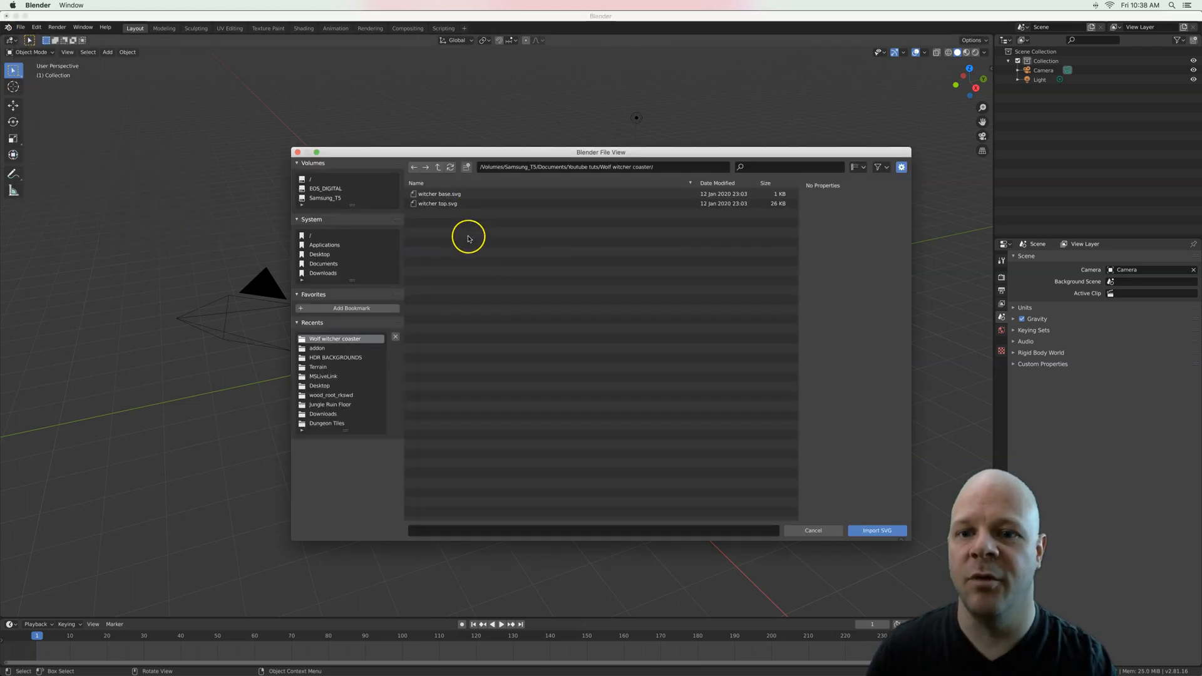
{"action": "mouse_move", "coordinate": [493, 229]}
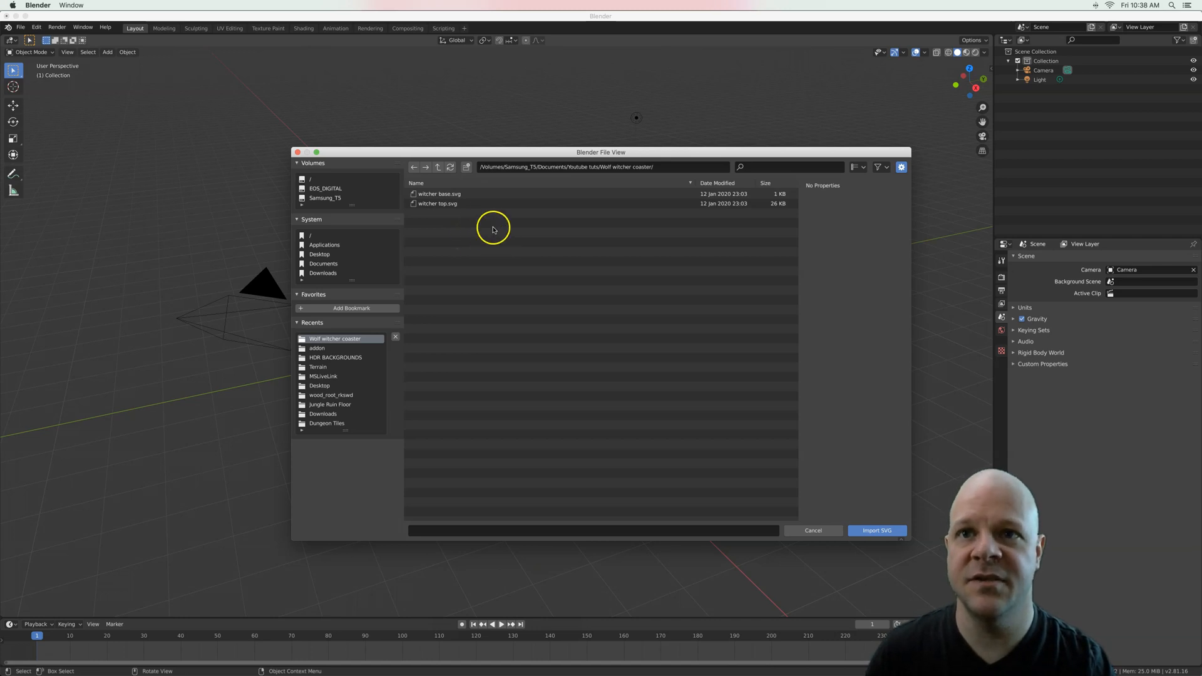
{"action": "mouse_move", "coordinate": [516, 224]}
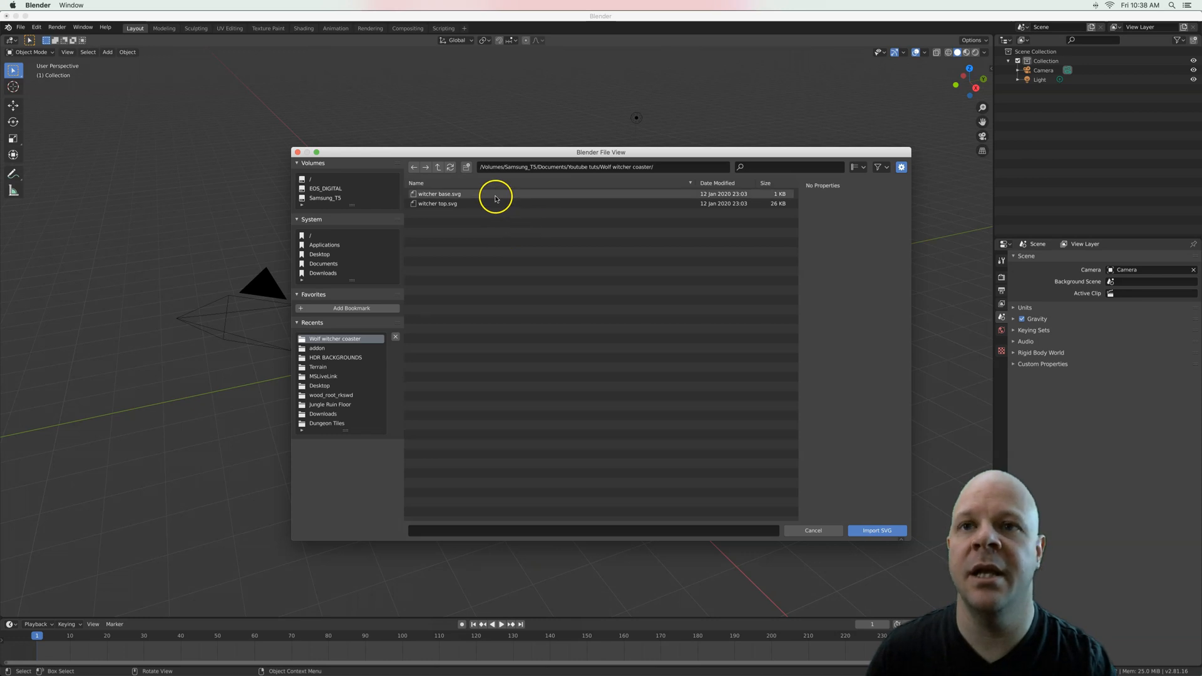
{"action": "left_click", "coordinate": [435, 203]}
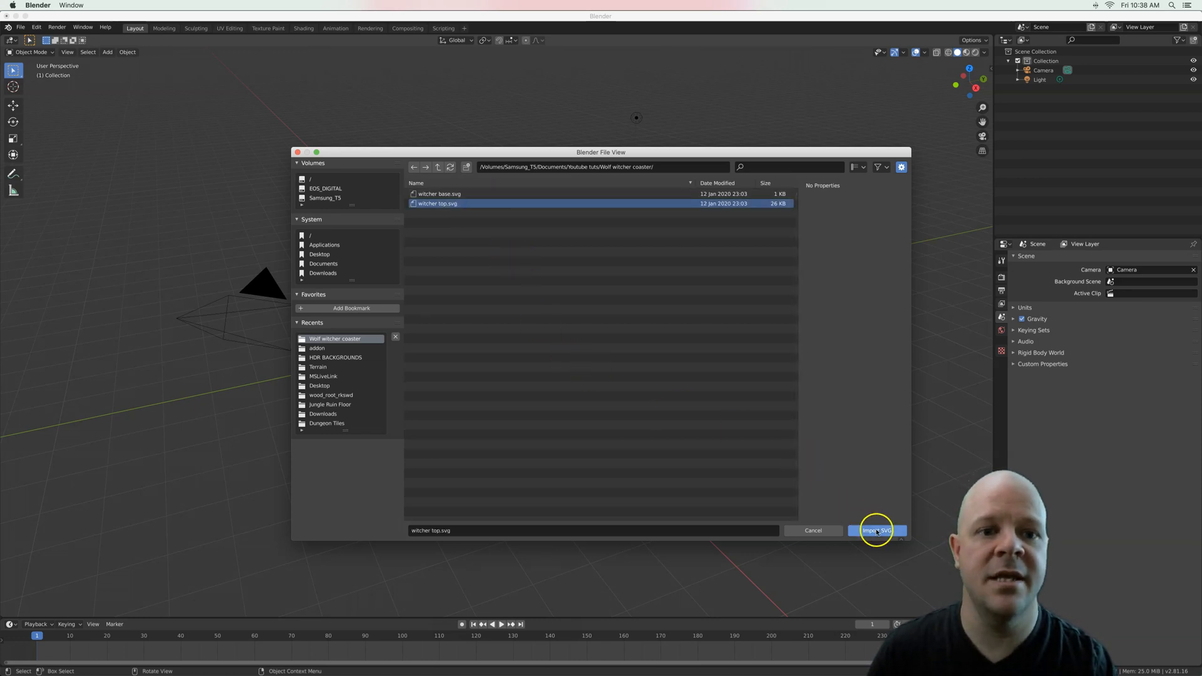
{"action": "left_click", "coordinate": [876, 531]}
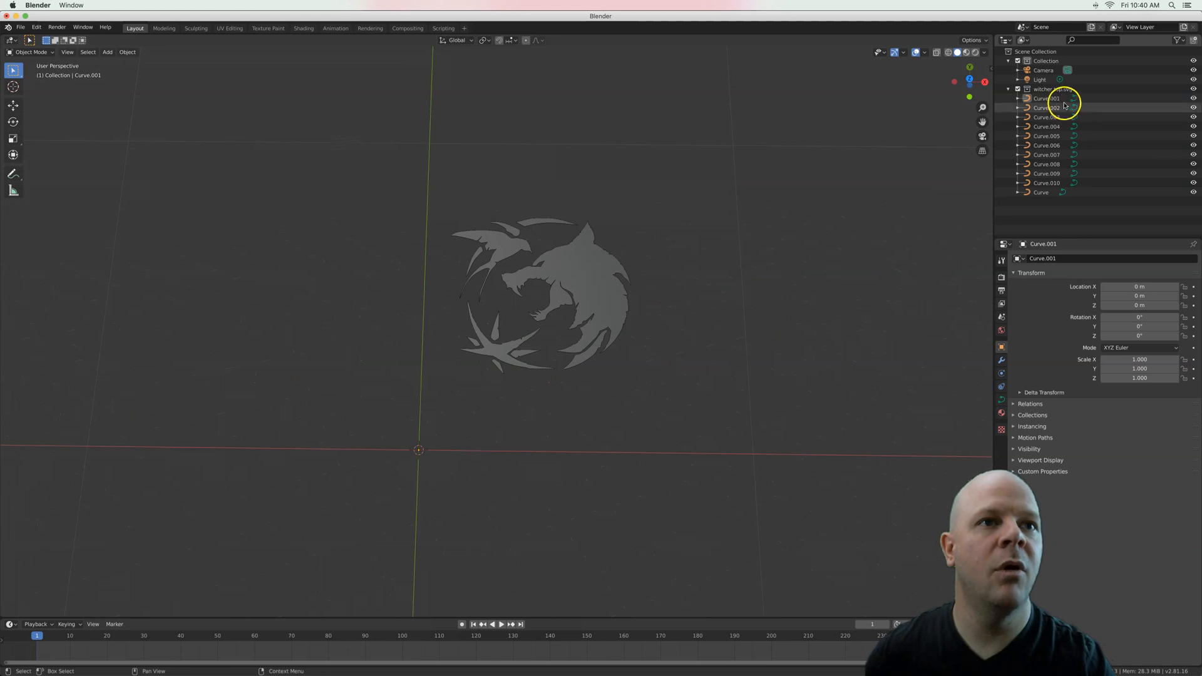
- Select all imported logo curves and join them into the single object Curve.001
{"action": "left_click", "coordinate": [1045, 98]}
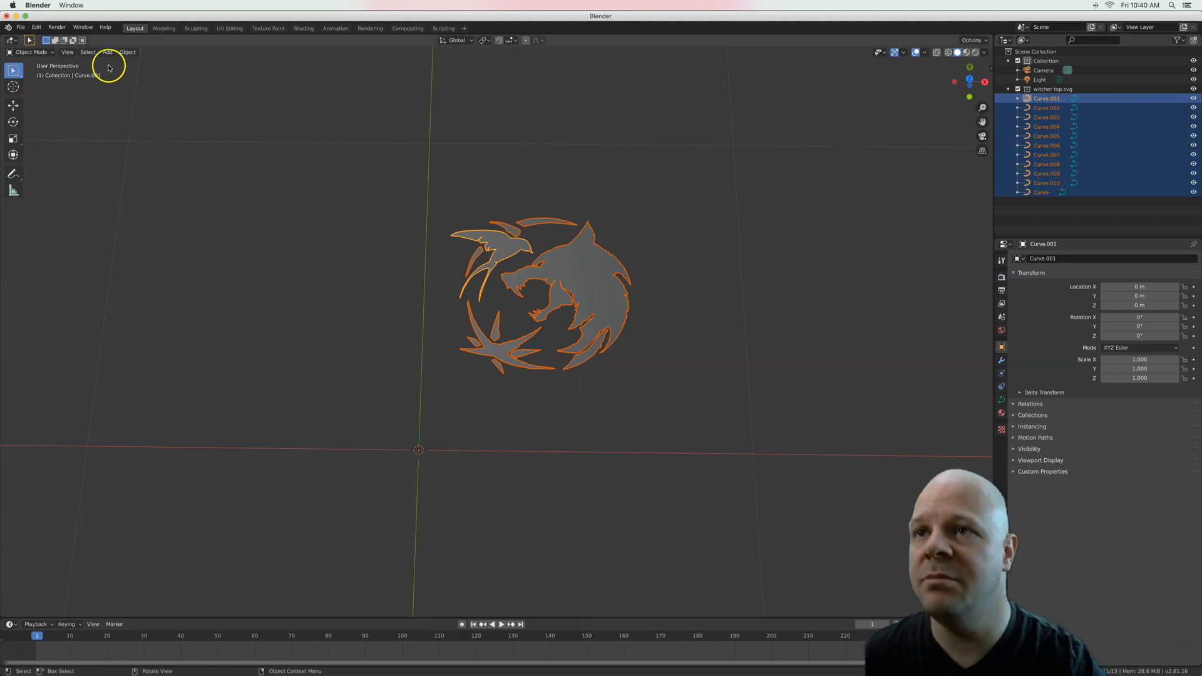
{"action": "left_click", "coordinate": [127, 53]}
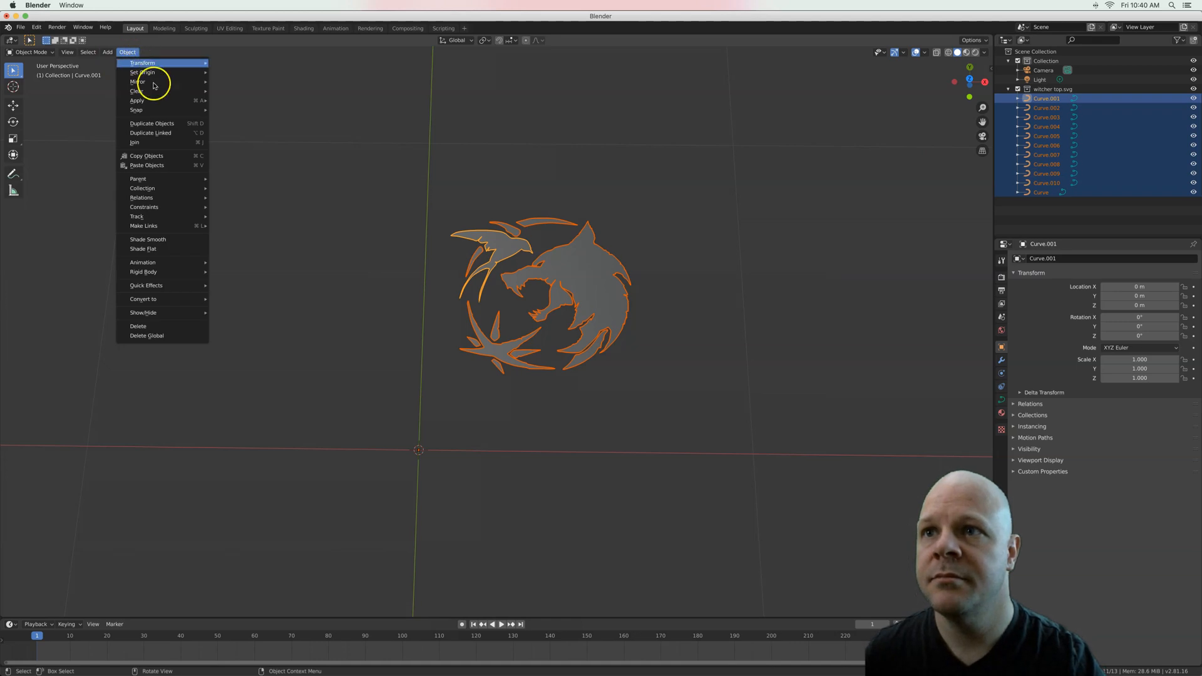
{"action": "mouse_move", "coordinate": [162, 142]}
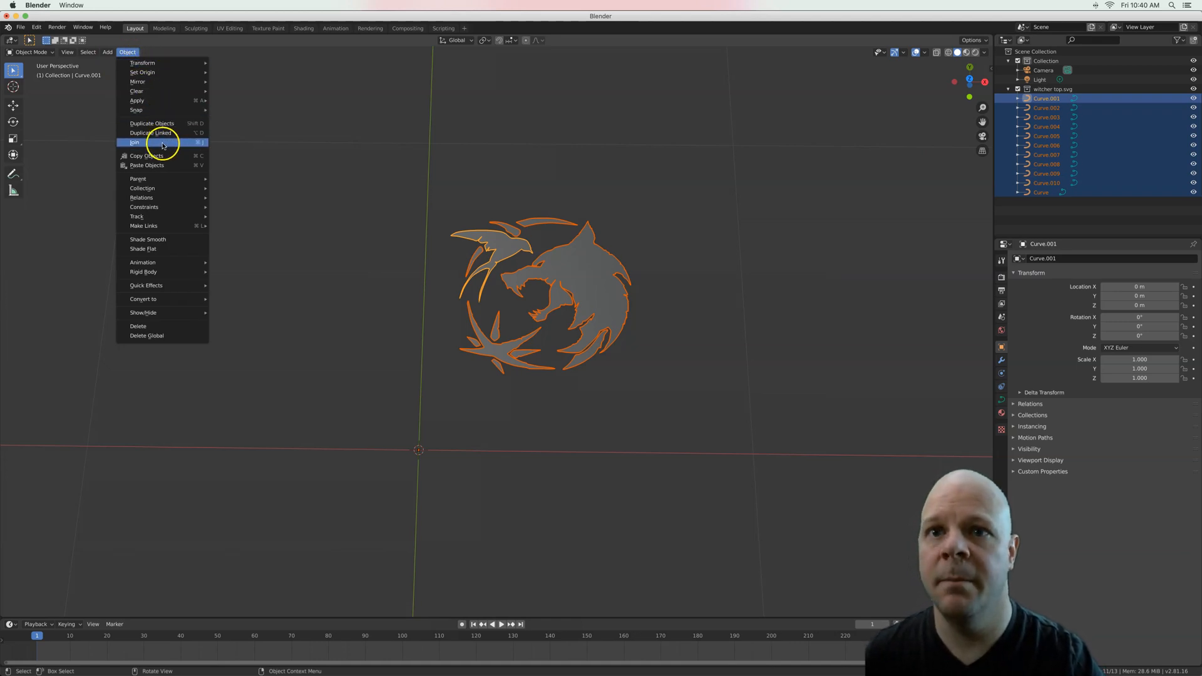
{"action": "left_click", "coordinate": [135, 142]}
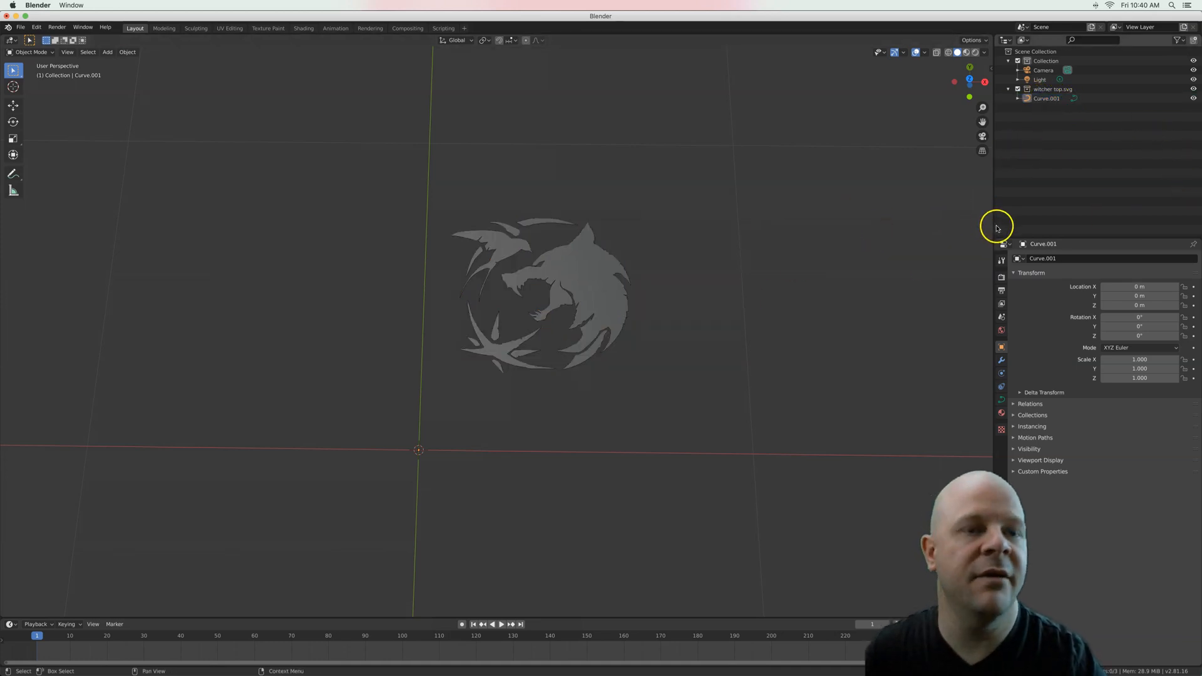
{"action": "mouse_move", "coordinate": [22, 27]}
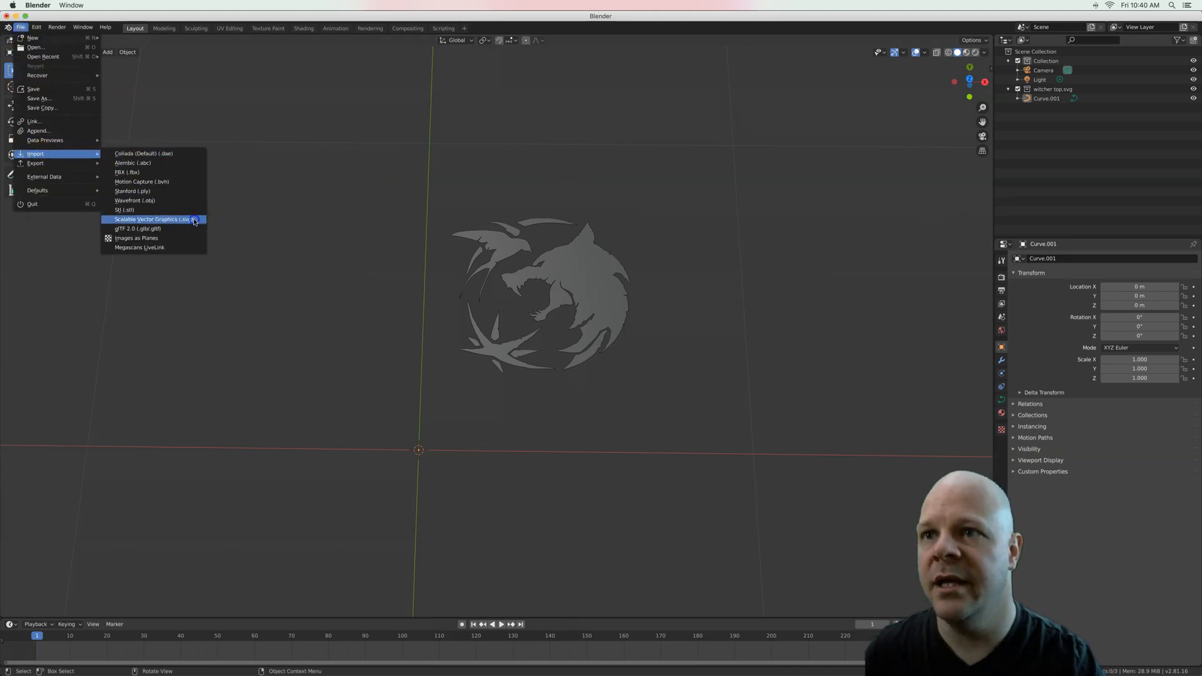
- Import witcher base.svg as a circular Curve and select it in the Outliner
{"action": "left_click", "coordinate": [154, 219]}
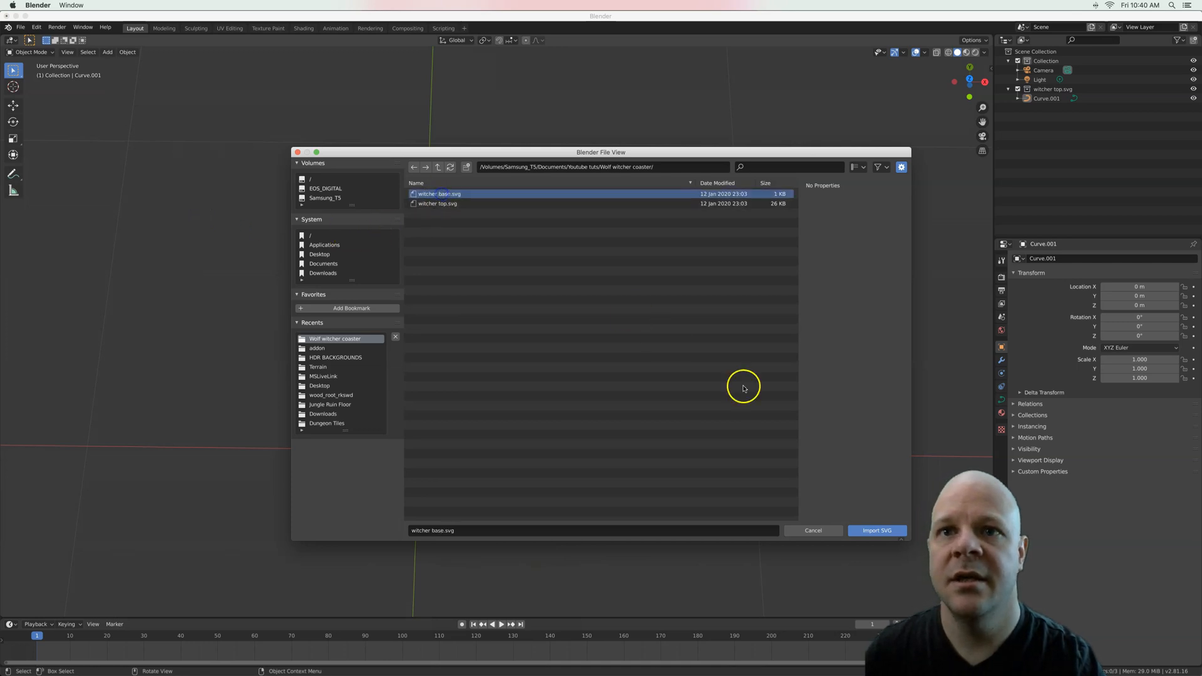
{"action": "left_click", "coordinate": [876, 530]}
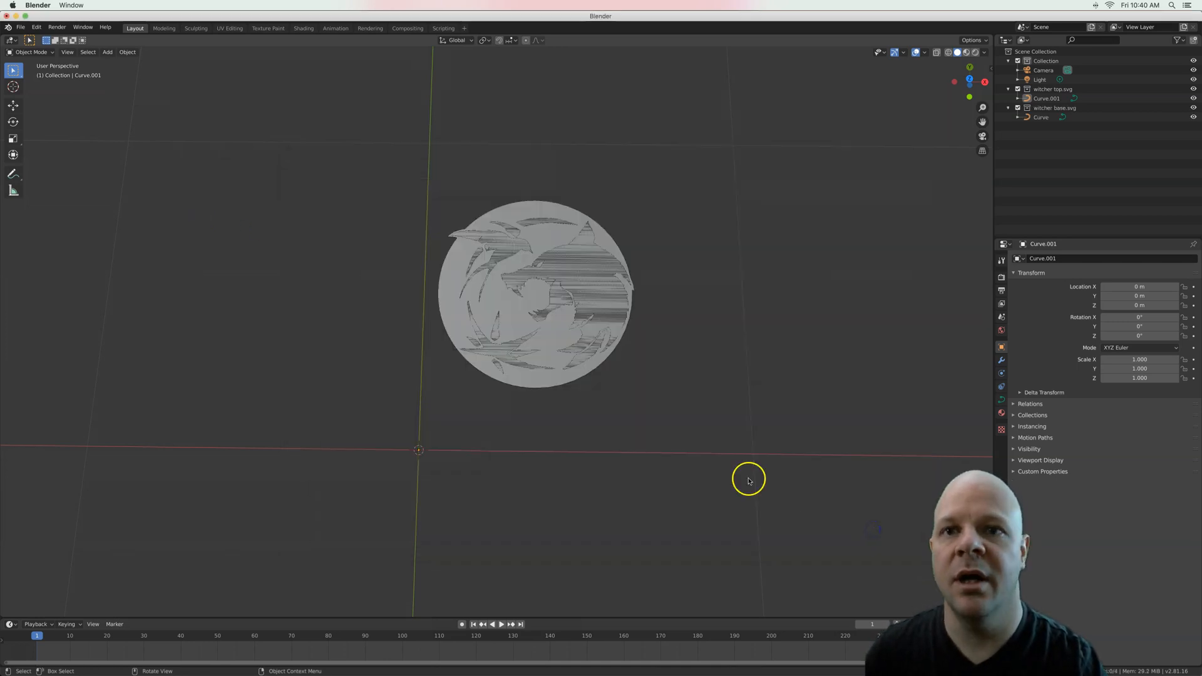
{"action": "mouse_move", "coordinate": [598, 403]}
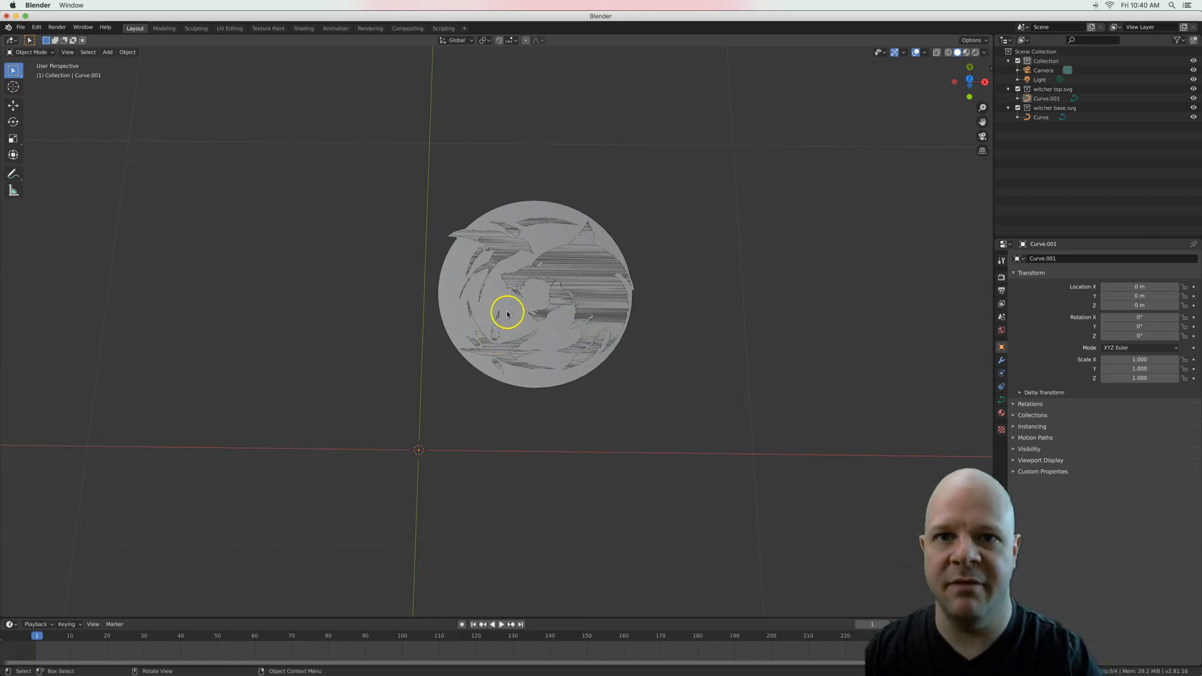
{"action": "mouse_move", "coordinate": [560, 218]}
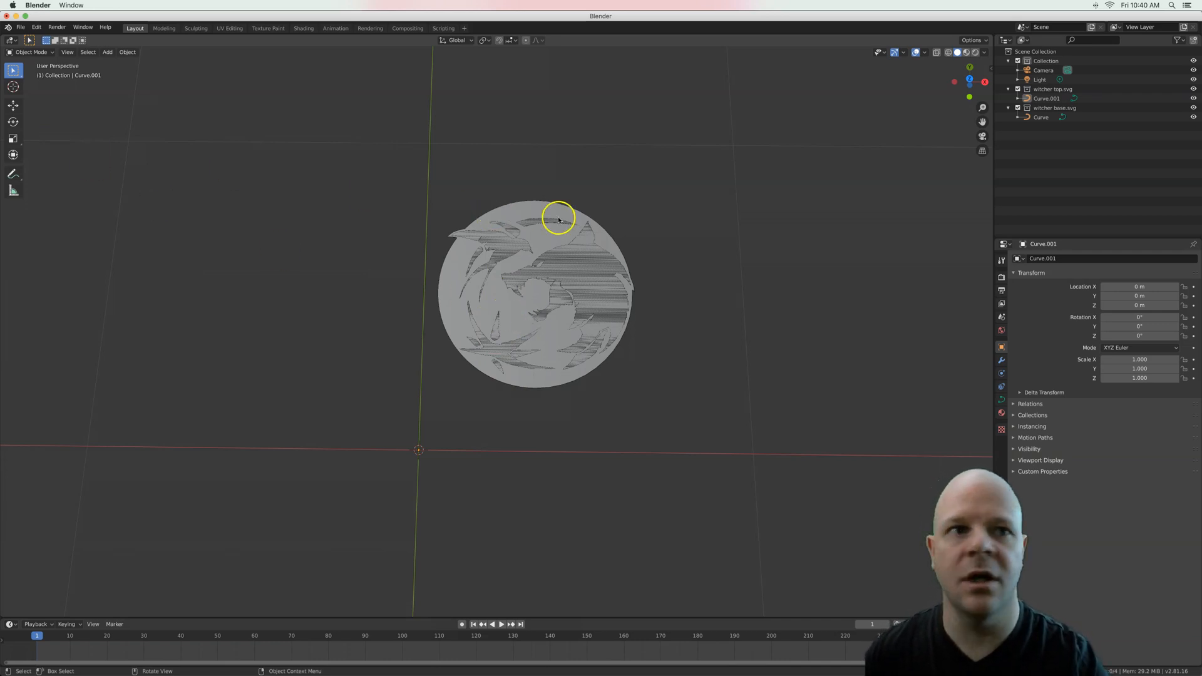
{"action": "mouse_move", "coordinate": [578, 278]}
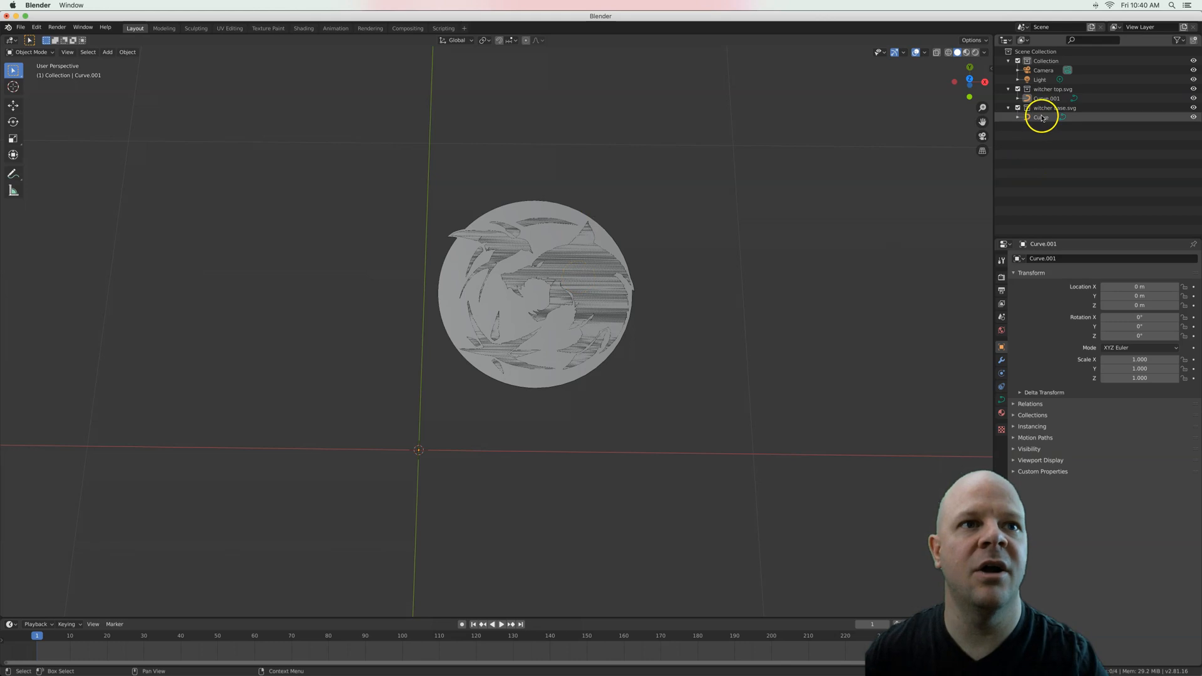
{"action": "left_click", "coordinate": [1039, 118]}
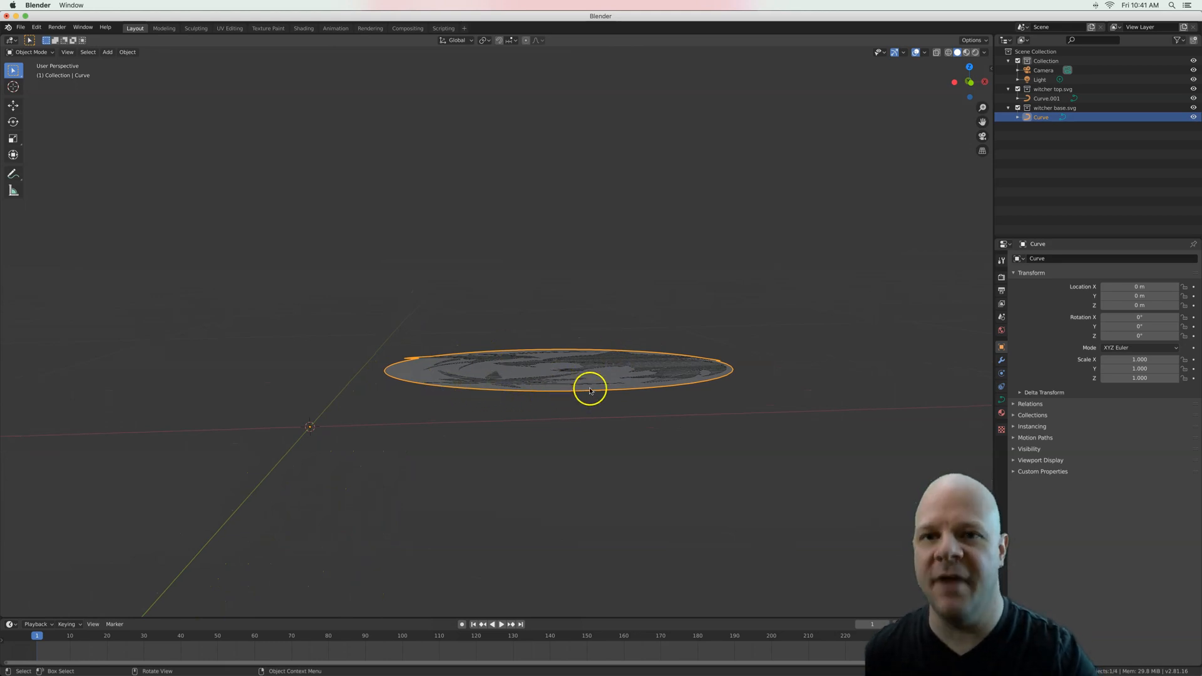
{"action": "mouse_move", "coordinate": [526, 401]}
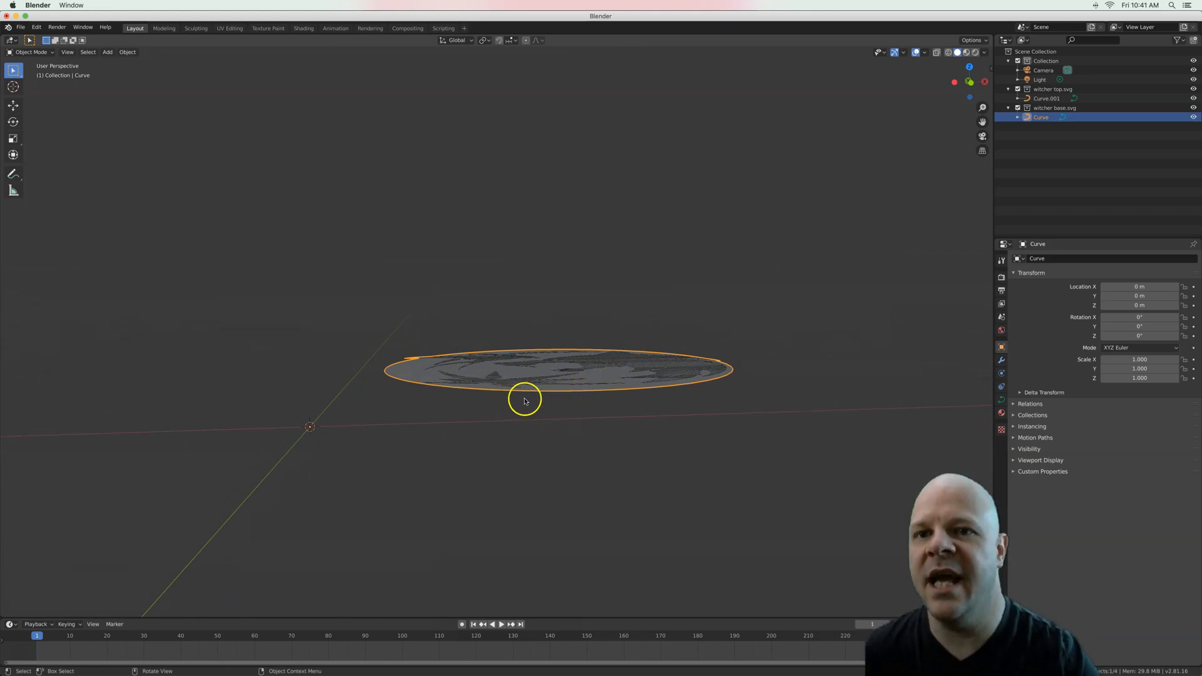
{"action": "mouse_move", "coordinate": [961, 276]}
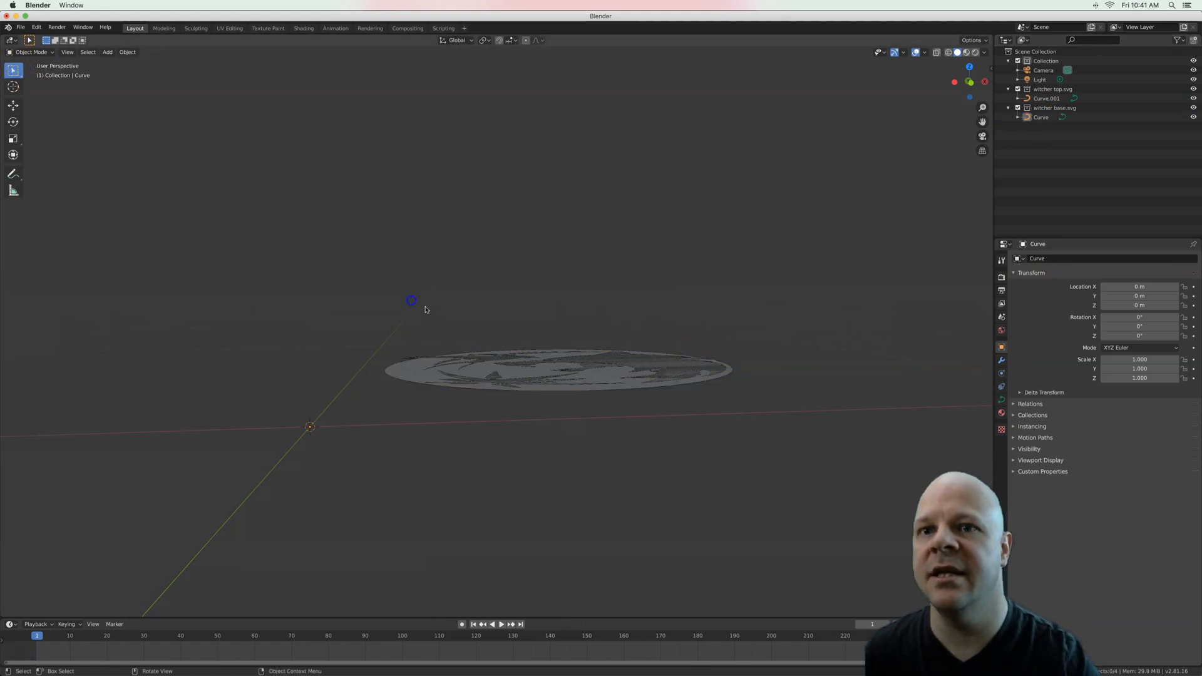
- Add a Solidify modifier to the base disc Curve to give it thickness
{"action": "left_click", "coordinate": [1042, 118]}
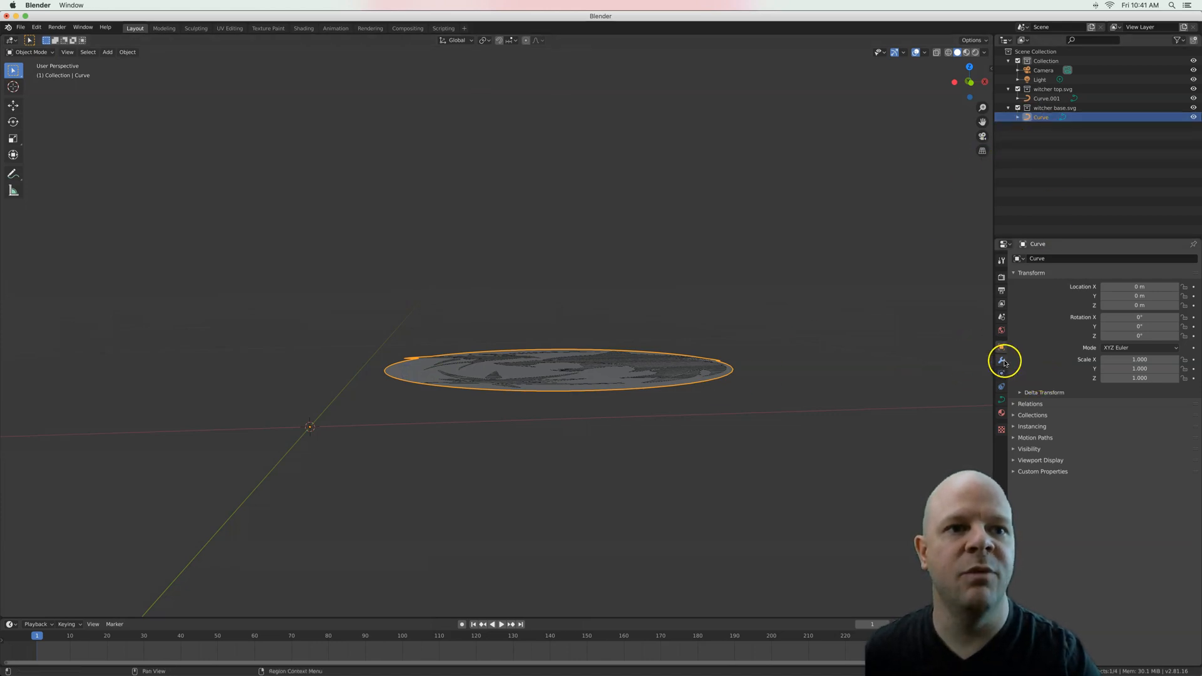
{"action": "left_click", "coordinate": [1002, 360]}
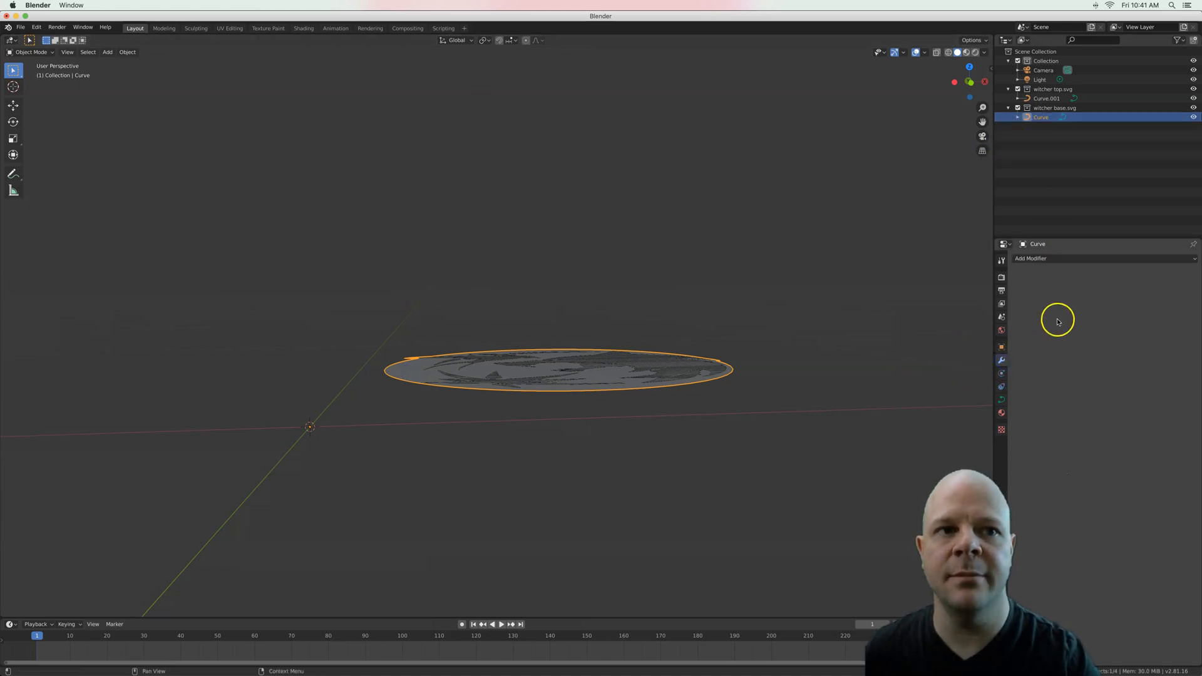
{"action": "left_click", "coordinate": [1043, 258]}
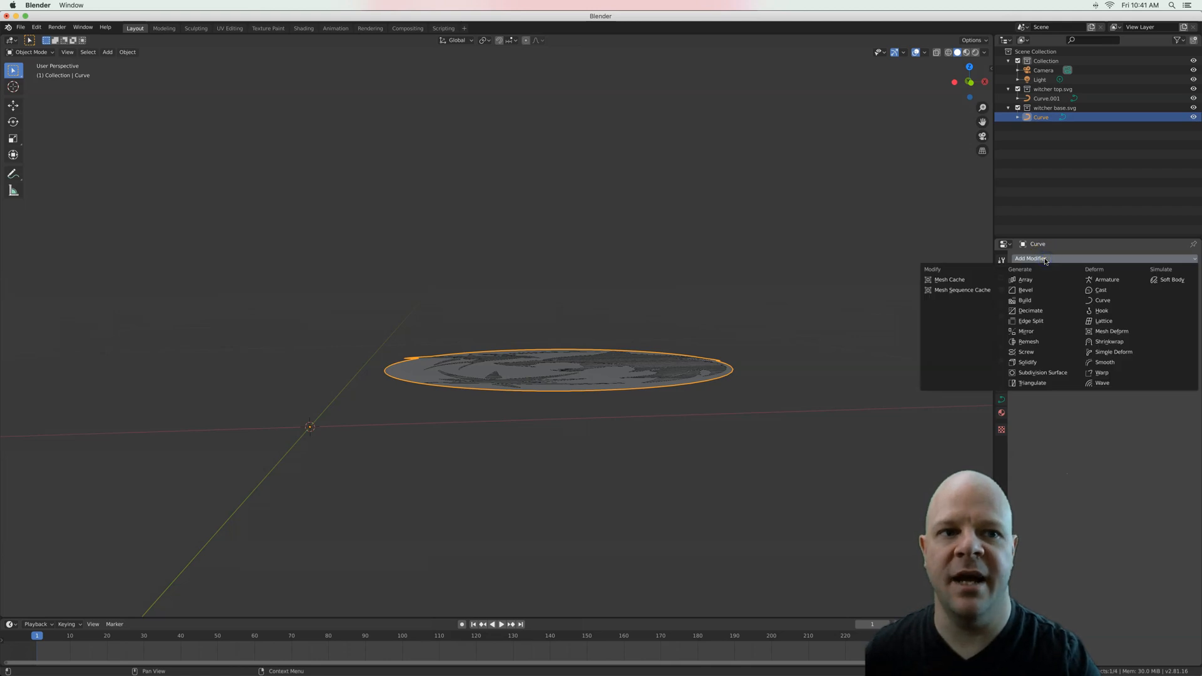
{"action": "mouse_move", "coordinate": [1026, 362]}
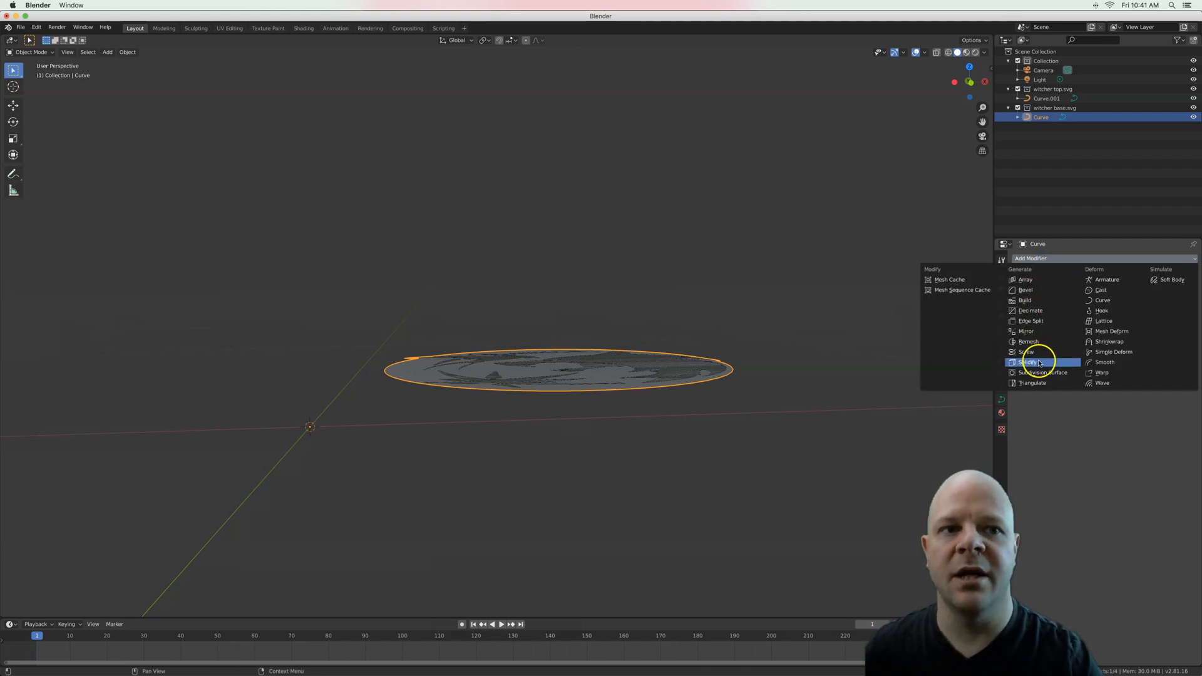
{"action": "left_click", "coordinate": [1029, 362]}
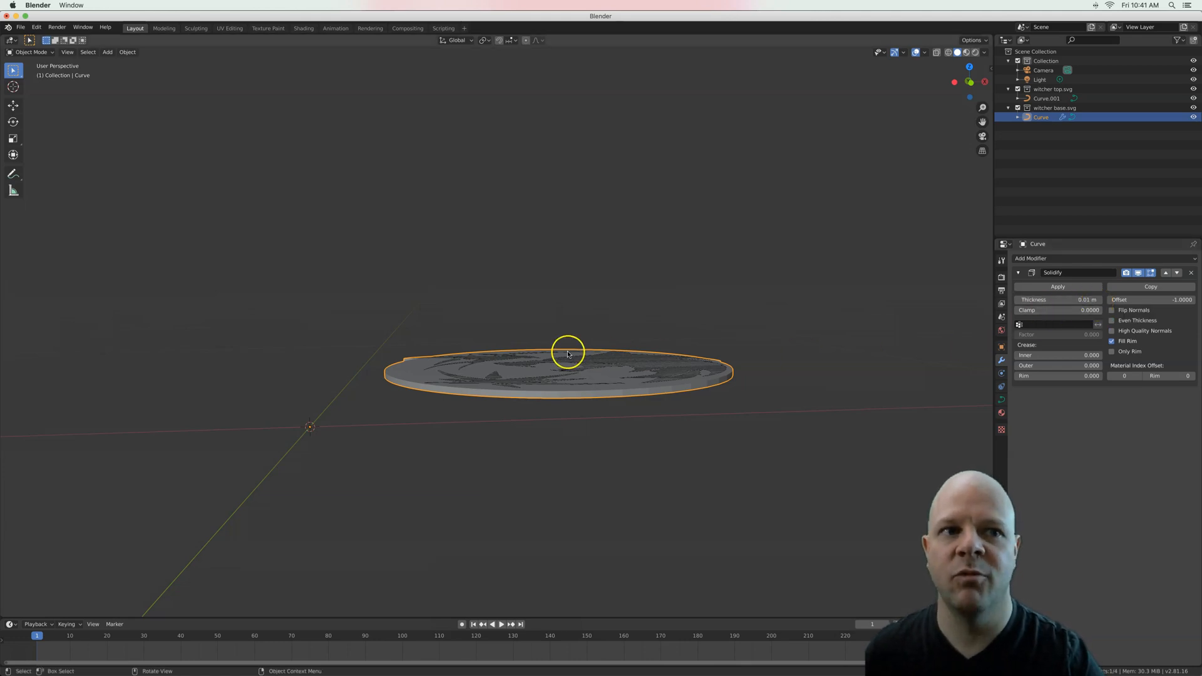
{"action": "mouse_move", "coordinate": [564, 396]}
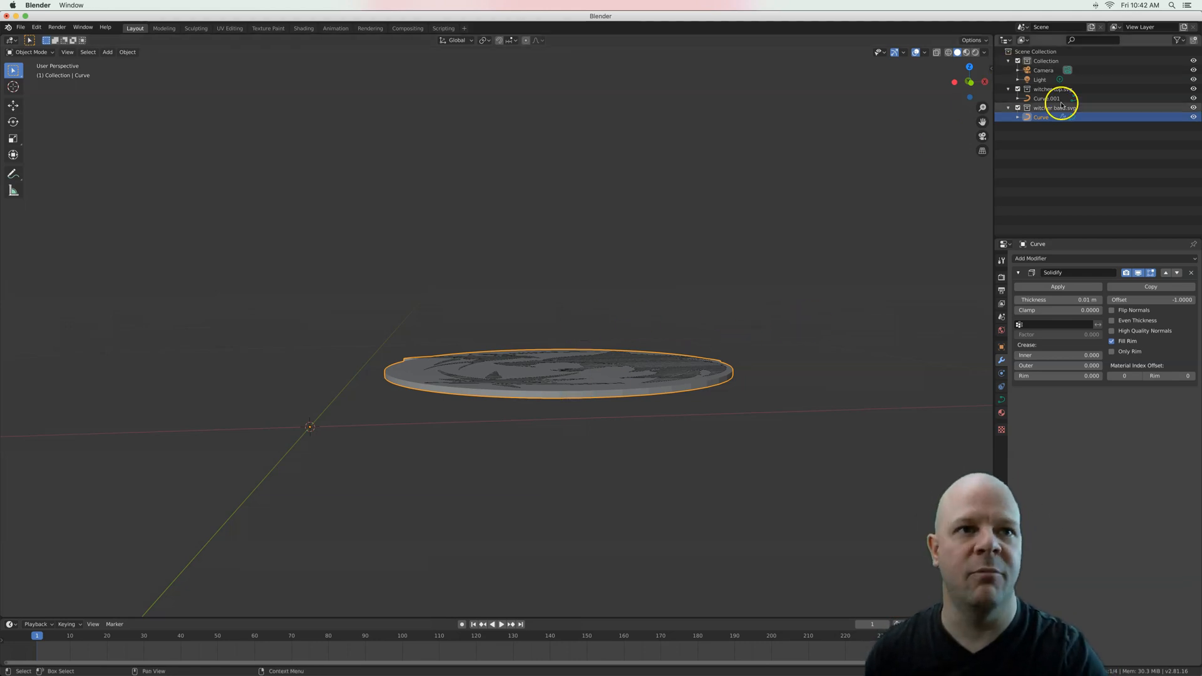
- Add a Solidify modifier to the wolf logo Curve.001 so it rises as a relief
{"action": "left_click", "coordinate": [1044, 97]}
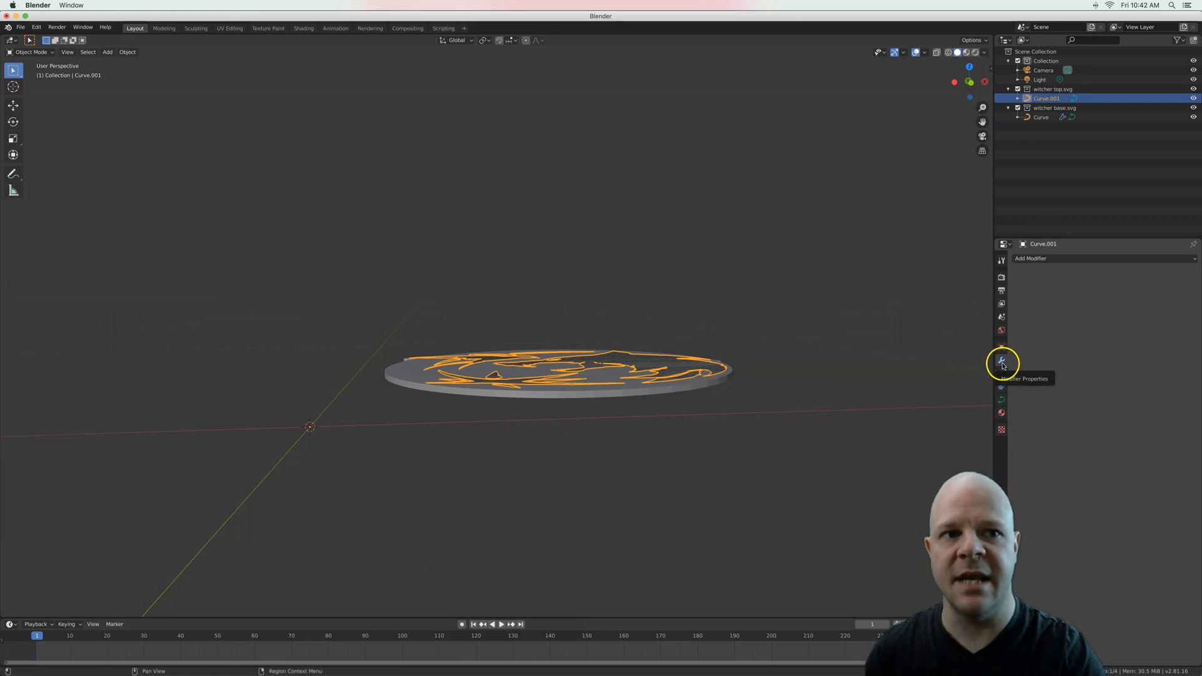
{"action": "left_click", "coordinate": [1054, 258]}
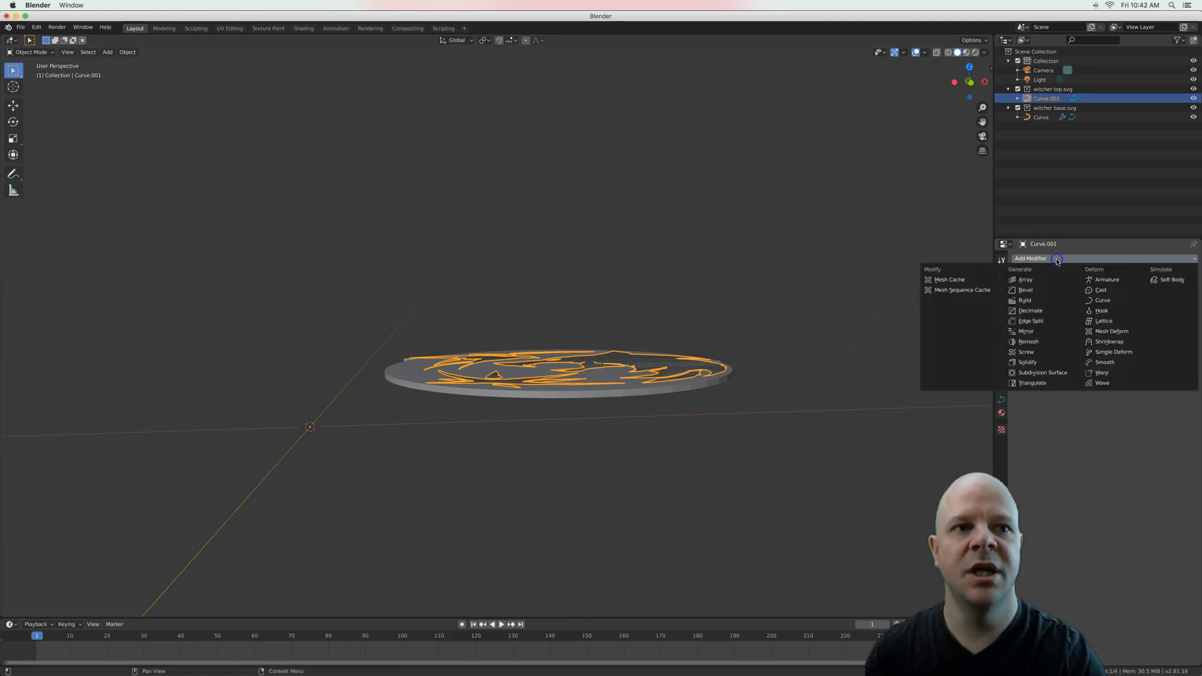
{"action": "left_click", "coordinate": [1026, 362]}
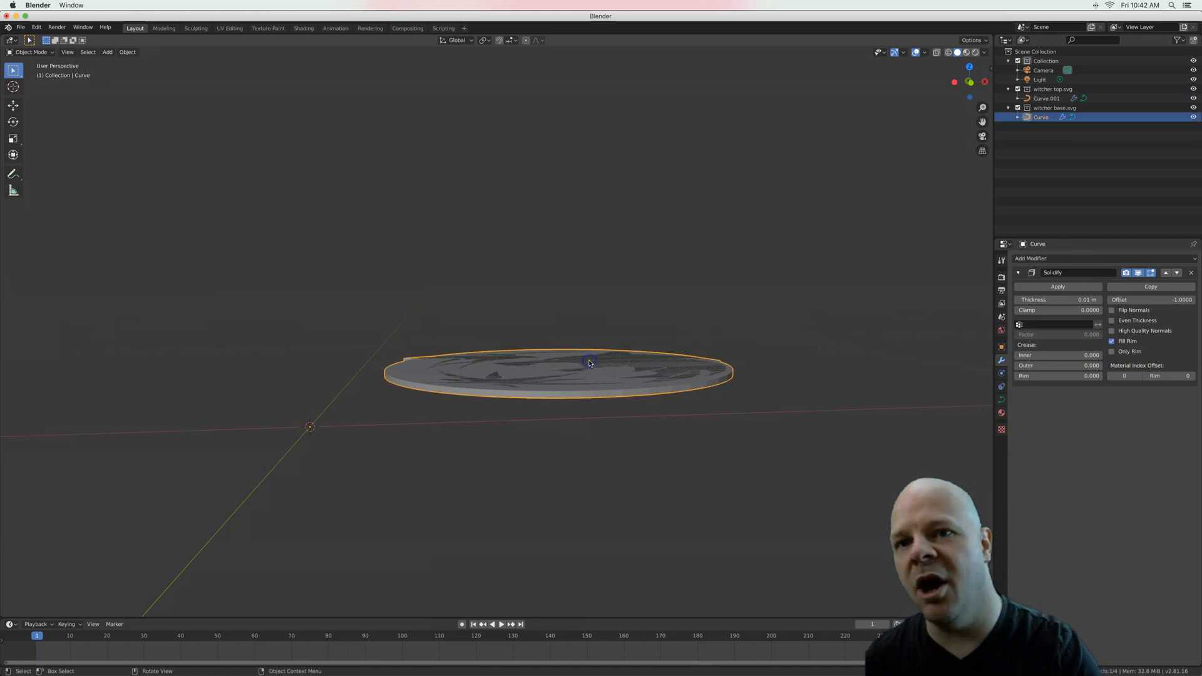
{"action": "left_click", "coordinate": [1047, 97]}
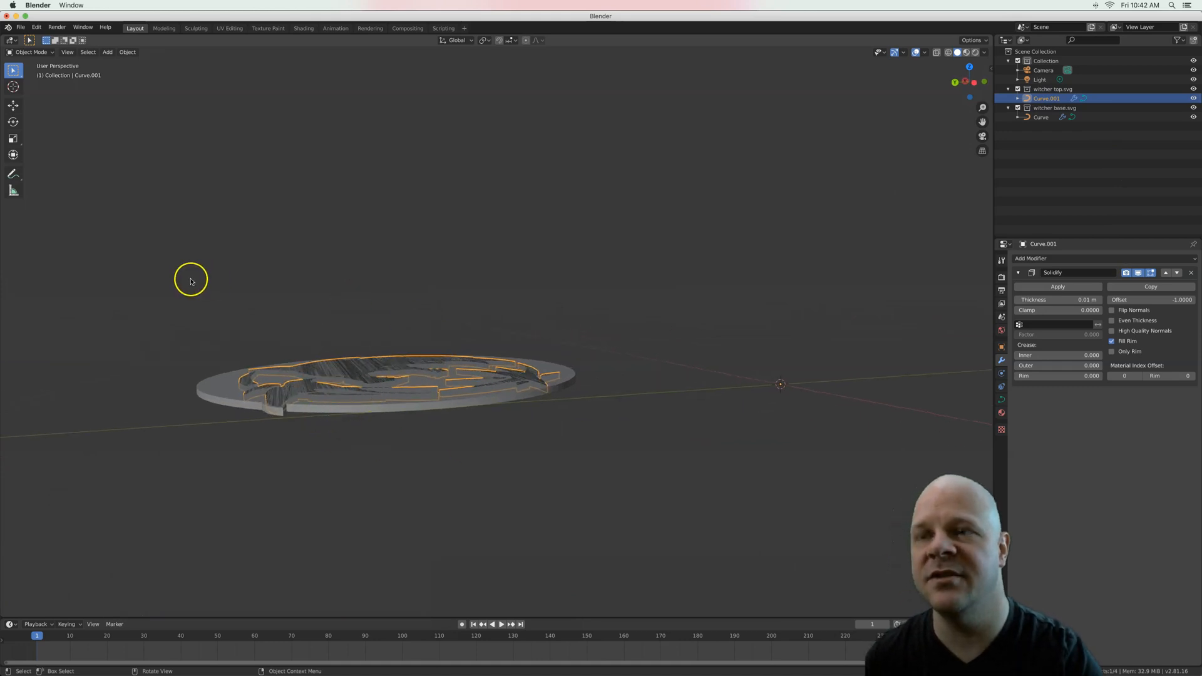
{"action": "mouse_move", "coordinate": [65, 150]}
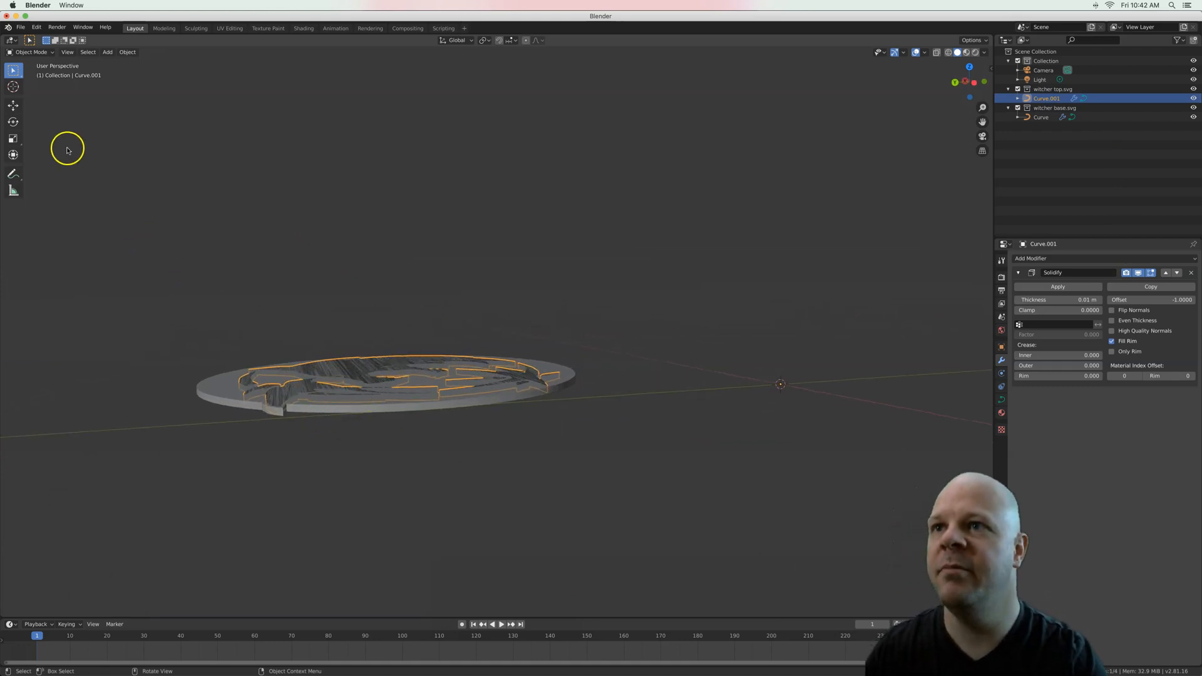
{"action": "mouse_move", "coordinate": [12, 108]}
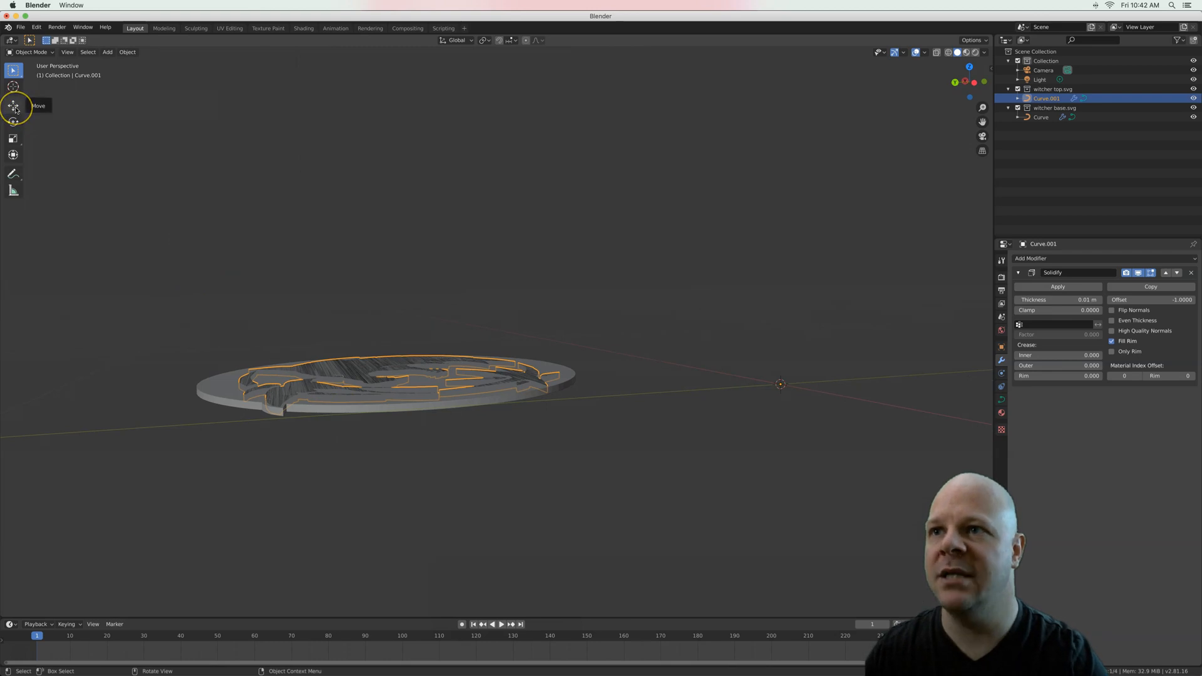
{"action": "mouse_move", "coordinate": [14, 108]}
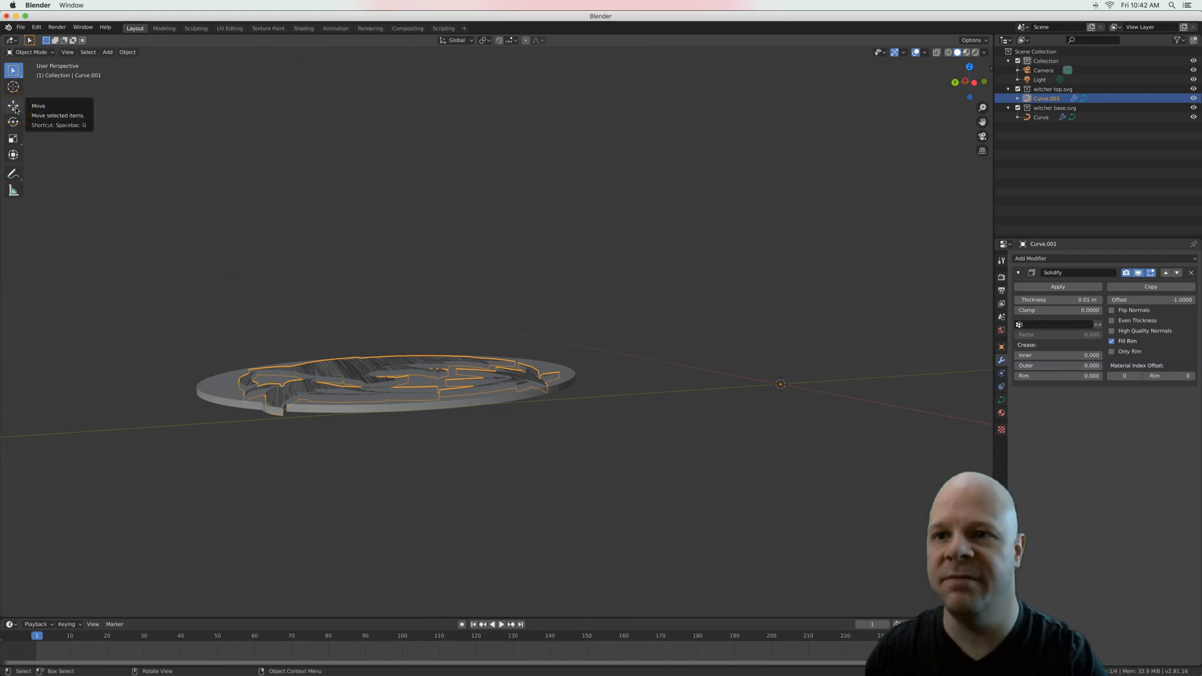
- Lift Curve.001 along Z with the Move tool so the wolf logo rests on the base disc
{"action": "left_click", "coordinate": [13, 105]}
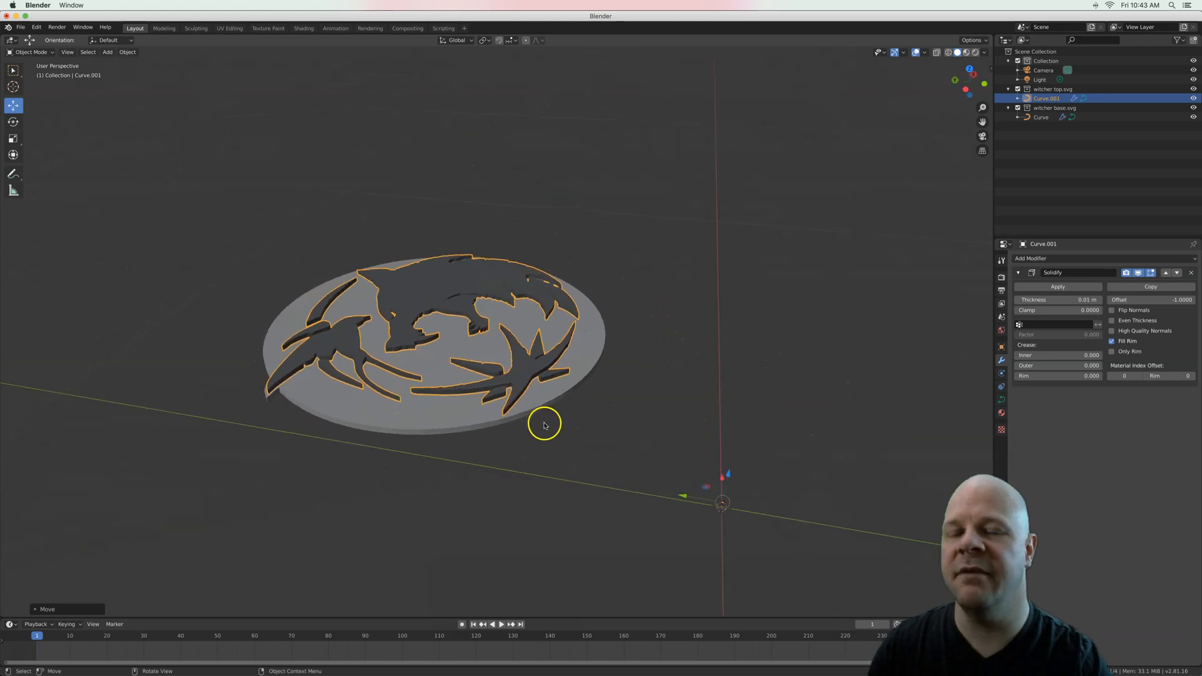
{"action": "left_click_drag", "start_coordinate": [544, 425], "coordinate": [557, 426]}
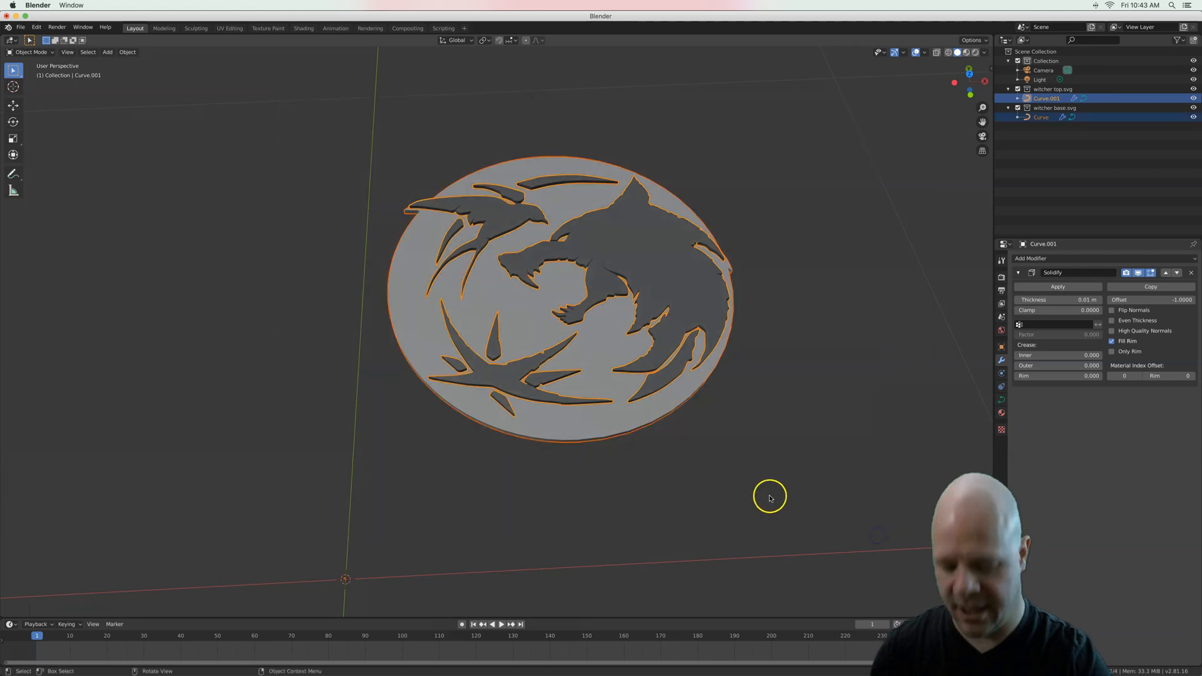
{"action": "scroll", "scroll_direction": "down", "scroll_amount": 3}
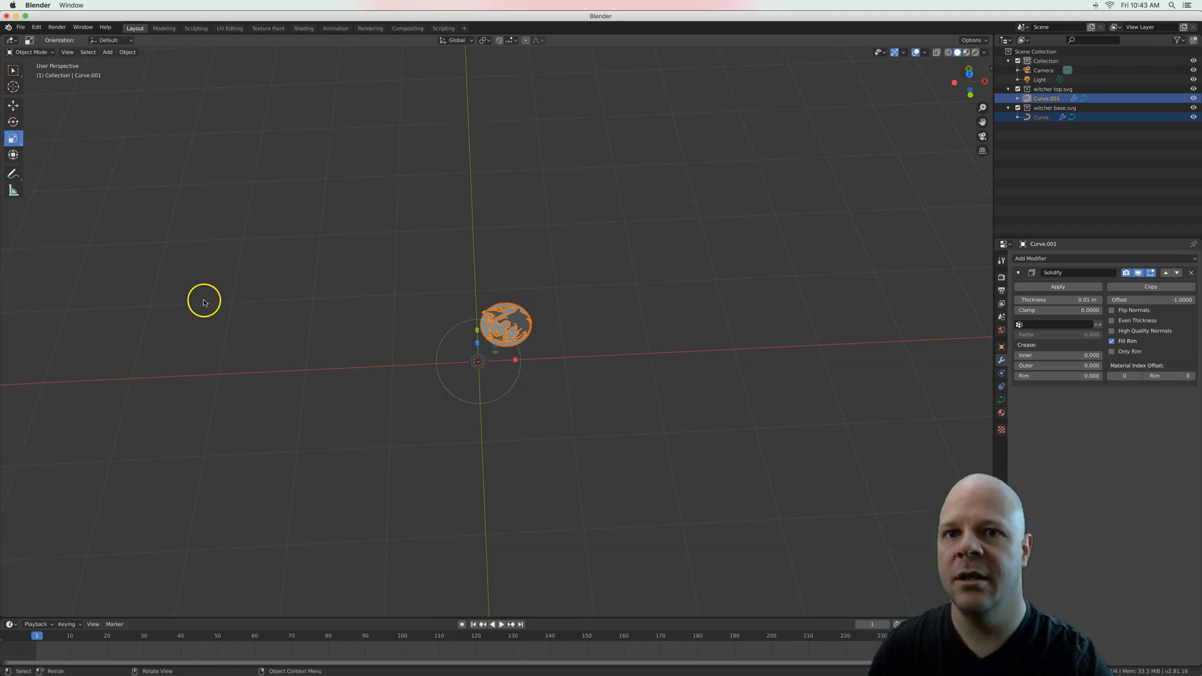
{"action": "mouse_move", "coordinate": [499, 400]}
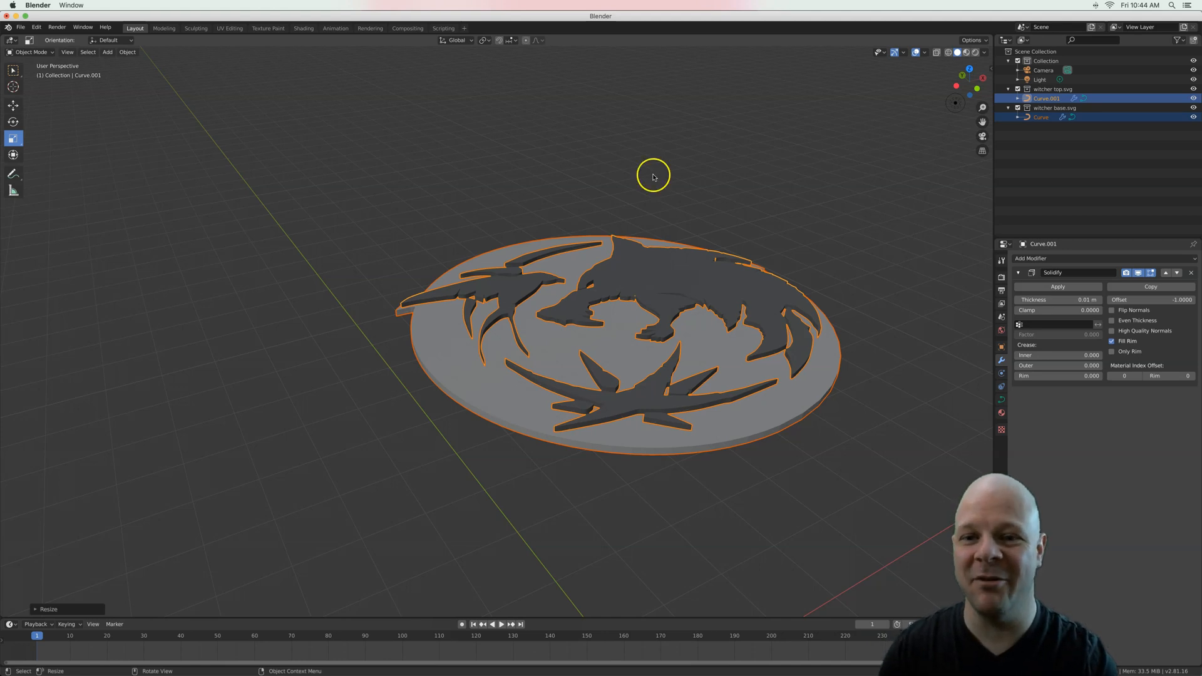
{"action": "mouse_move", "coordinate": [70, 88]}
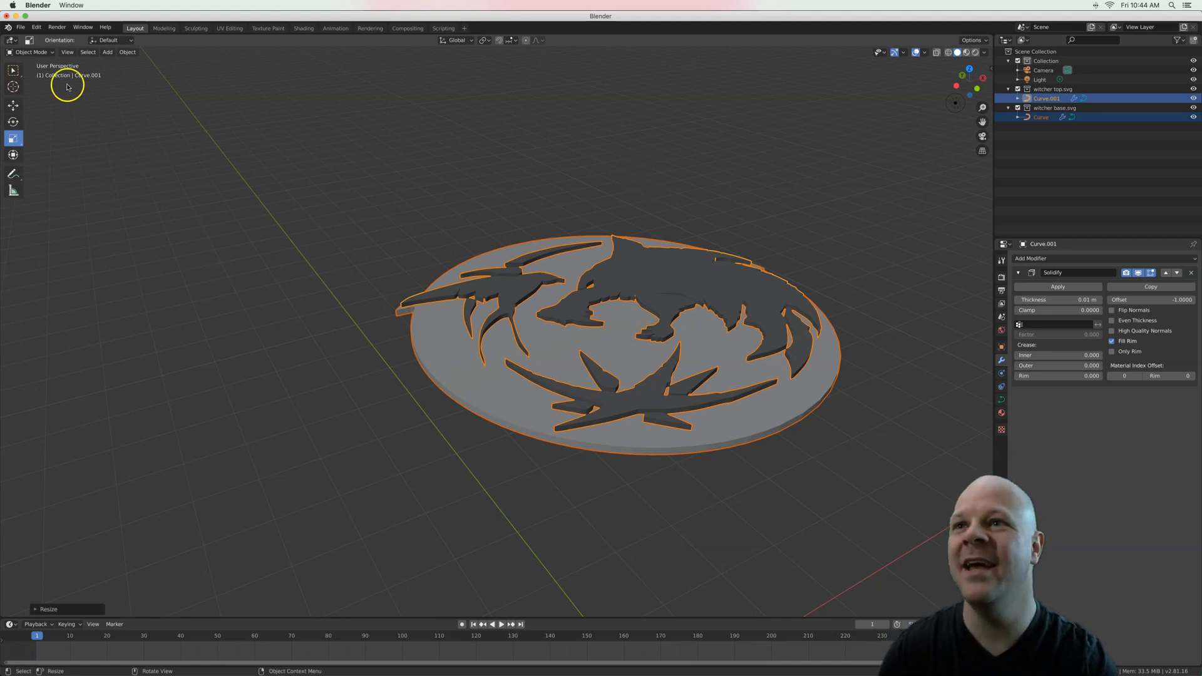
{"action": "left_click", "coordinate": [21, 27]}
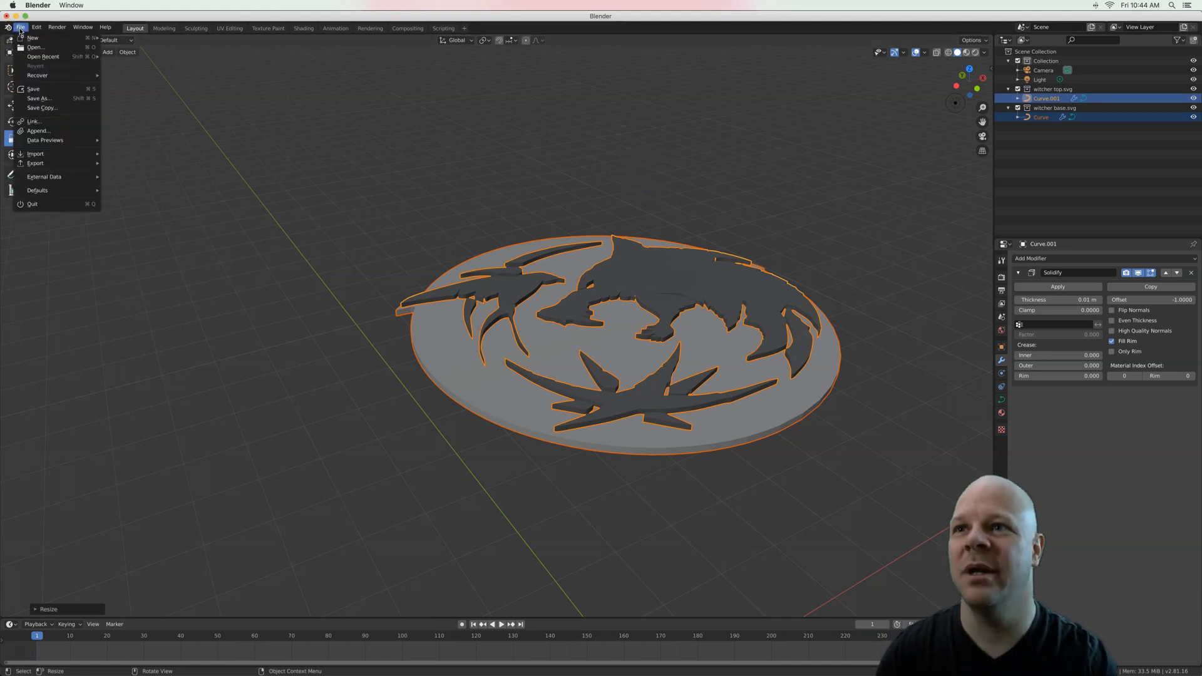
{"action": "mouse_move", "coordinate": [35, 163]}
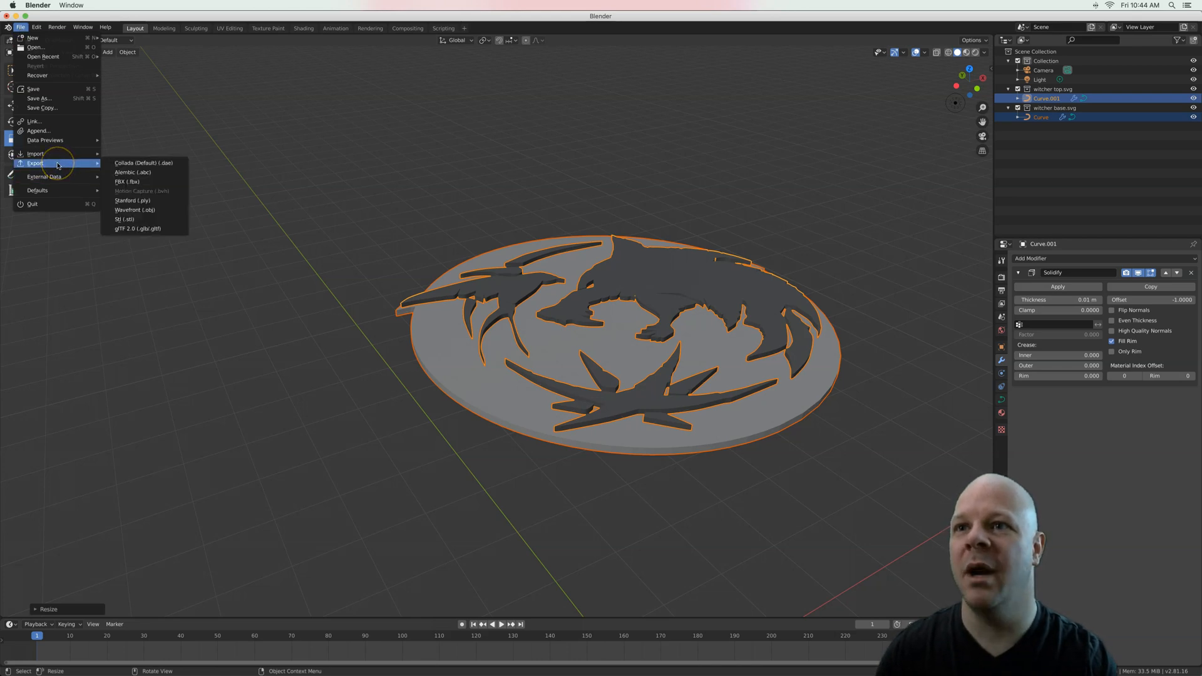
{"action": "mouse_move", "coordinate": [126, 219]}
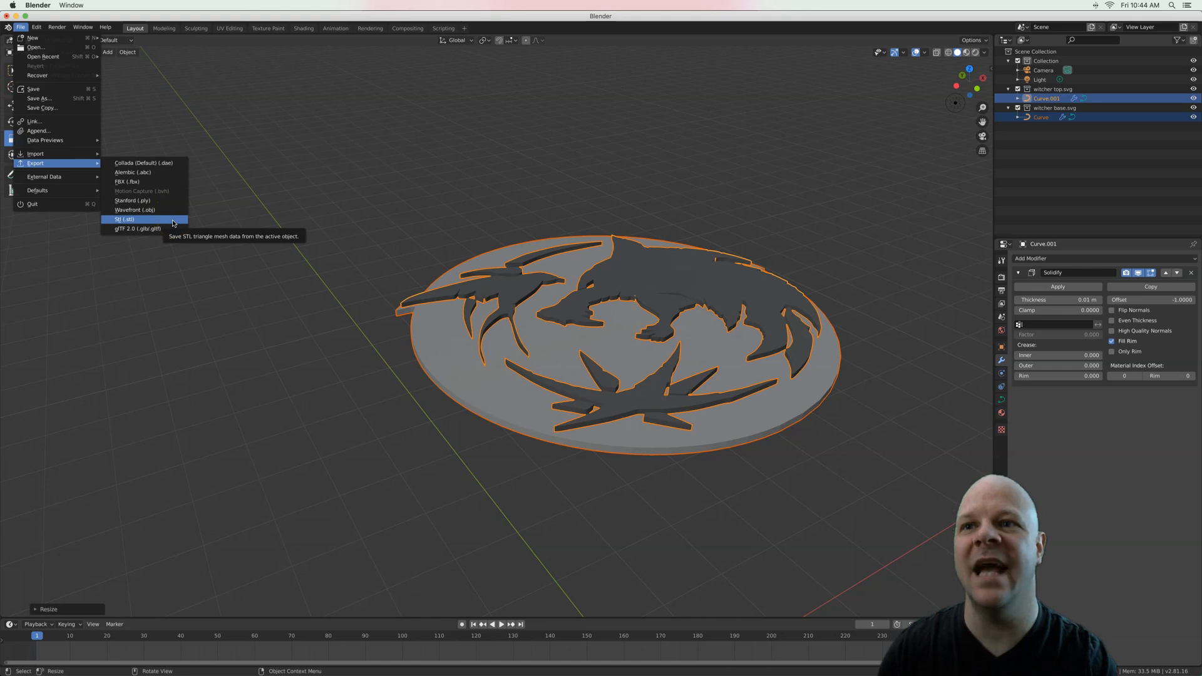
{"action": "left_click", "coordinate": [125, 219]}
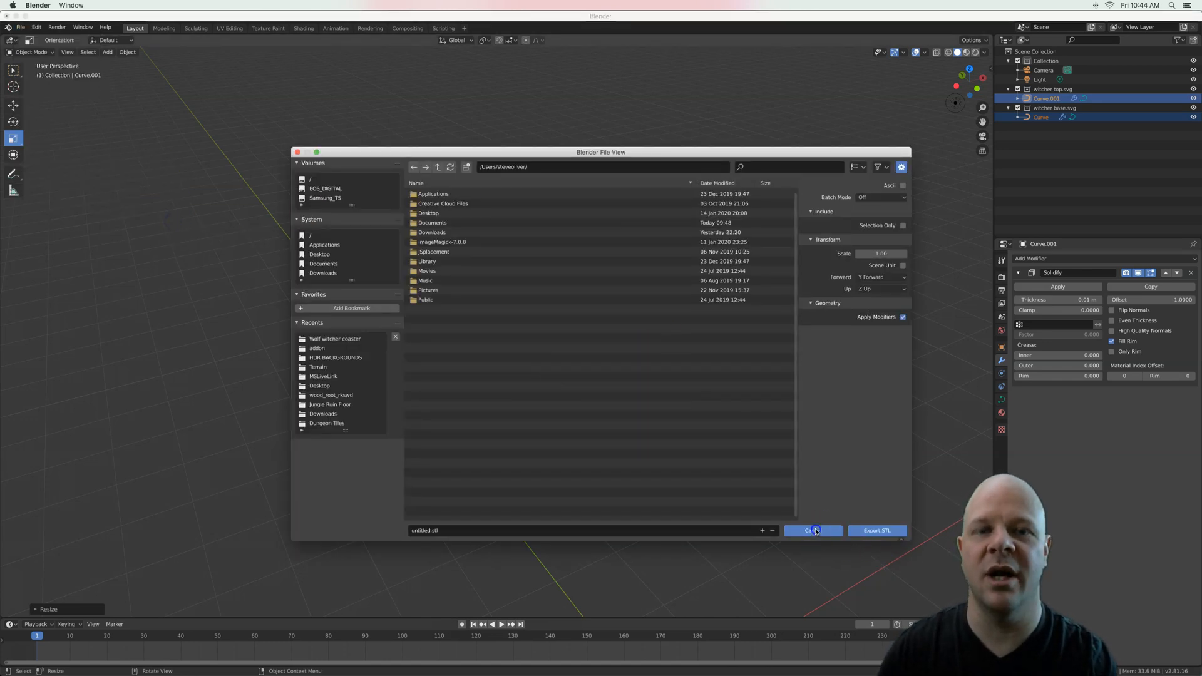
{"action": "left_click", "coordinate": [813, 531]}
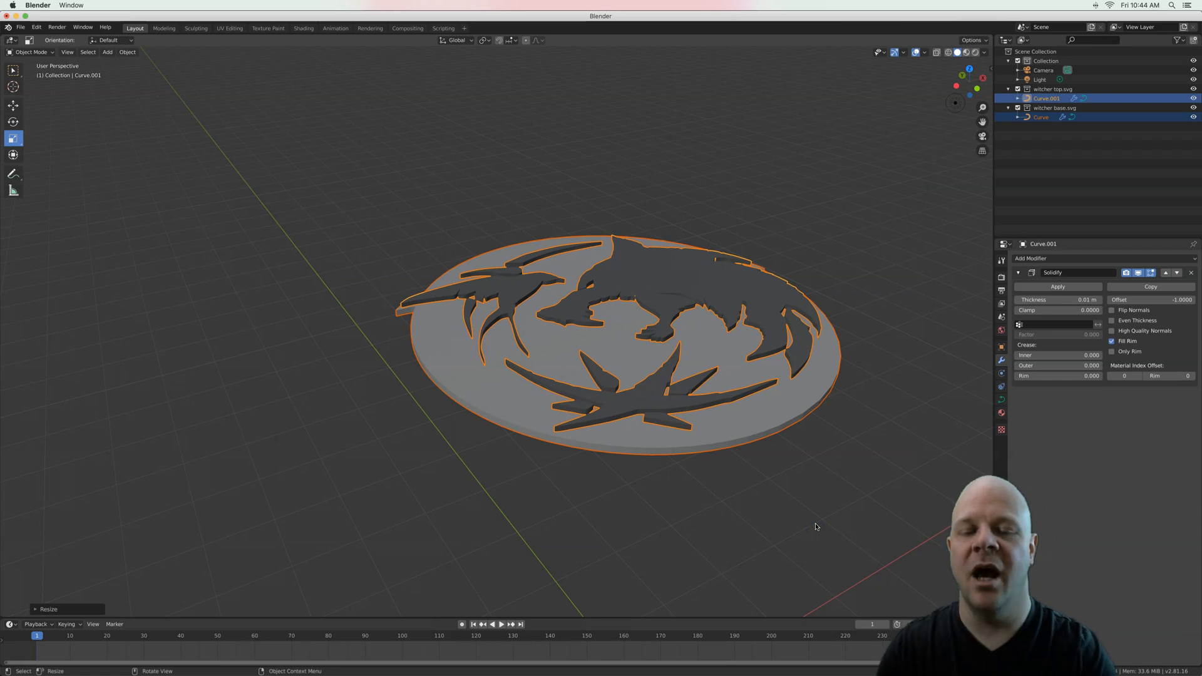